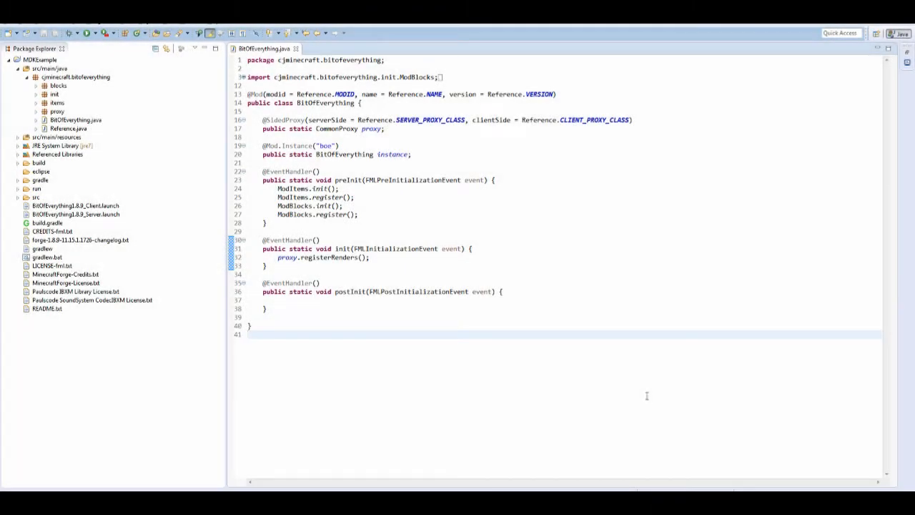
mouse_move(589, 217)
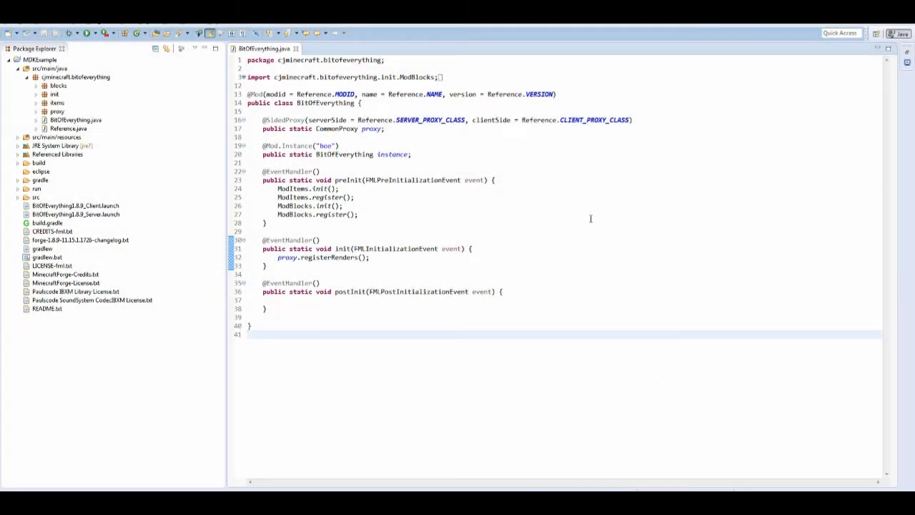
Create the cjminecraft.bitofeverything.handlers package.
left_click(75, 77)
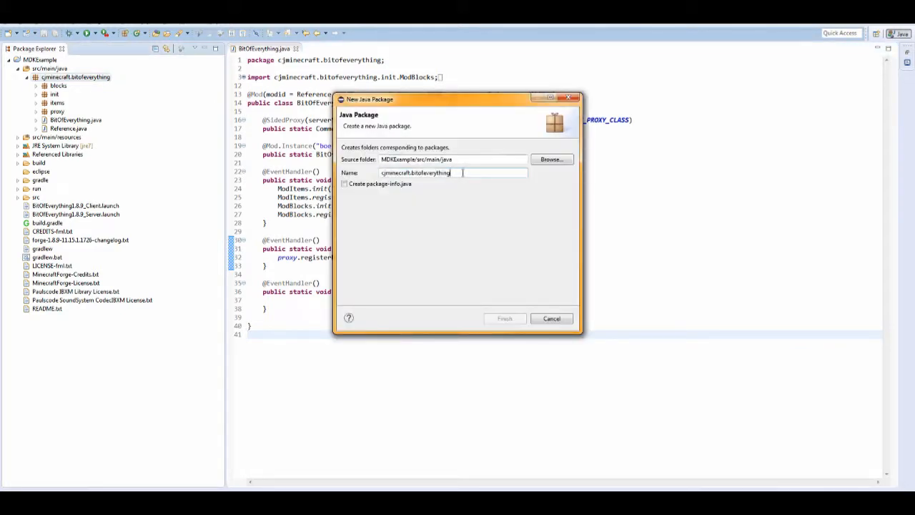
type(".hand")
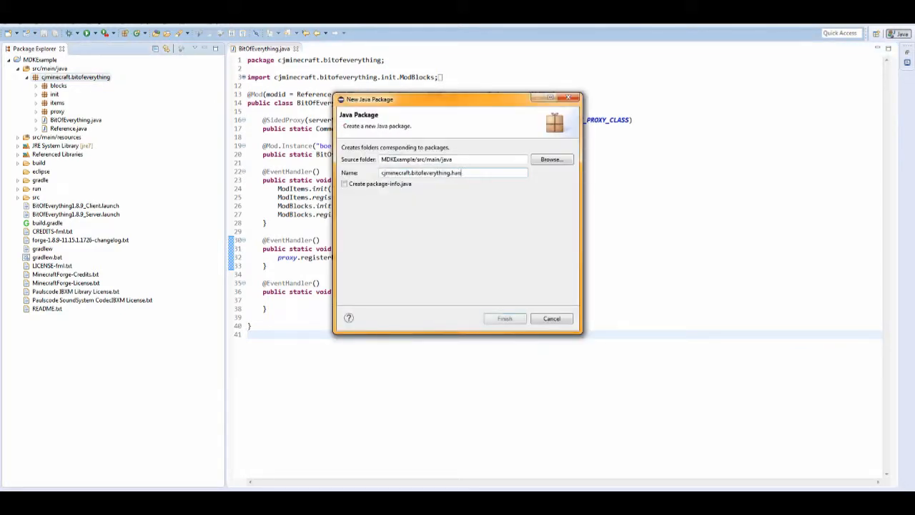
left_click(504, 318)
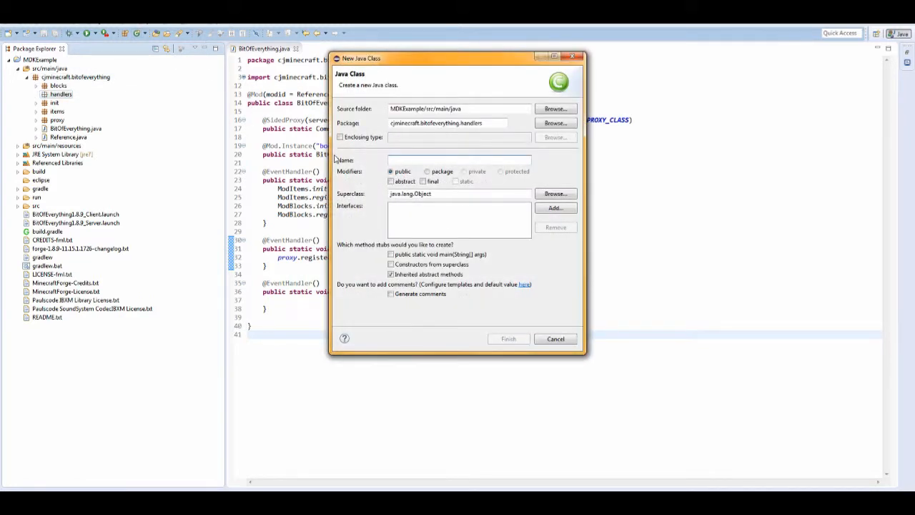
Create a new RecipeHandler class inside the handlers package.
type("RecipeHan")
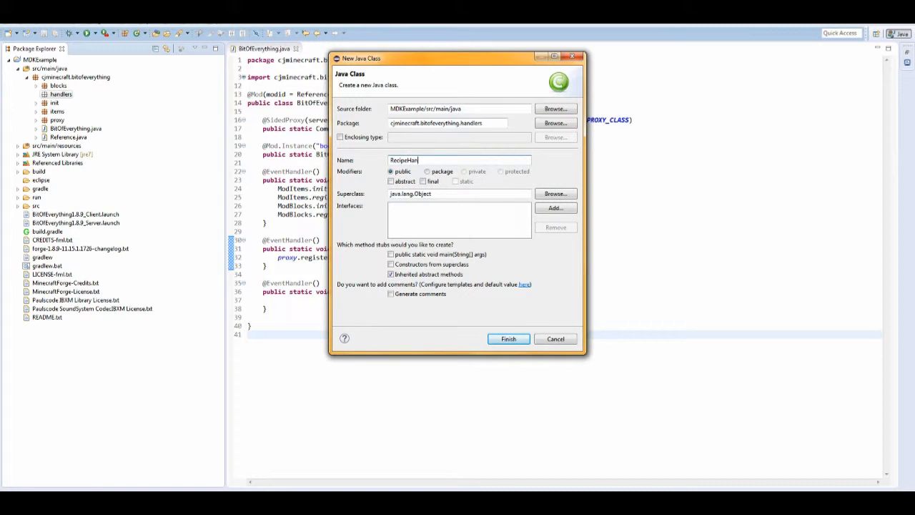
left_click(509, 337)
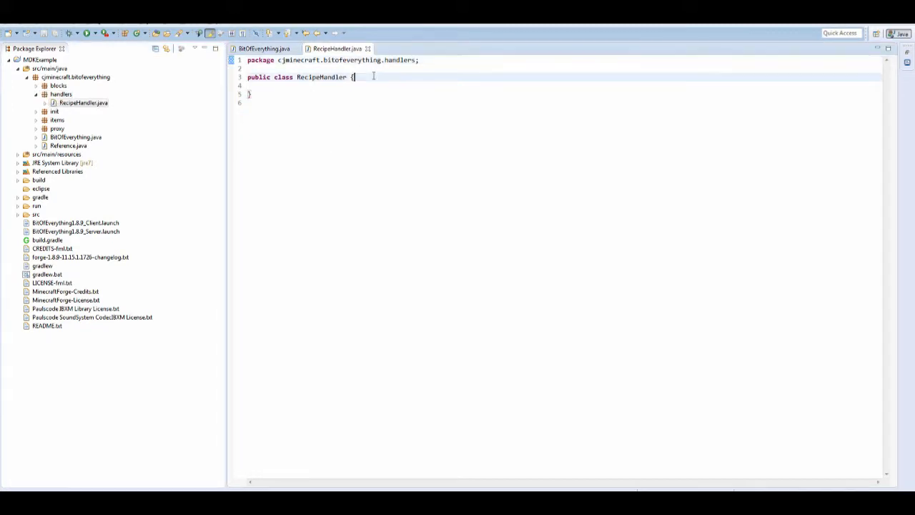
Add an empty public static void registerCraftingRecipes() method, correcting the misspelled name.
key("Return")
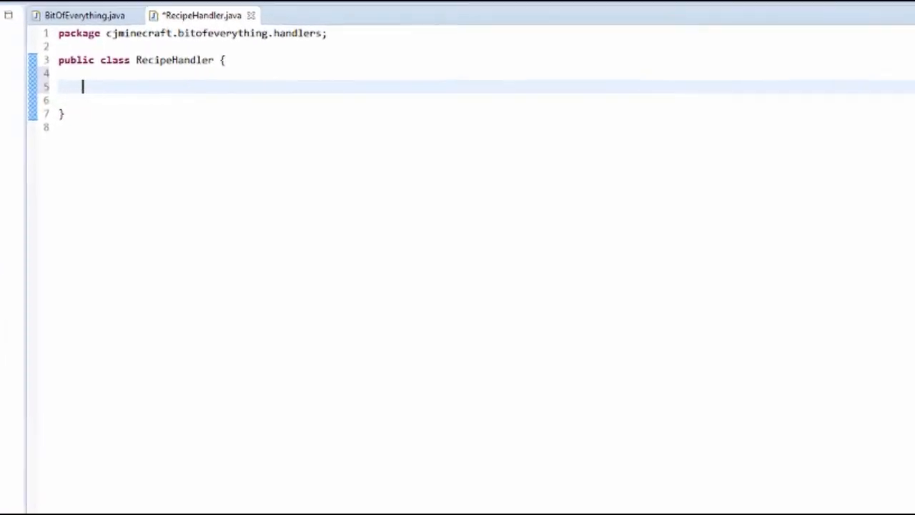
type("public")
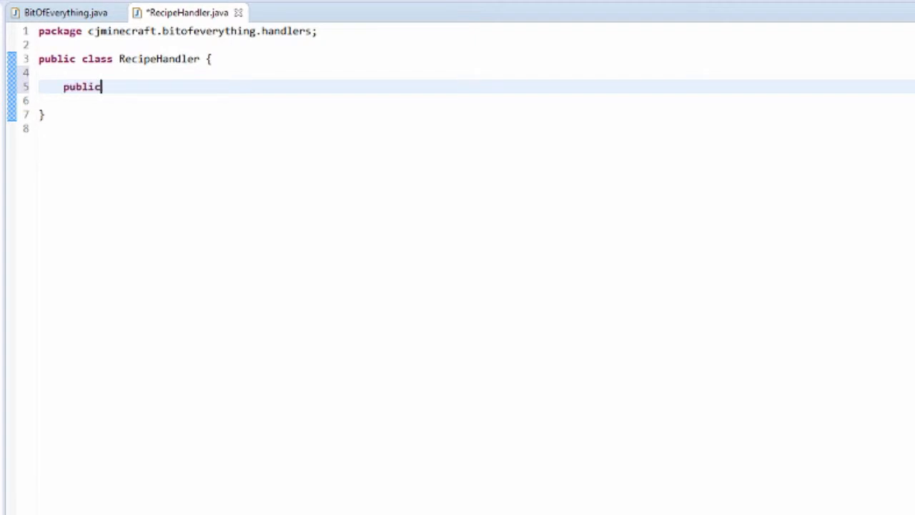
type("sta")
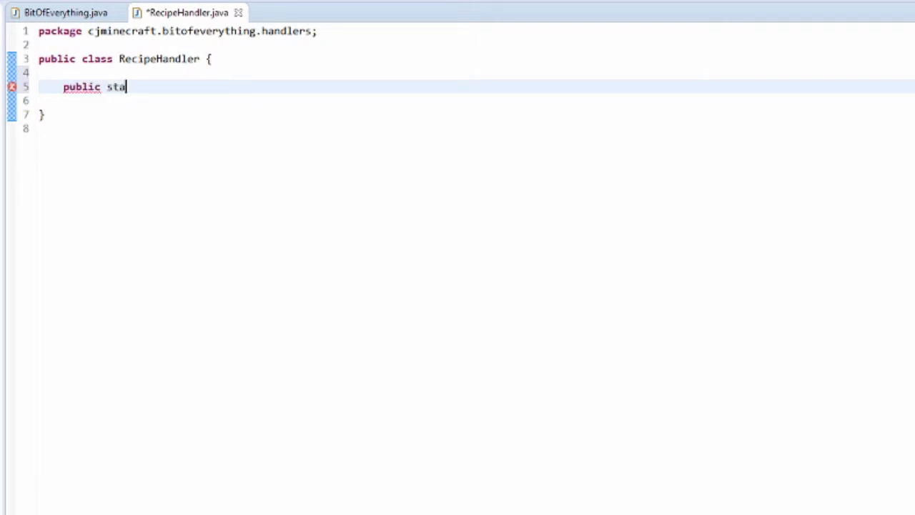
type("tic void")
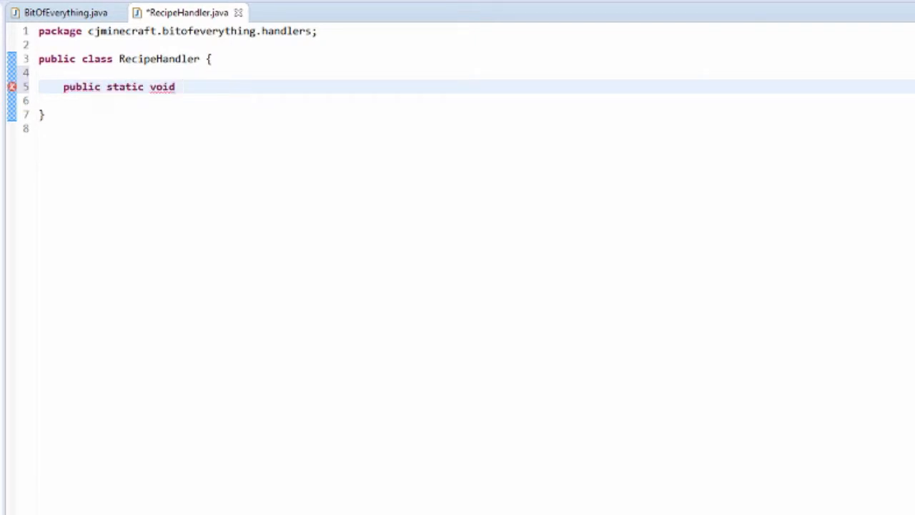
type("regoster")
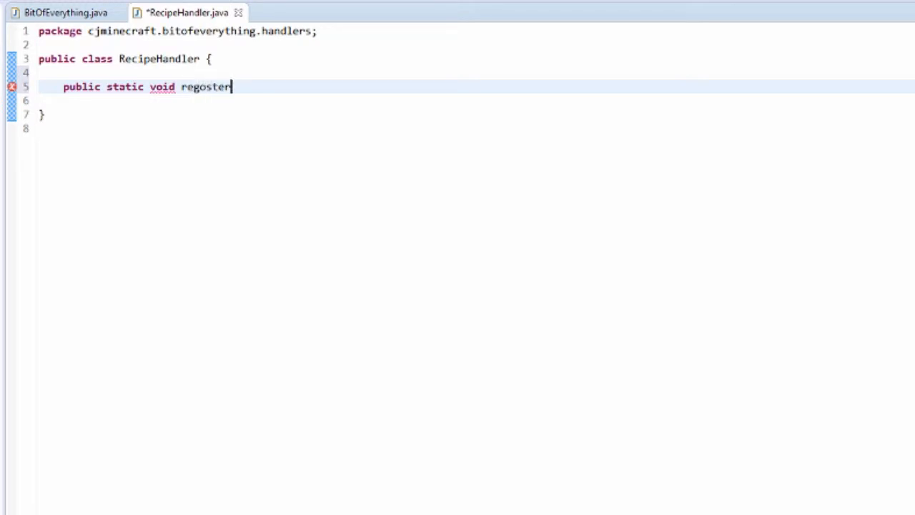
key("BackSpace")
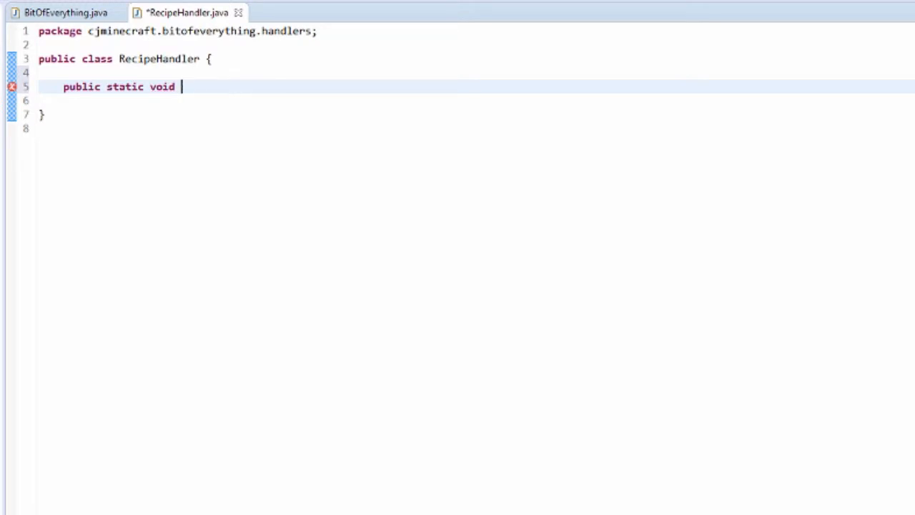
type("register")
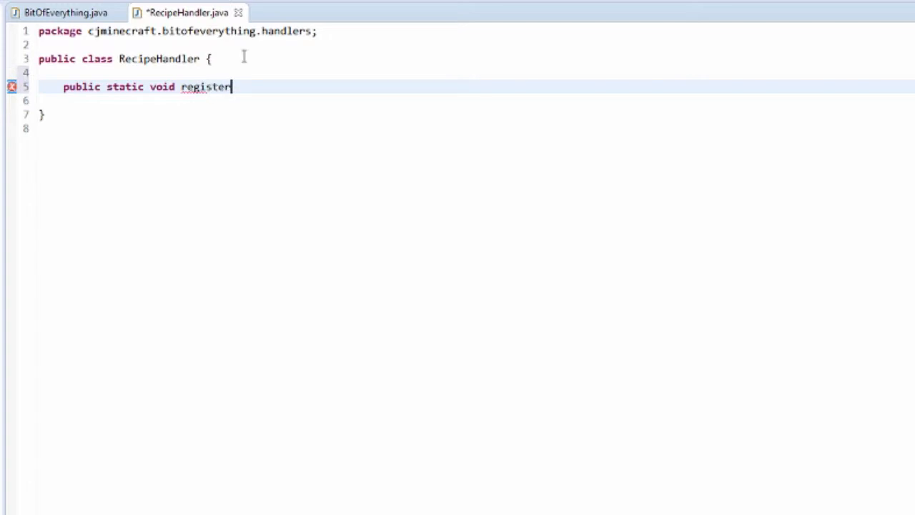
type("Craf")
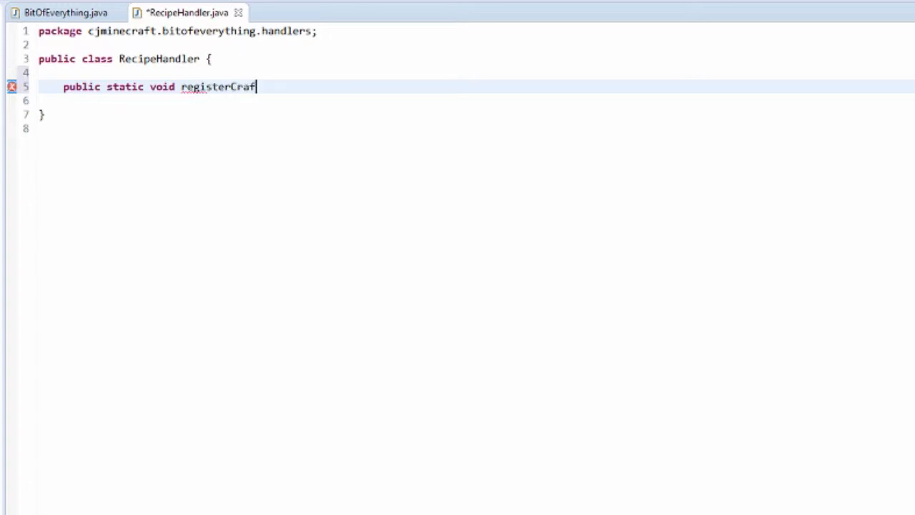
type("tingRecipe")
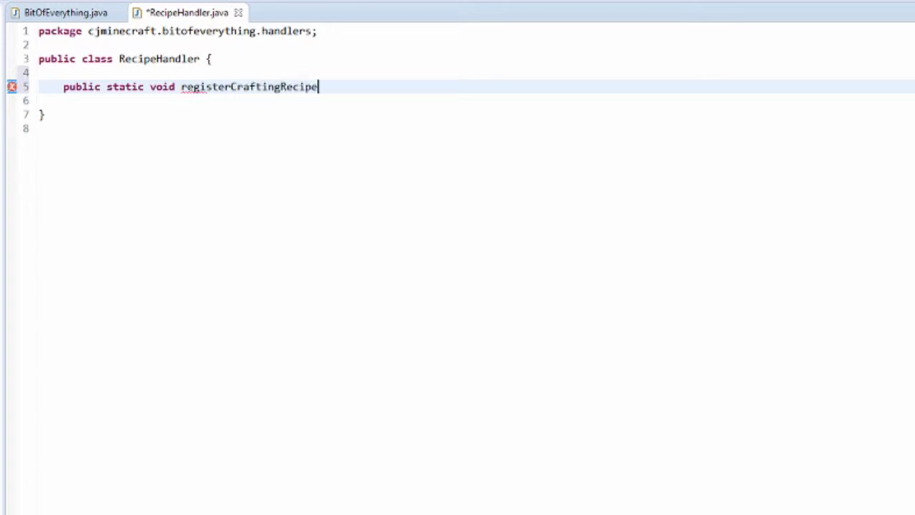
type("s() {")
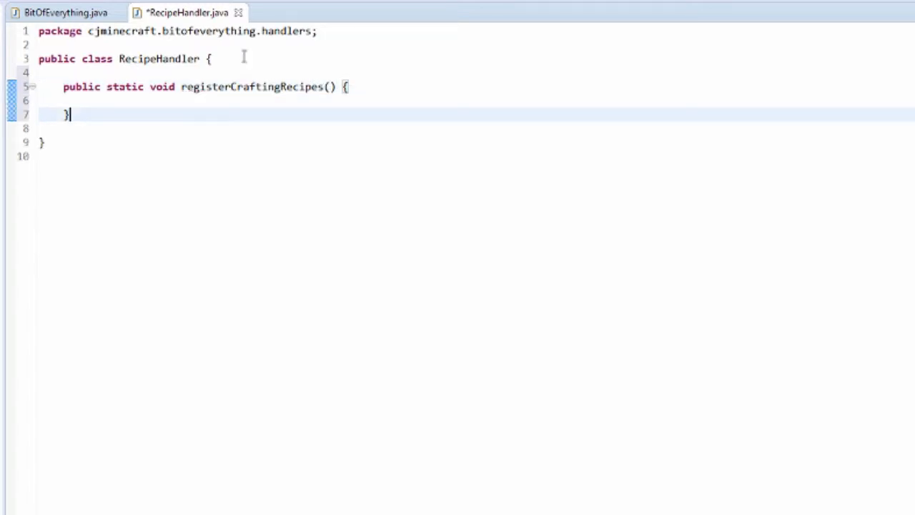
Add an empty public static void registerFurnaceRecipes() method below it.
type("public")
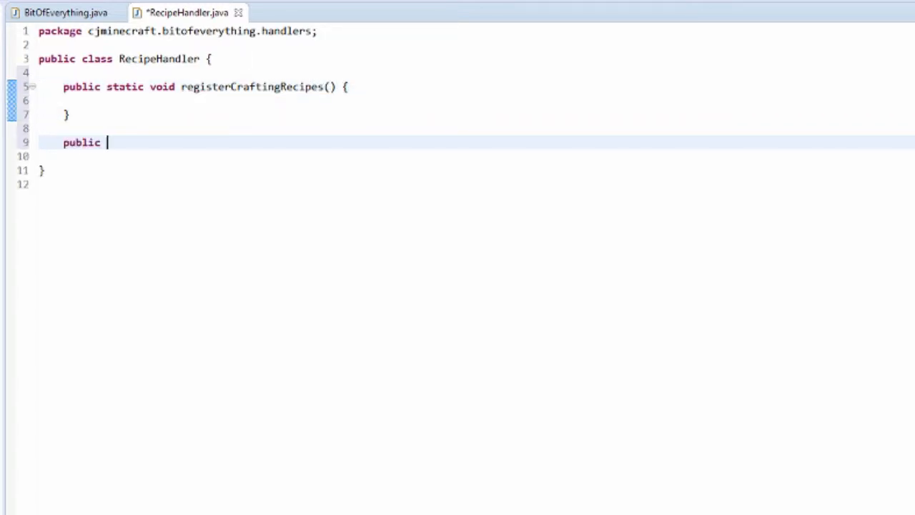
type("s")
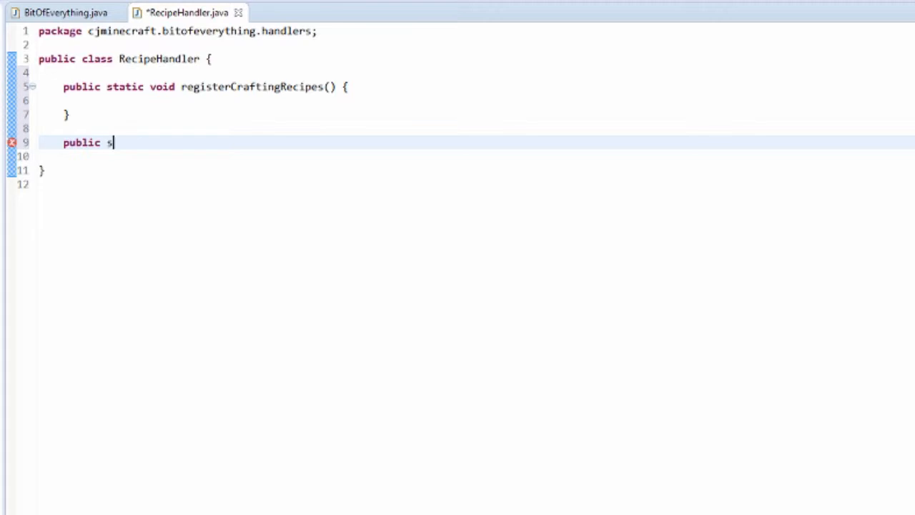
type("tatic void r")
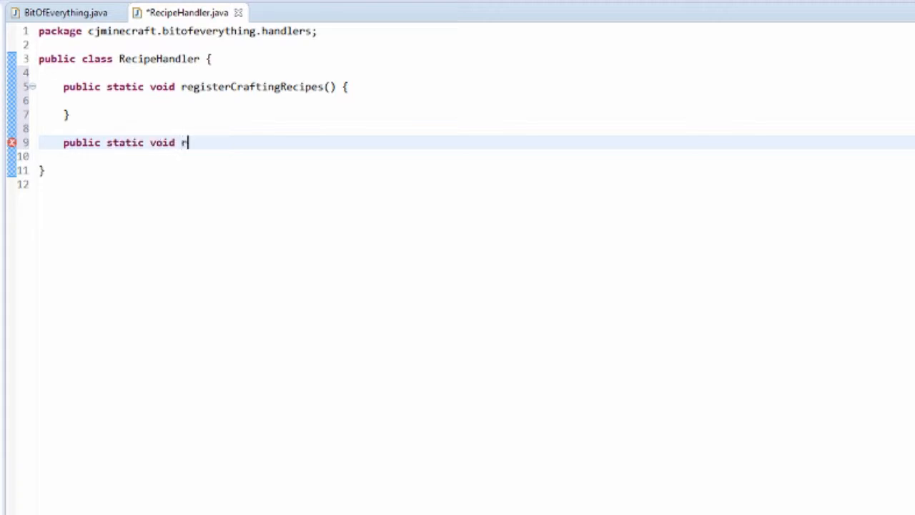
type("egisterF")
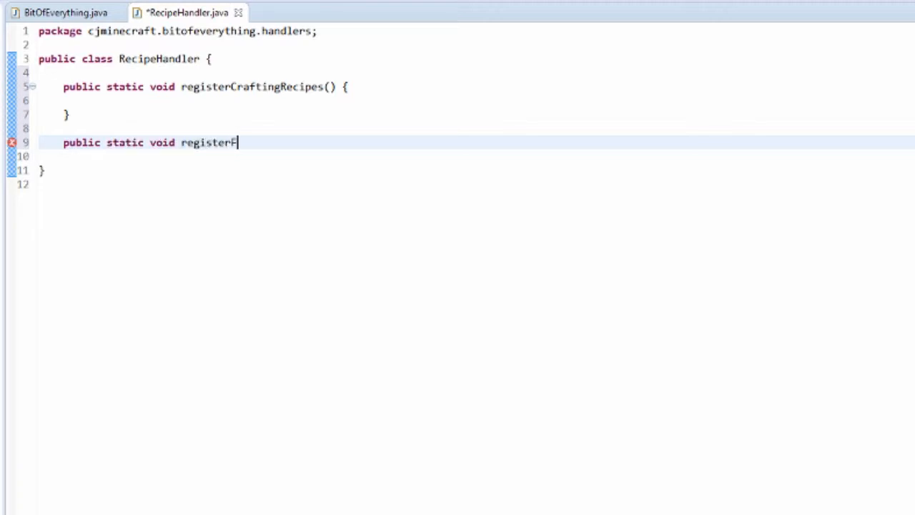
type("urnaceR")
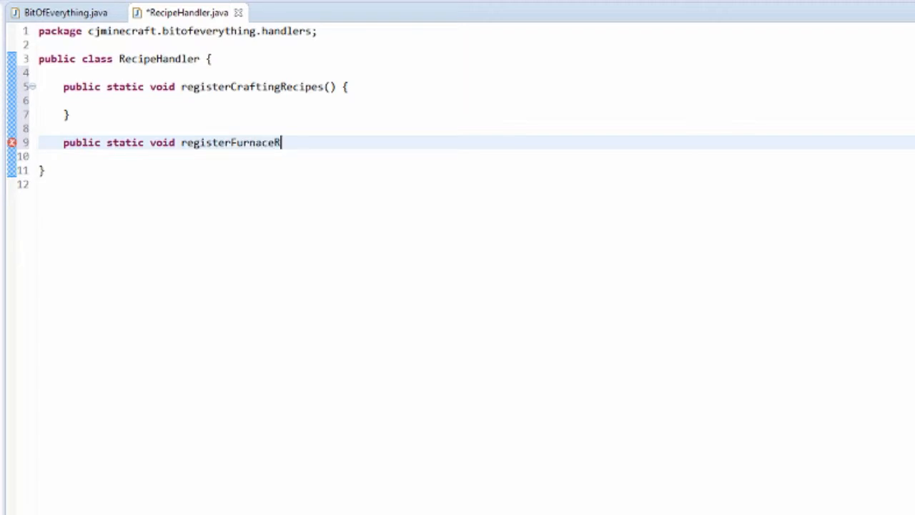
type("ecipes()")
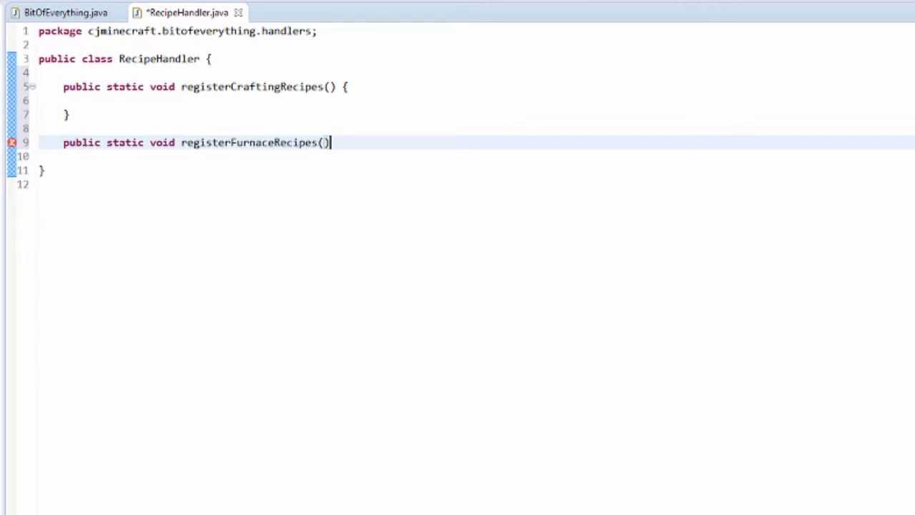
type("{")
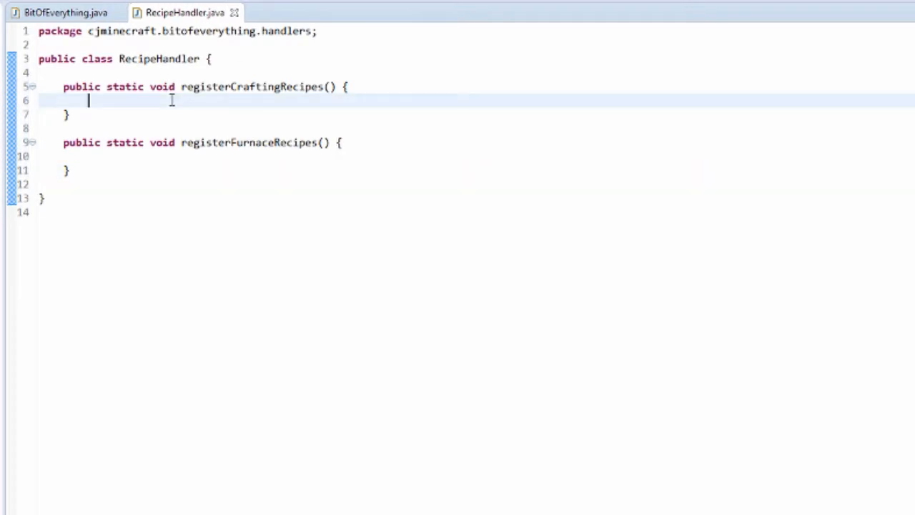
mouse_move(113, 172)
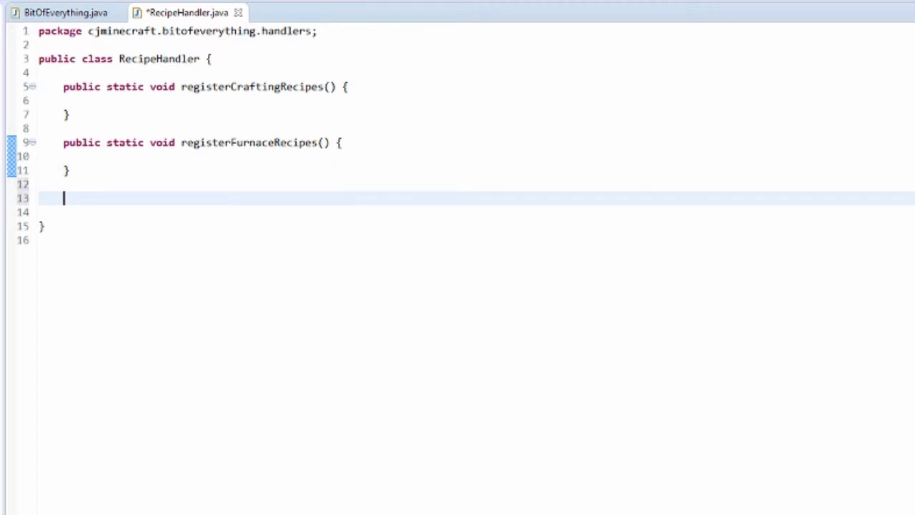
Add empty registerArmourRecipe and registerToolRecipe methods, renaming the duplicate to Tool.
type("public s")
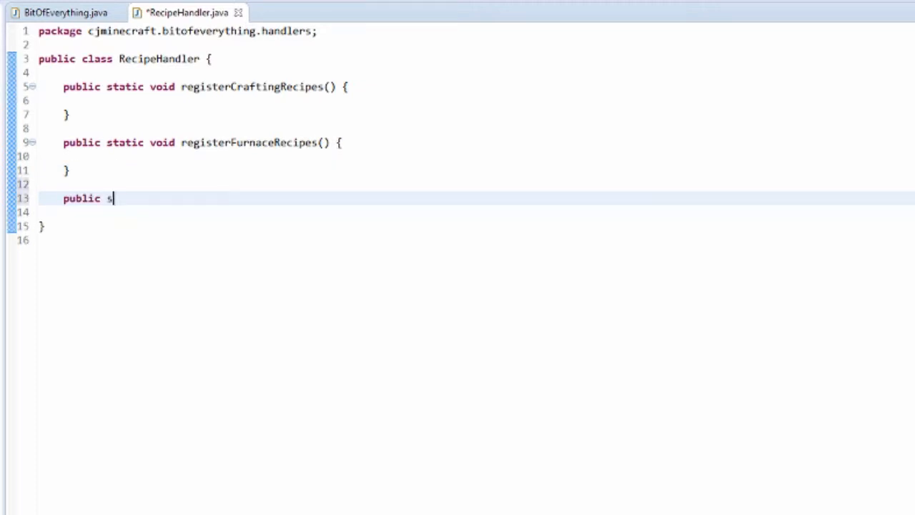
type("tatic void")
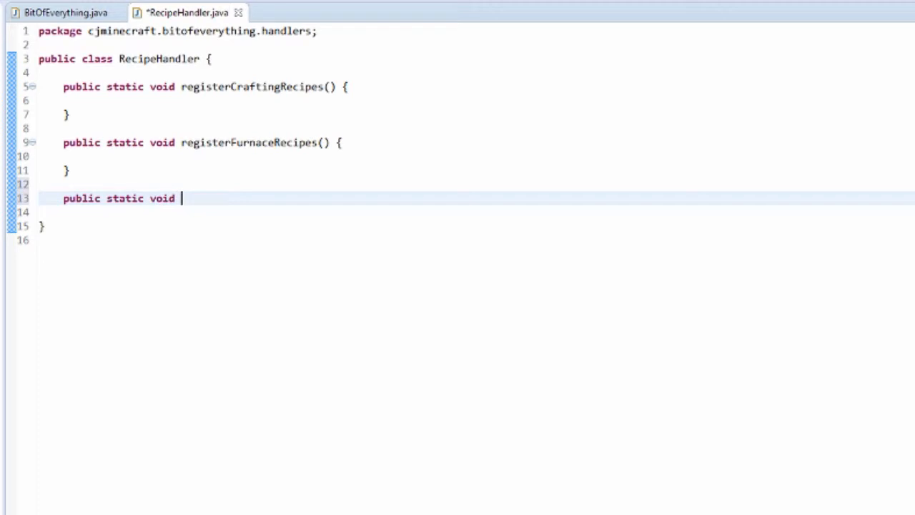
type("registerArmour")
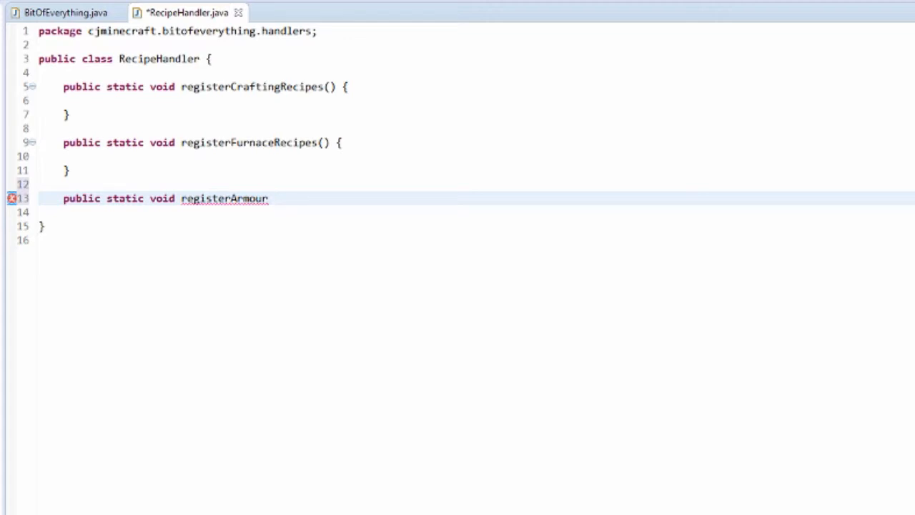
type("Recipes() {")
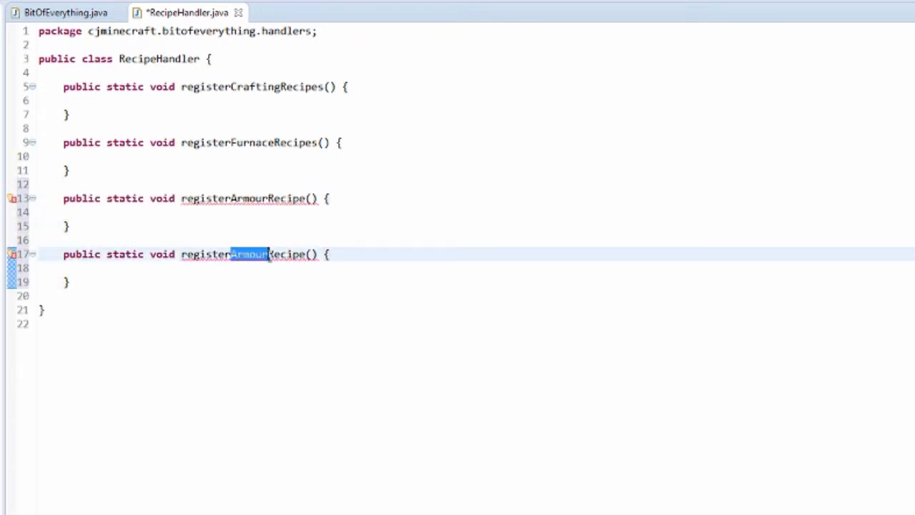
type("Tool")
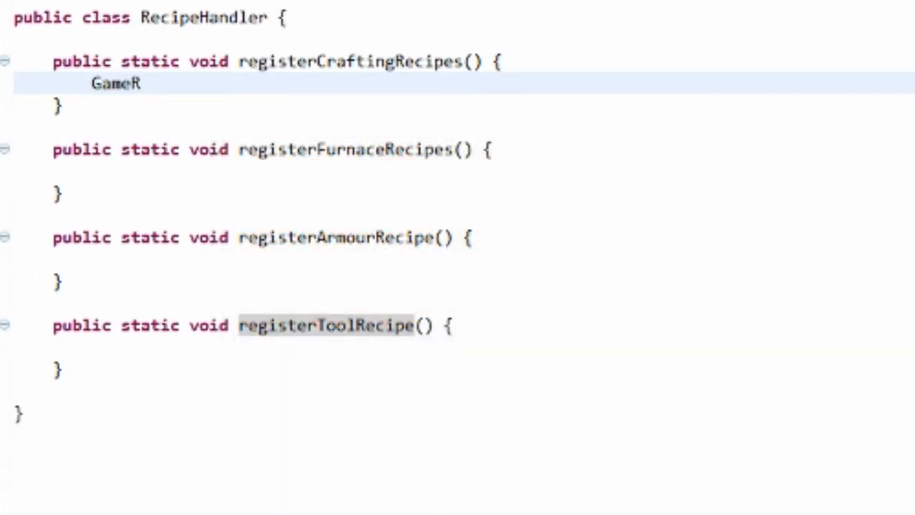
Begin GameRegistry.addRecipe outputting new ItemStack(ModBlocks.copper_block), importing ItemStack.
type("egistry")
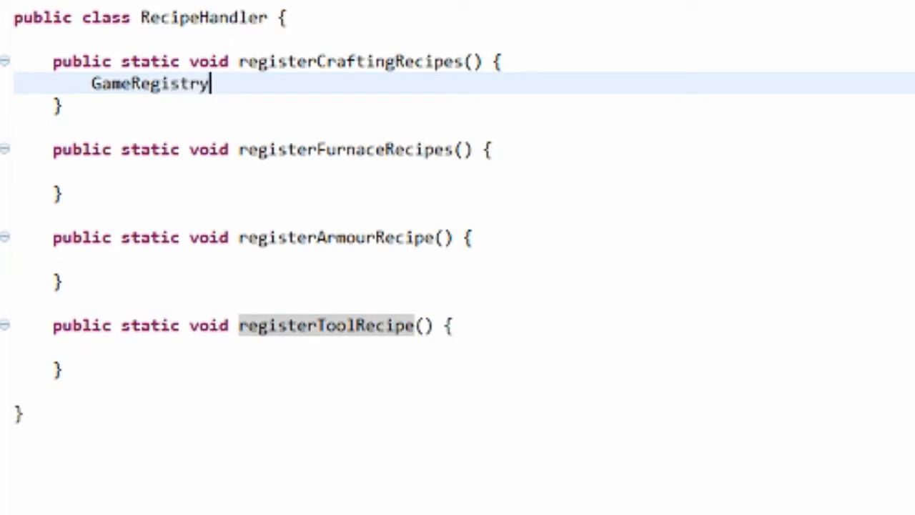
type(".add")
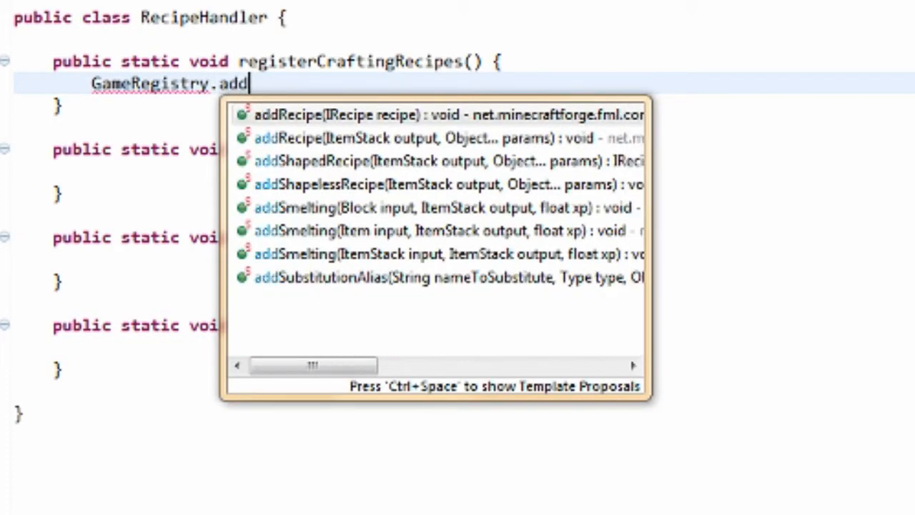
type("recipe")
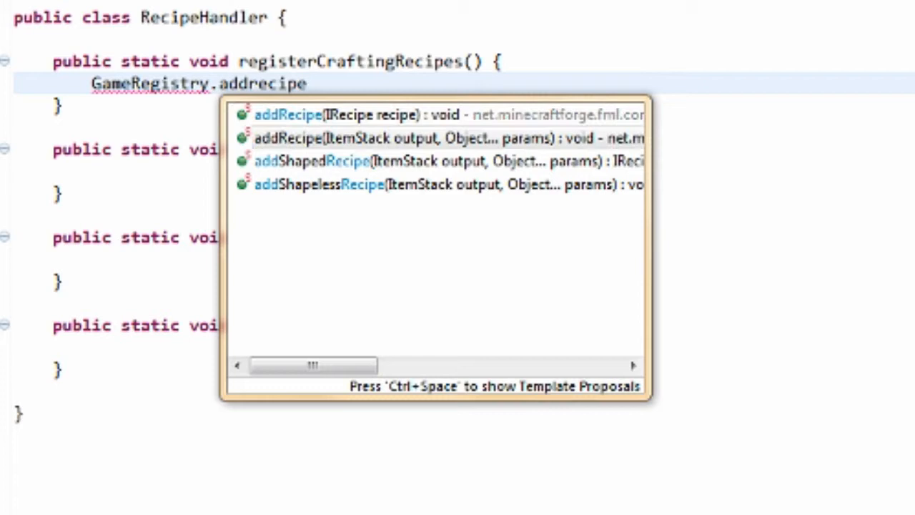
left_click(444, 137)
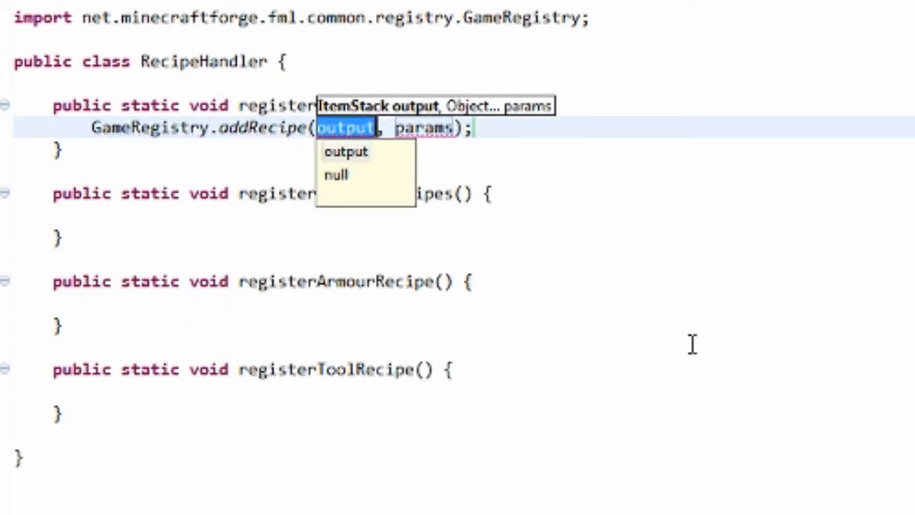
type("new I")
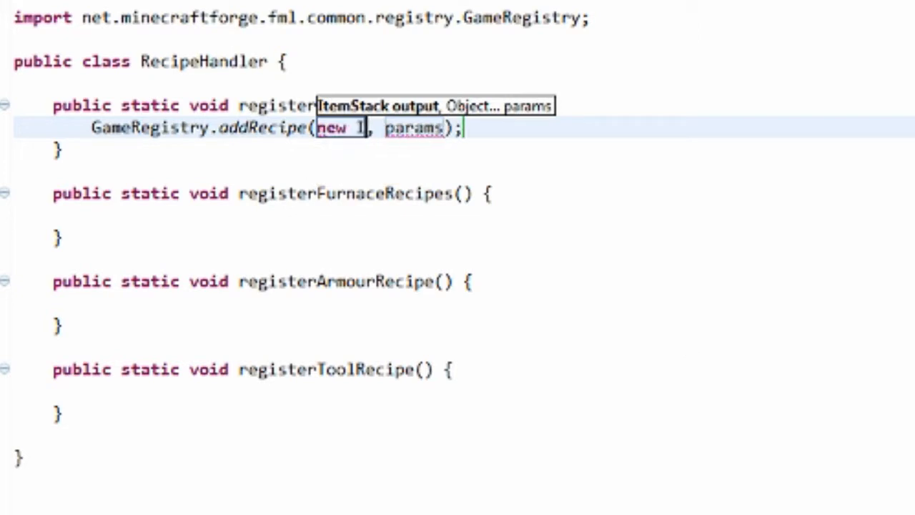
type("ItemStack()")
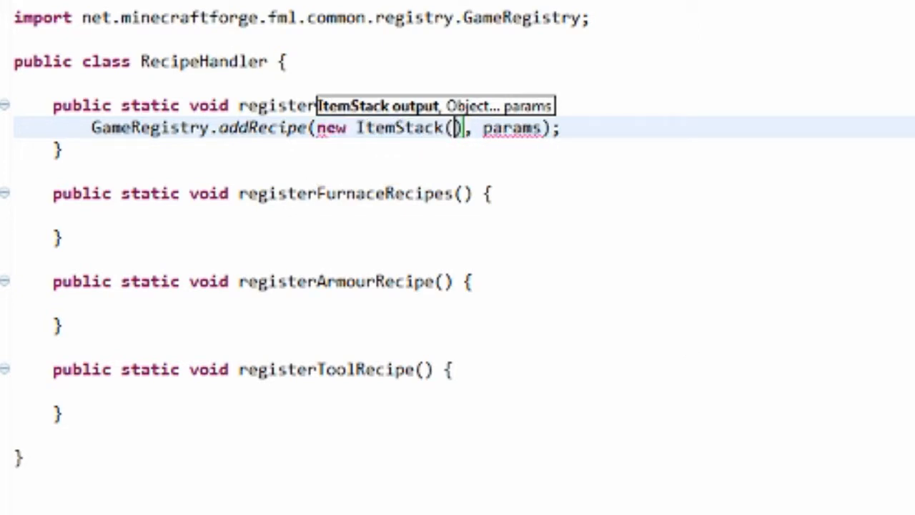
type("ModBlocks.copper_block")
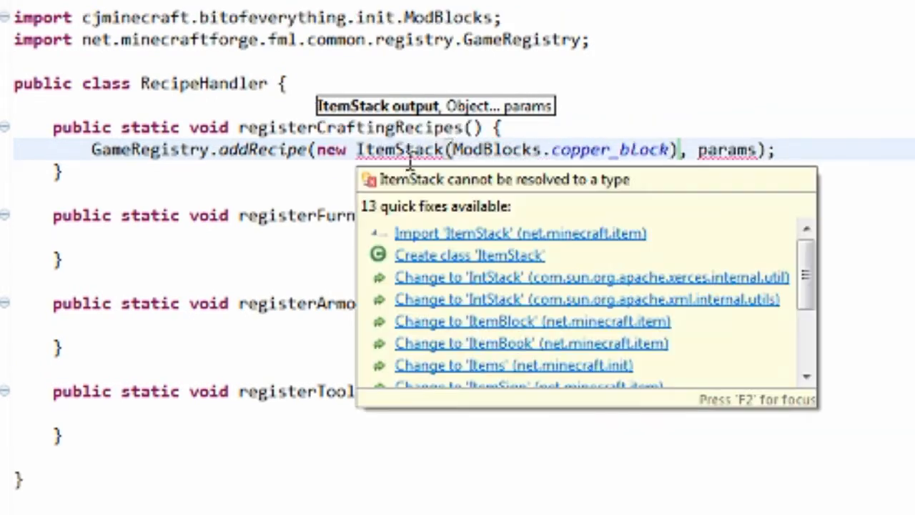
left_click(520, 233)
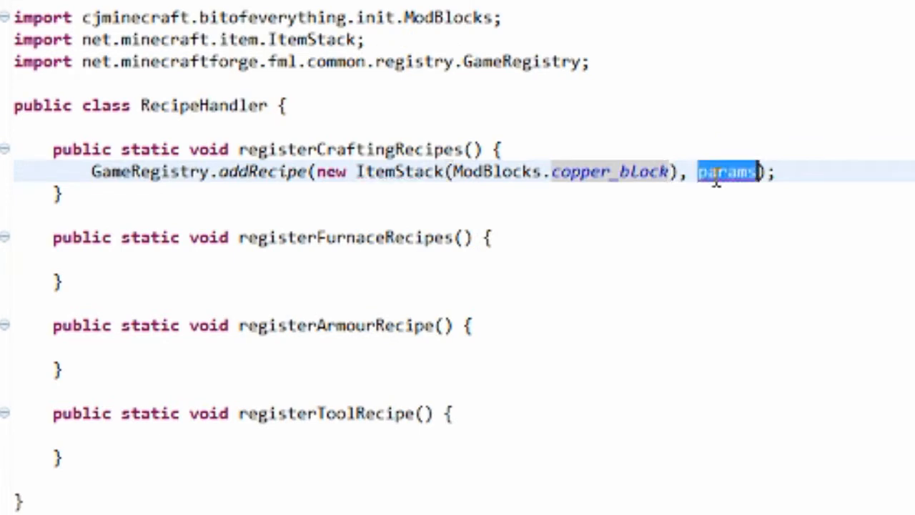
Add the new Object[] params with three "III" pattern rows.
type("new O")
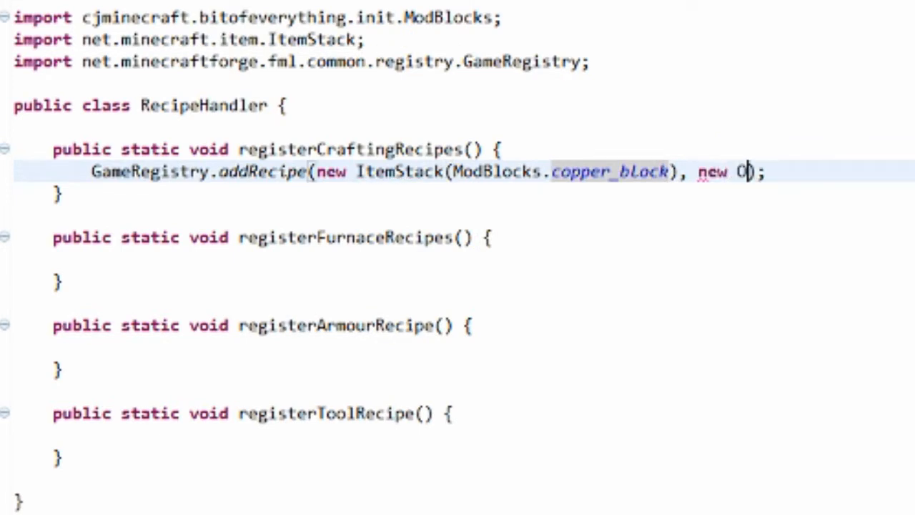
type("bject[]")
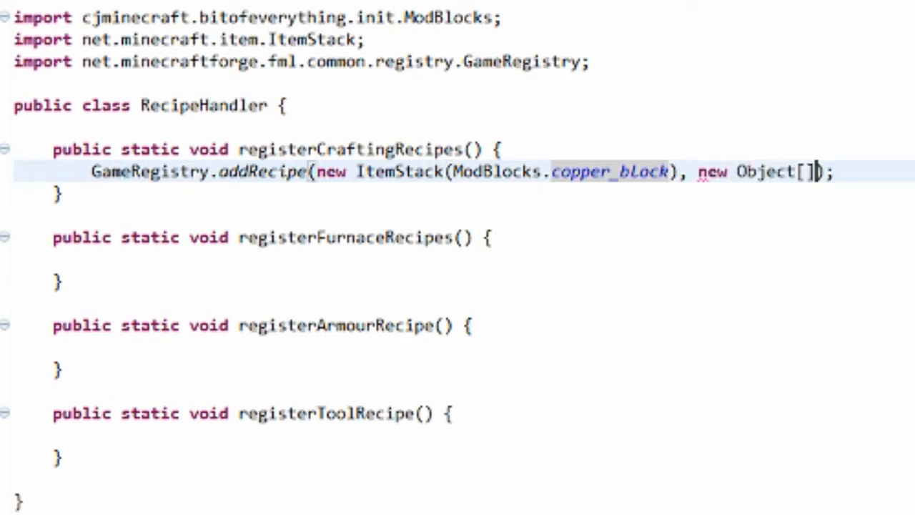
type("{}")
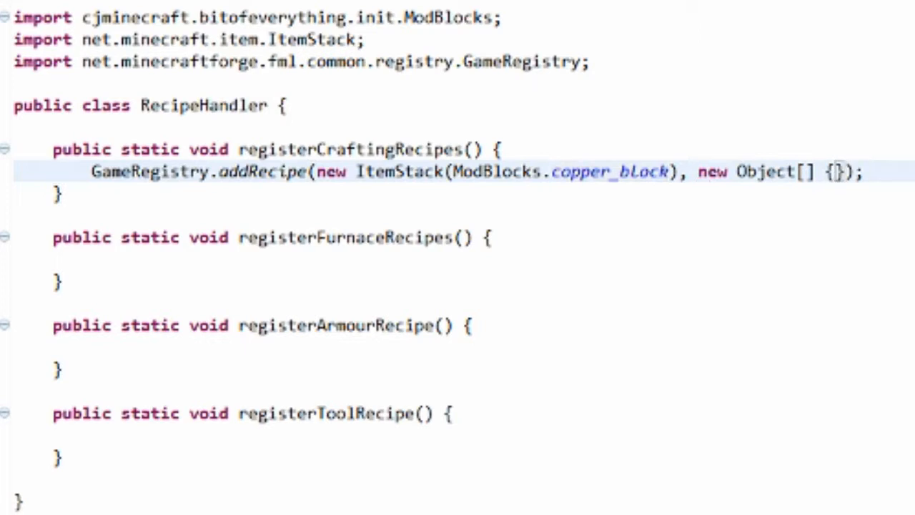
type("!")
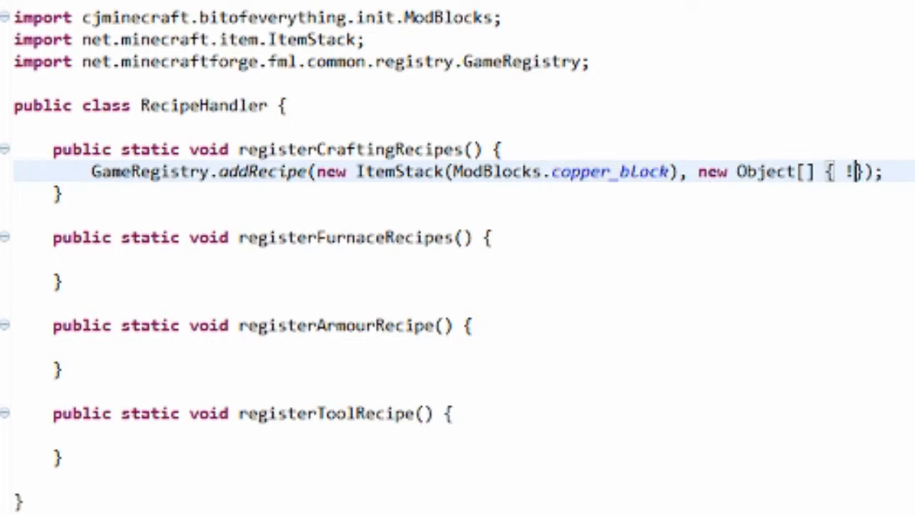
type("\"\"")
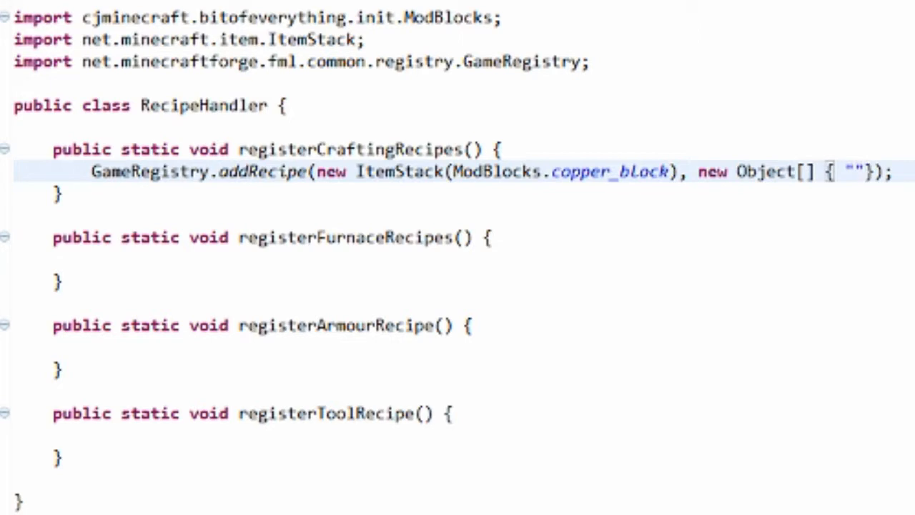
type(",\"\",\"\"")
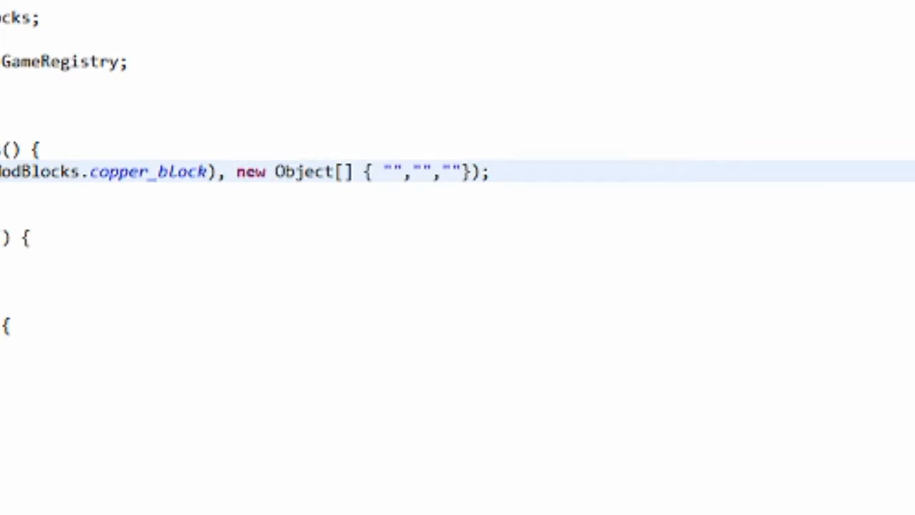
type("II")
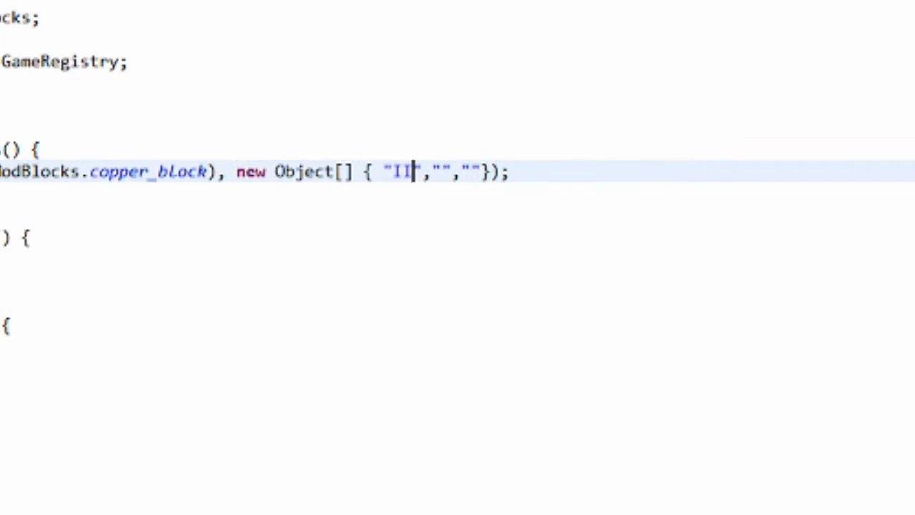
type("I")
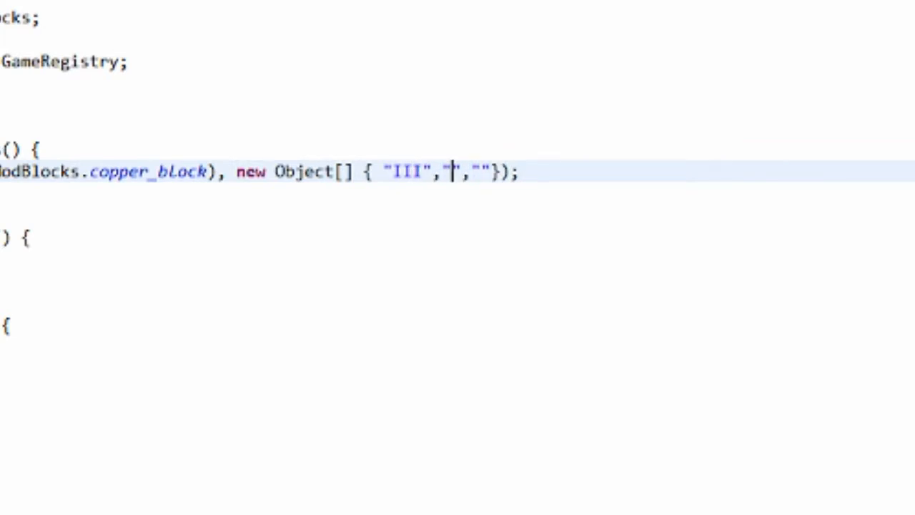
type("III")
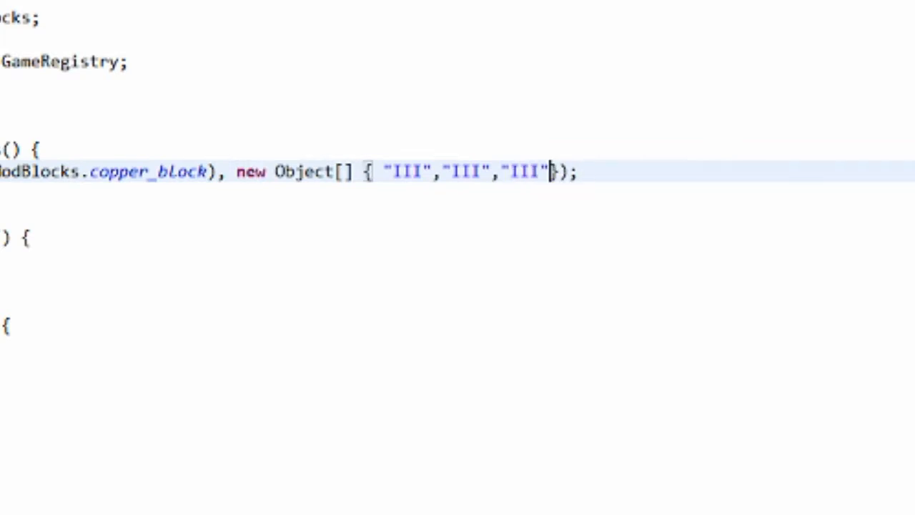
mouse_move(255, 172)
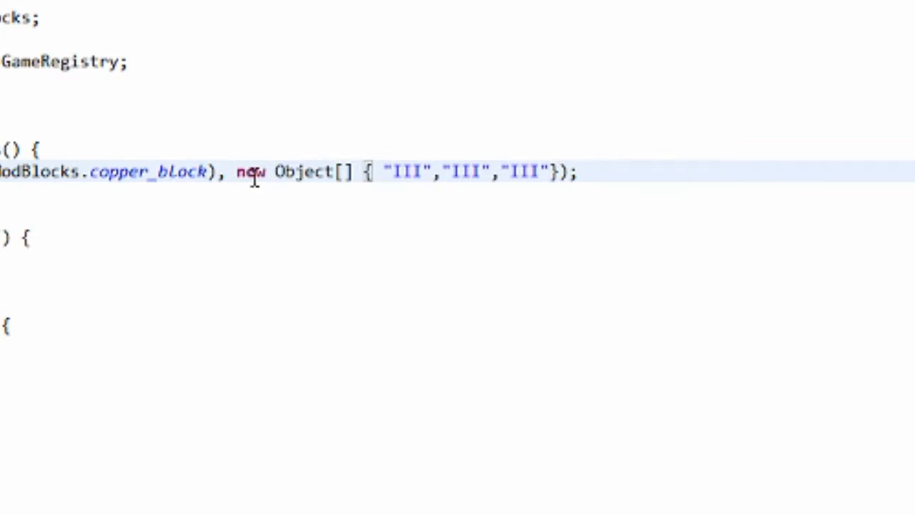
Map 'I' to ModItems.copper_ingot to finish the copper block recipe.
type(",")
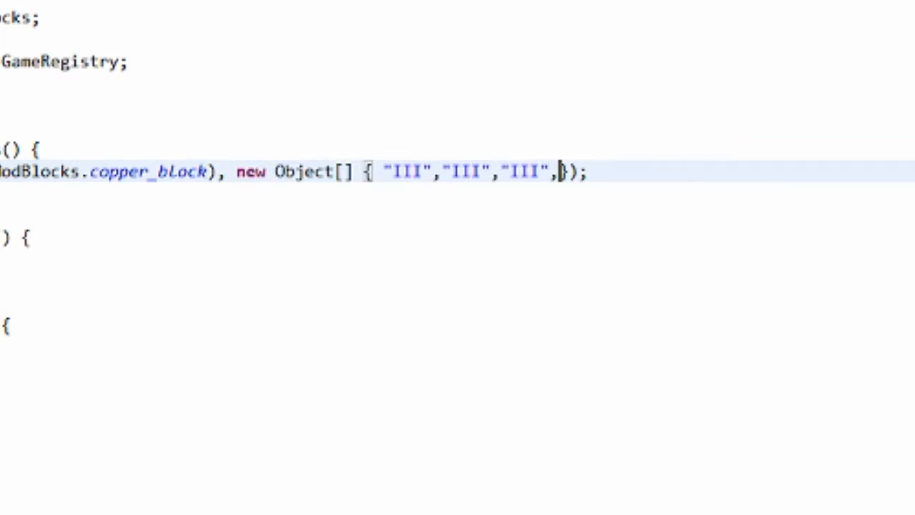
type("'I'")
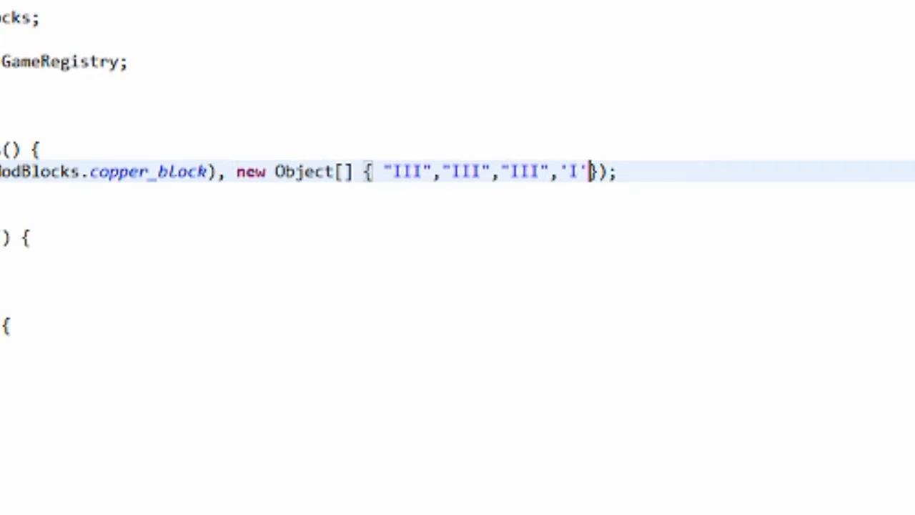
type(",Mo")
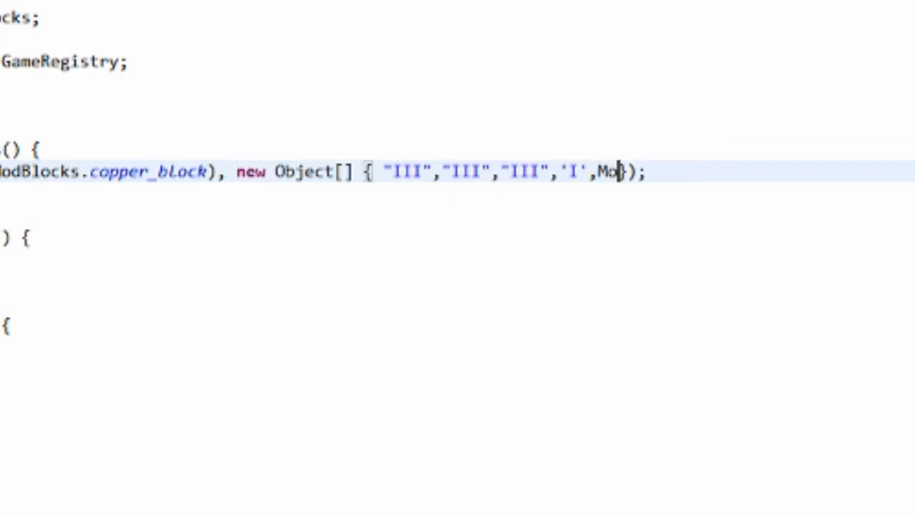
type("ModItems.copper_ingot")
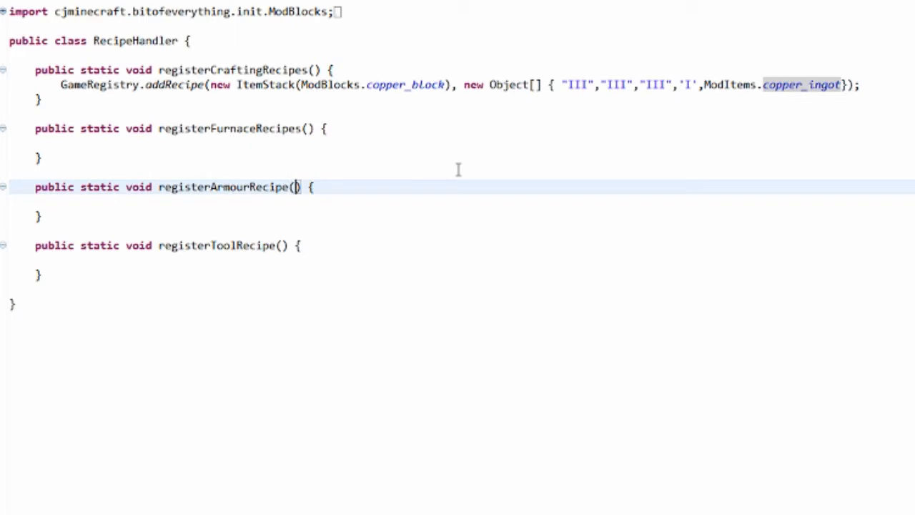
Give registerArmourRecipe Item helmet, chestplate, leggings, boots and ingot parameters, importing net.minecraft.item.Item.
type("Item h")
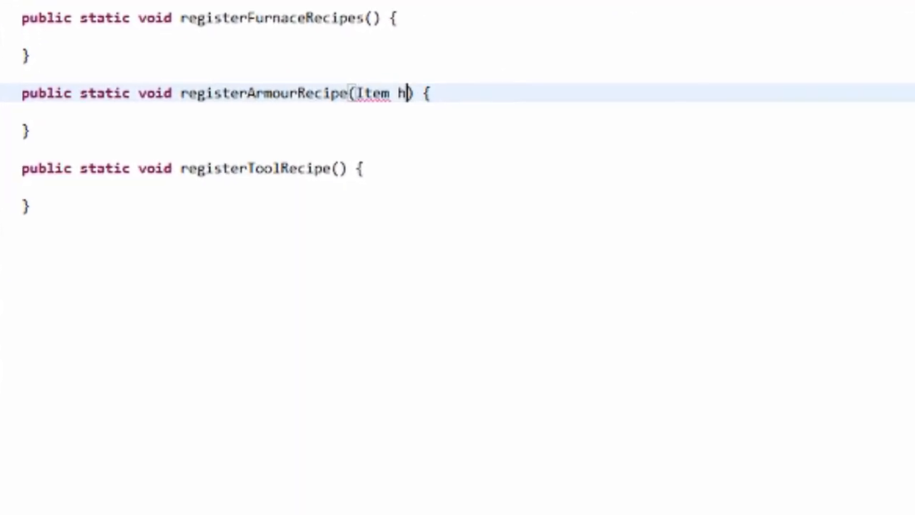
type("elmet,")
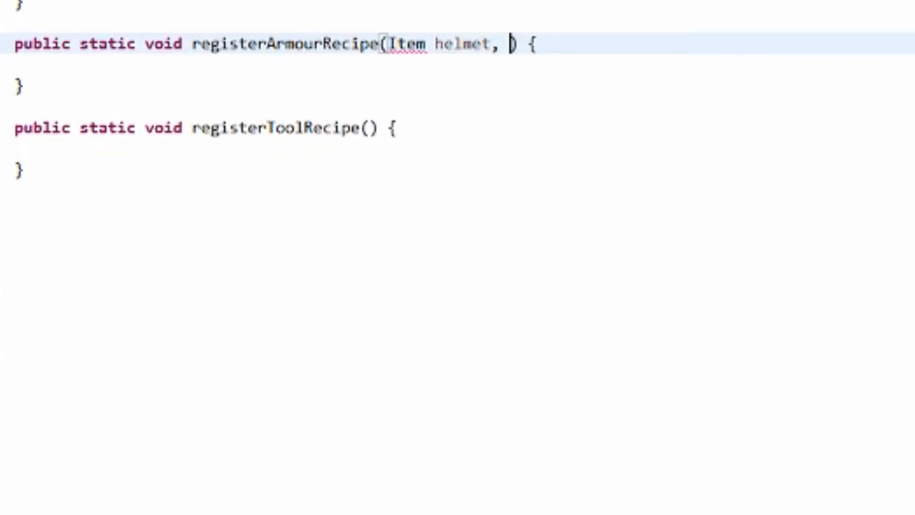
type("Item chestplate,")
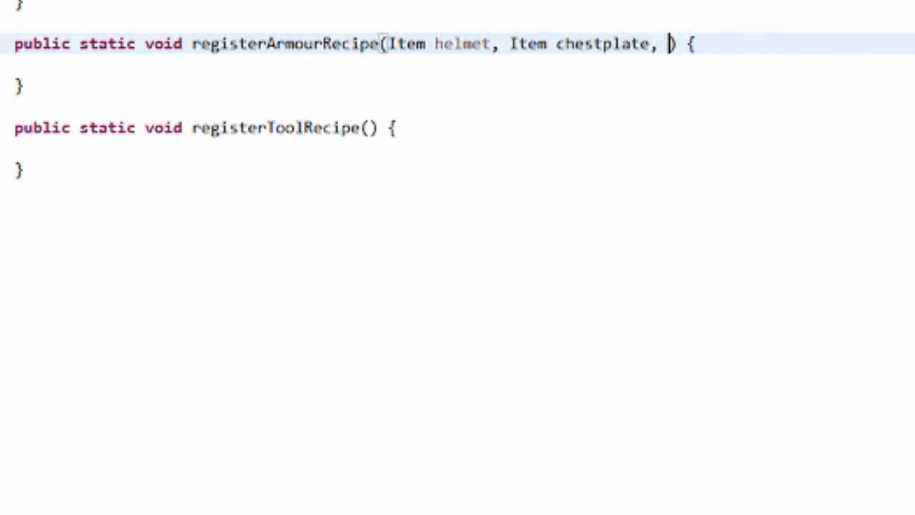
type("Item leggings, Item b")
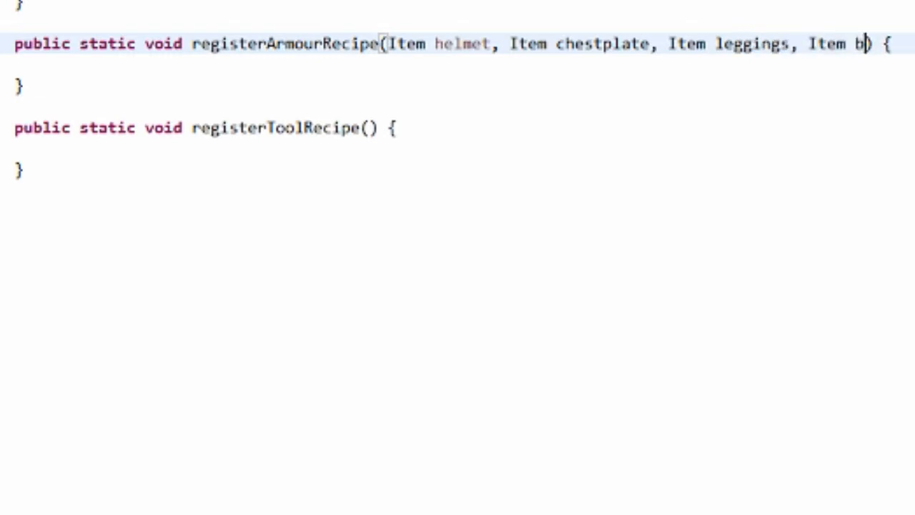
type("oots, Item")
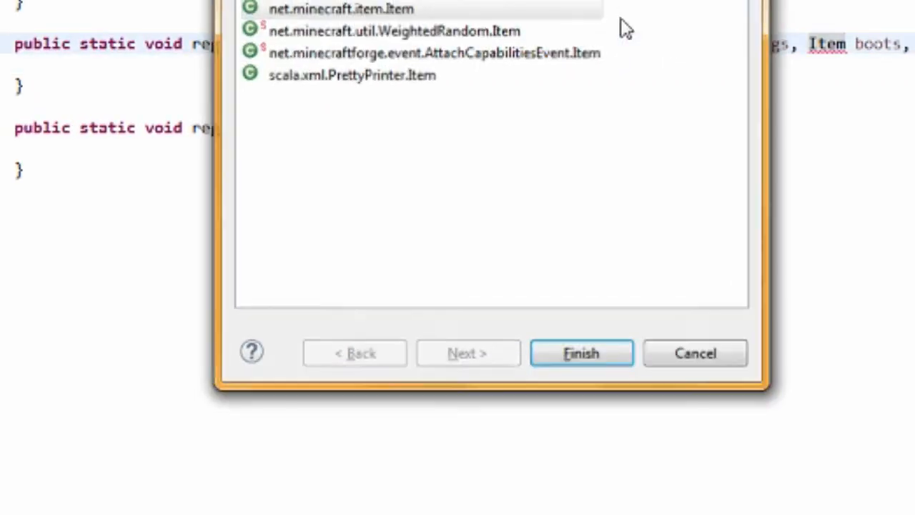
left_click(581, 352)
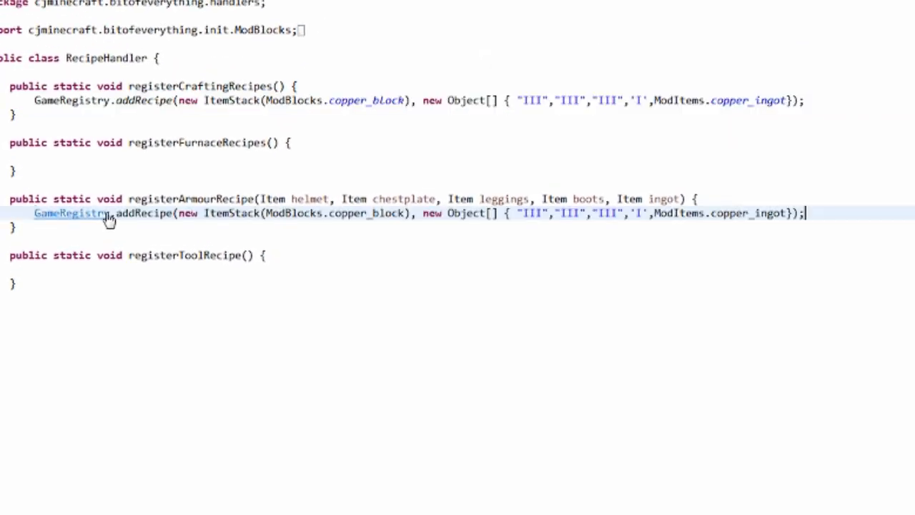
Replace the copied recipe's output with helmet and reshape its pattern rows for the helmet.
double_click(336, 213)
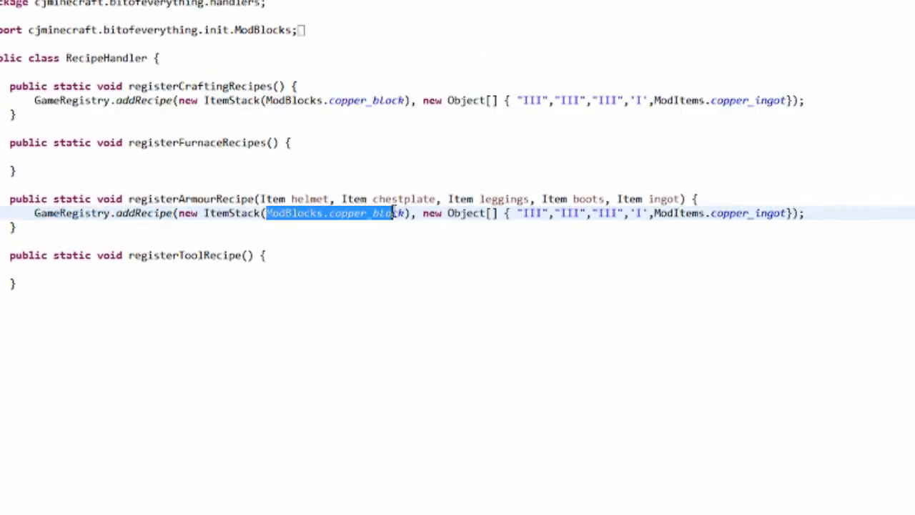
type("hel")
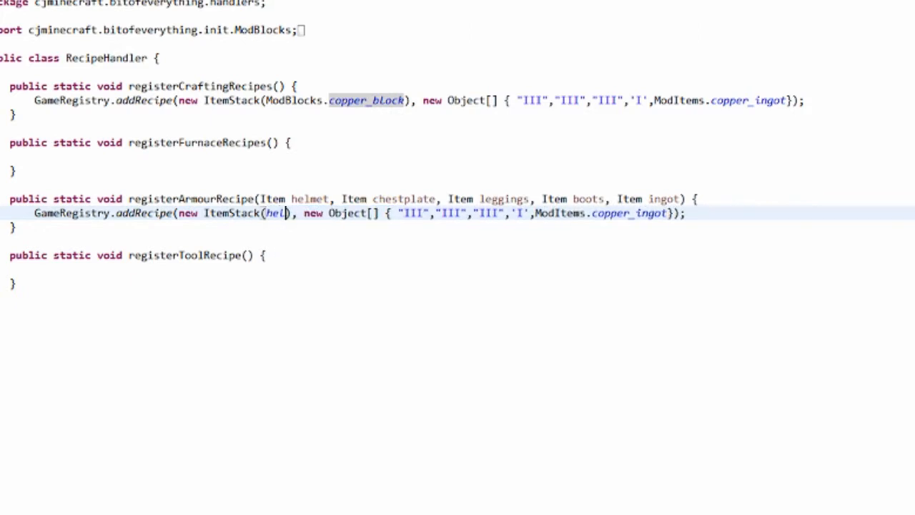
type("met")
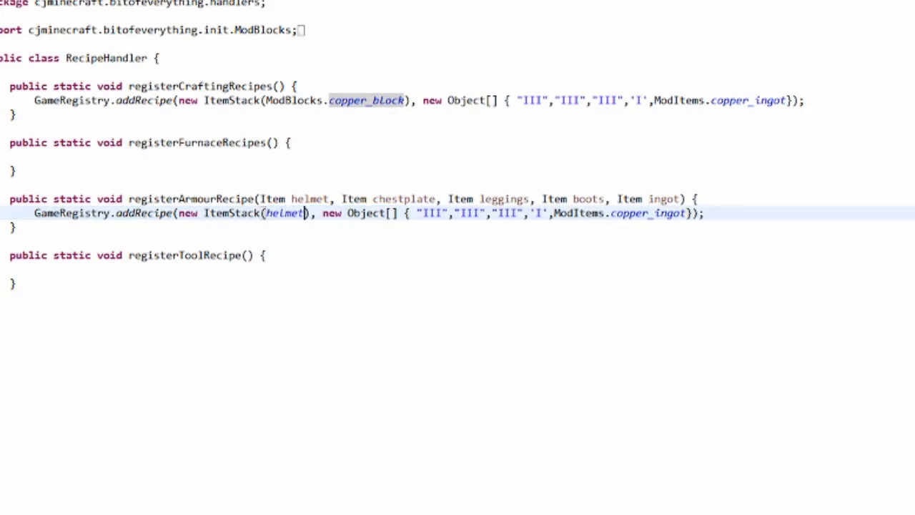
double_click(432, 213)
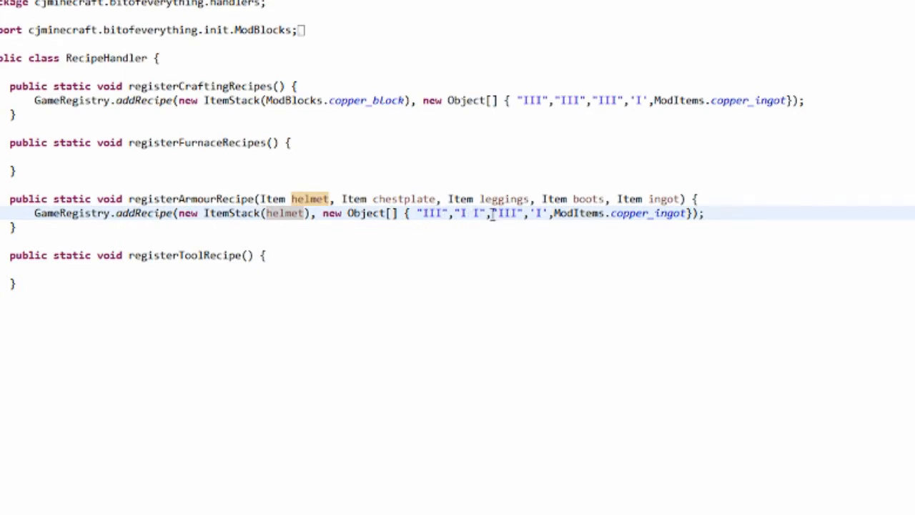
double_click(505, 213)
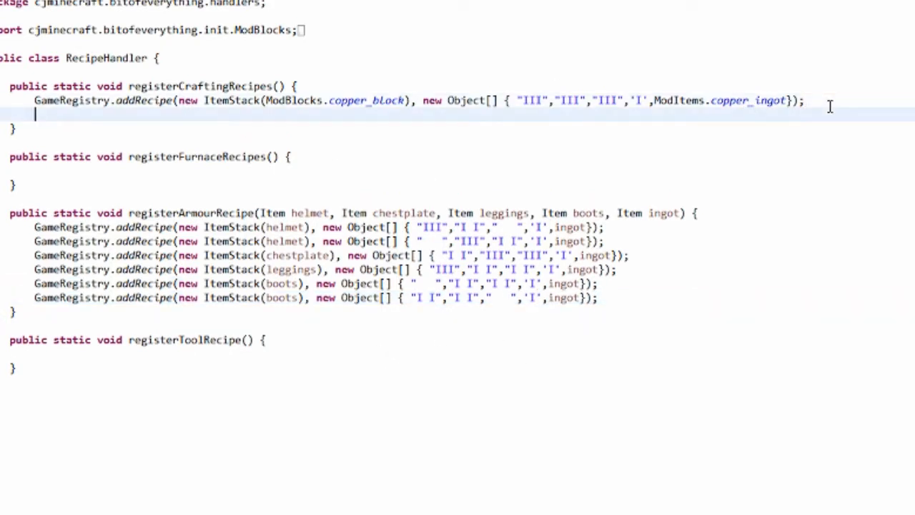
Call registerArmourRecipe with ModItems copper_helmet, chestplate, leggings, boots and ingot.
type("register")
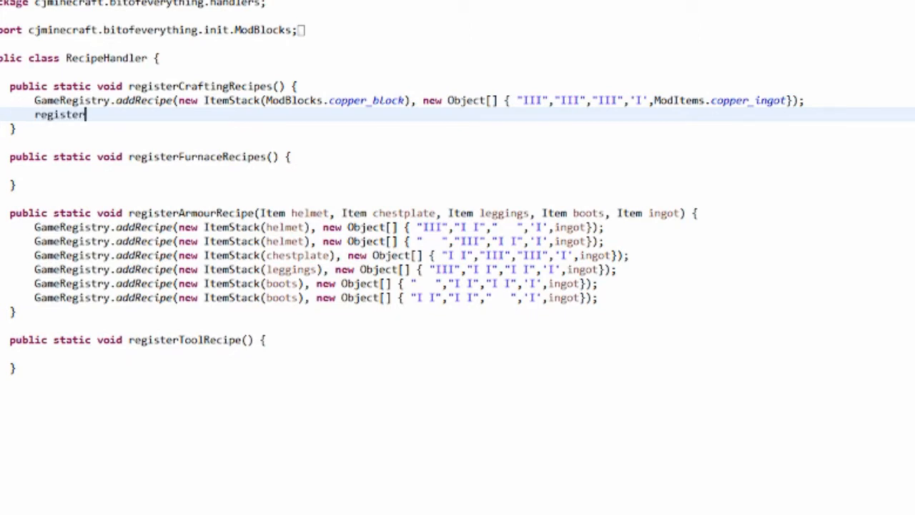
type("A")
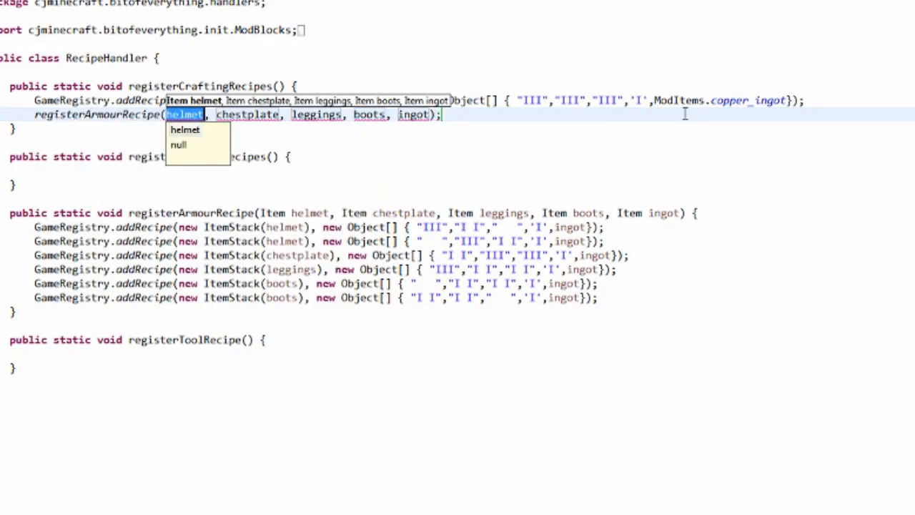
type("ModItems.copper_")
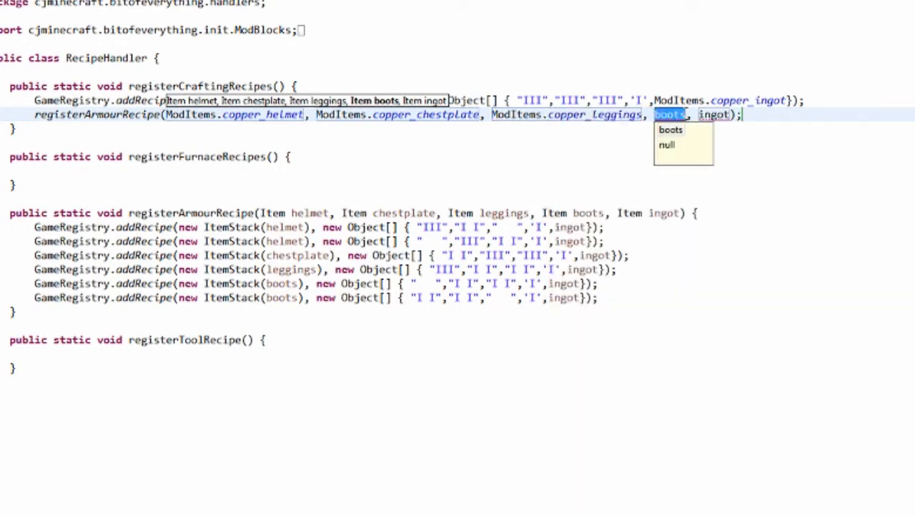
type("ModItems.copper_")
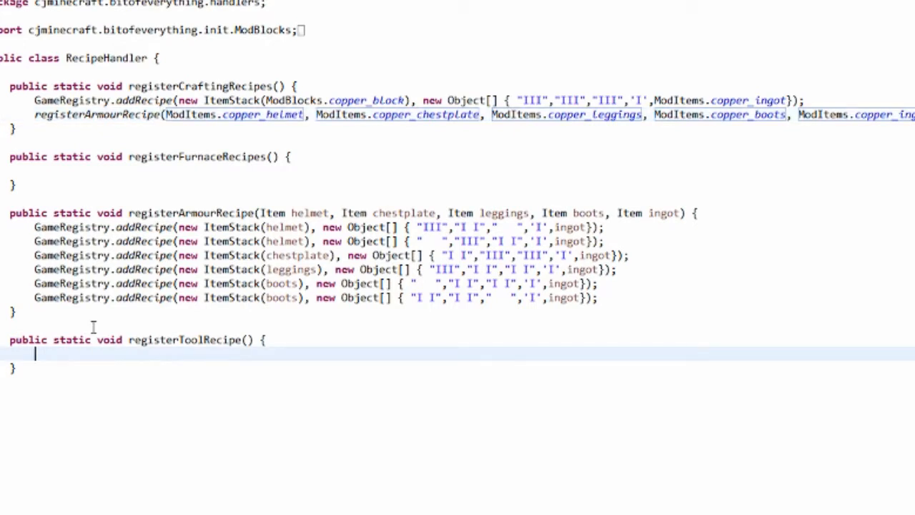
Give registerToolRecipe Item pickaxe, axe, hoe, shovel, sword and ingot parameters.
type("Gamtr")
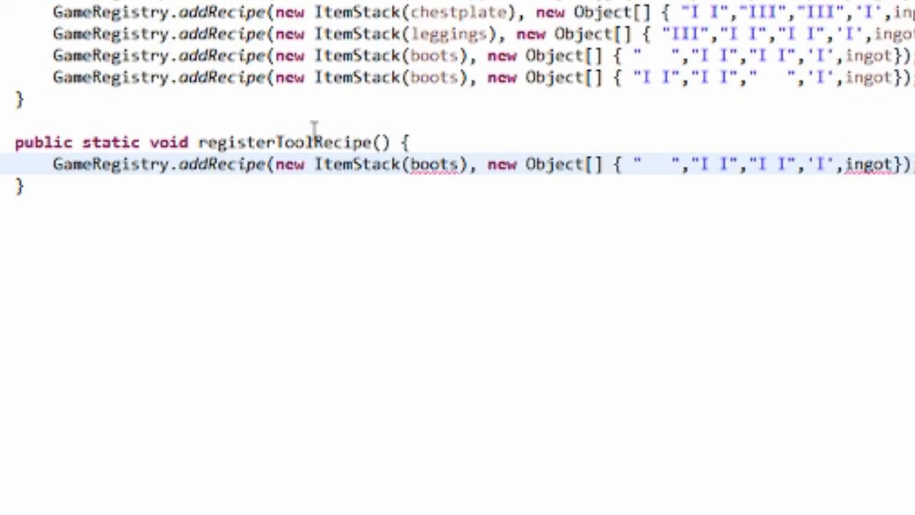
mouse_move(422, 163)
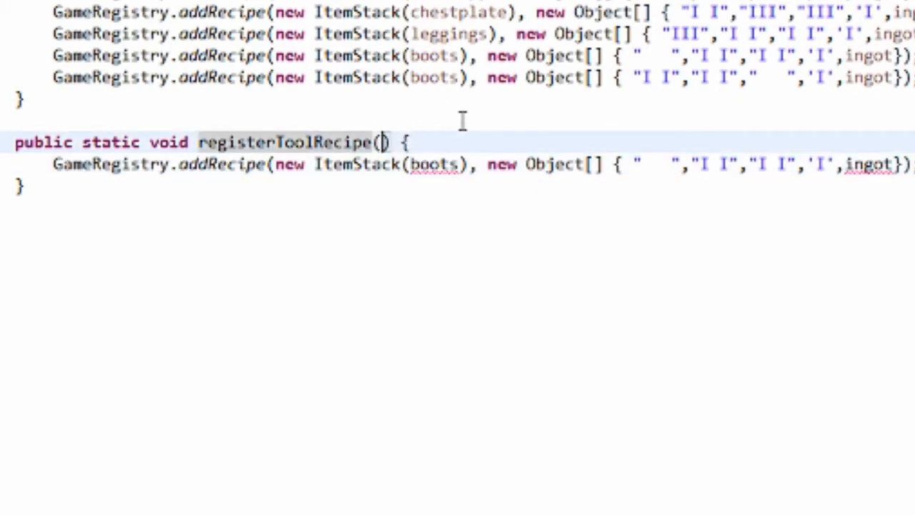
type("Item")
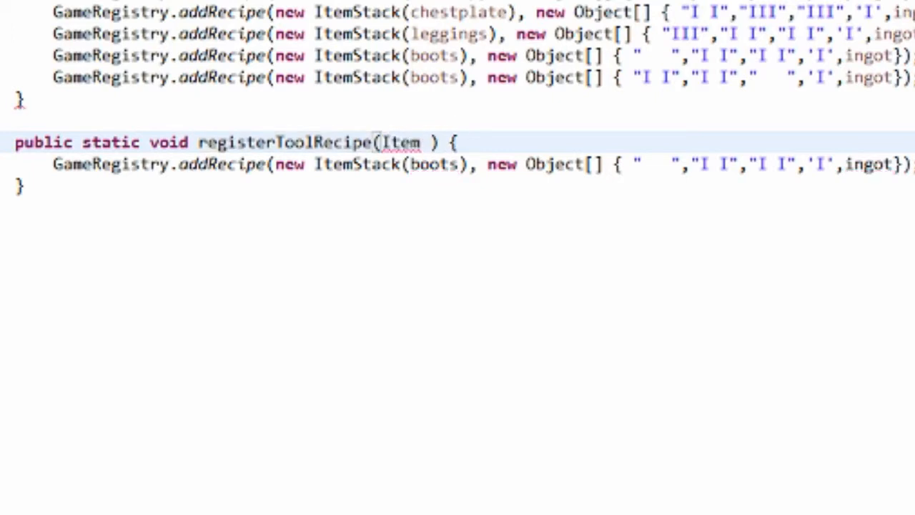
type("pickax")
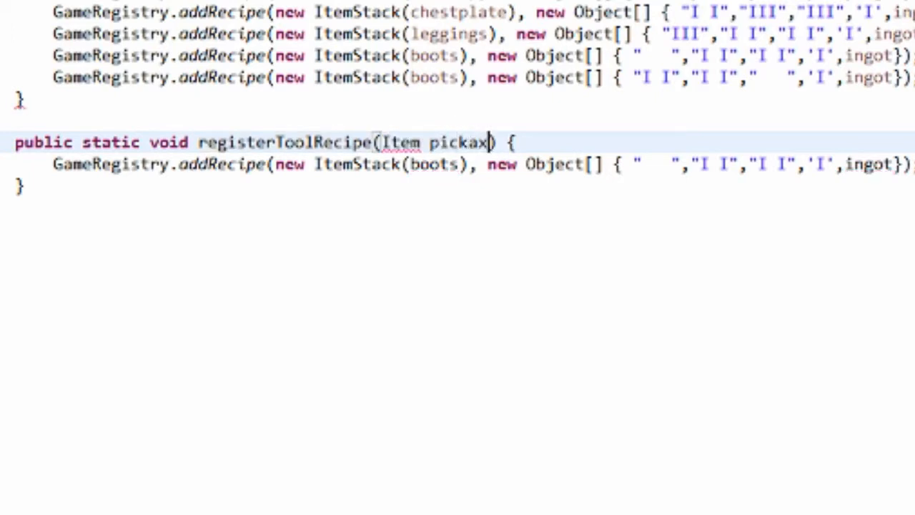
type("e")
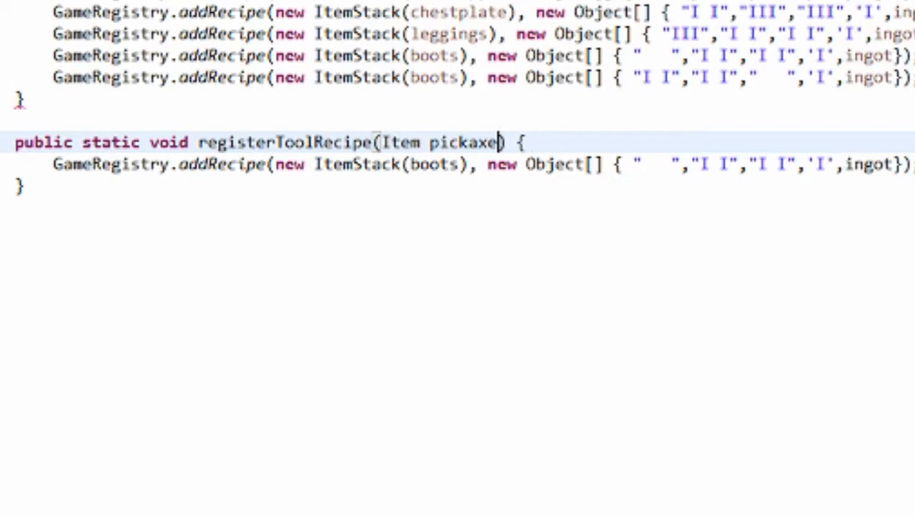
type(", Item axe, Item hoe,")
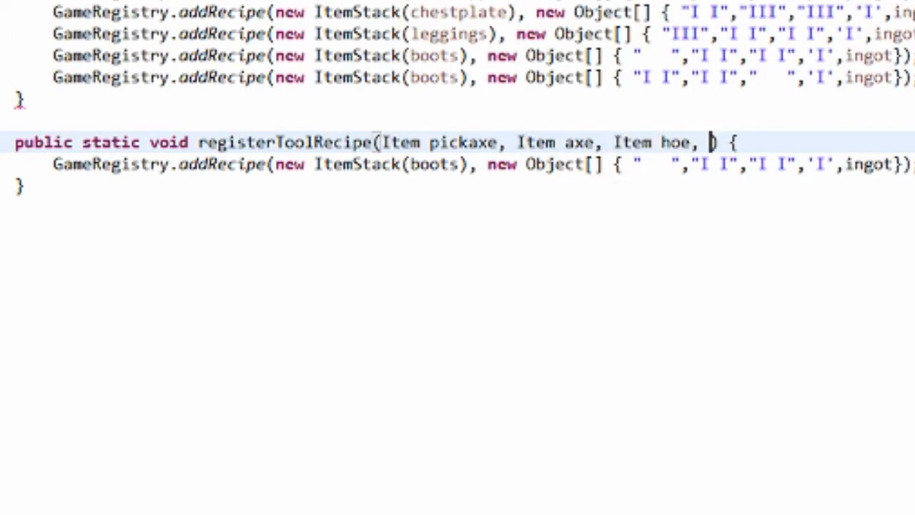
type("Item shove")
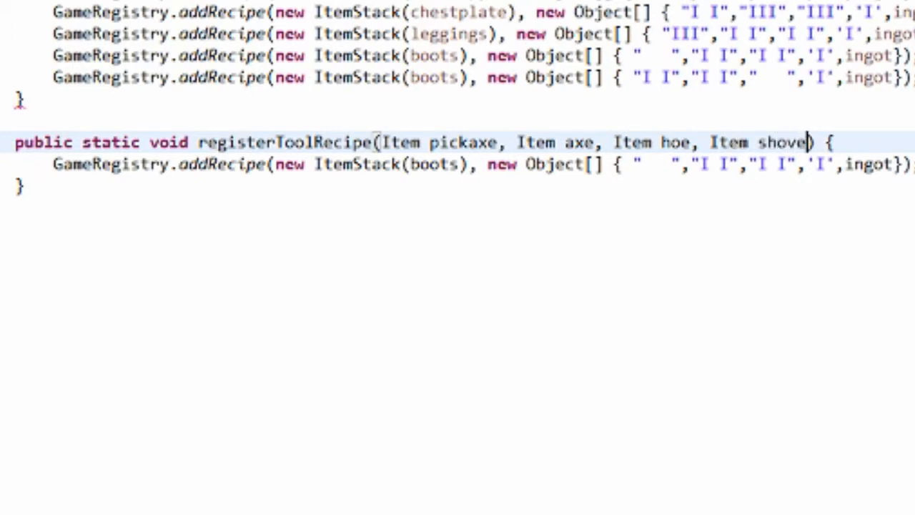
type("l, Item sword, Item ingot")
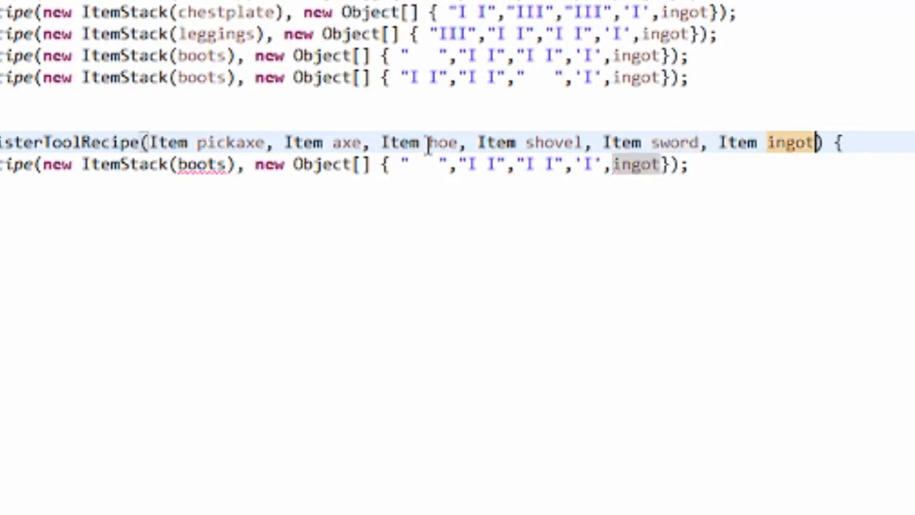
Rewrite the copied recipe as a pickaxe with an III top row and S stick rows.
double_click(203, 163)
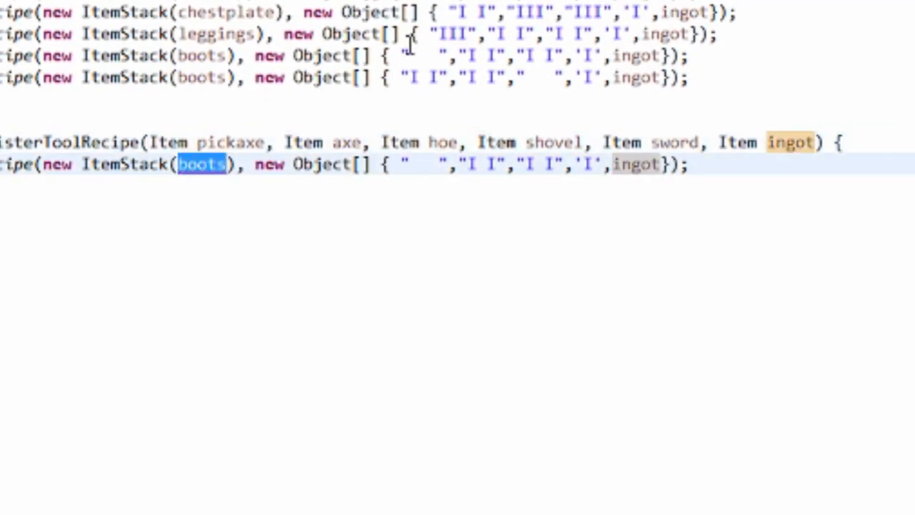
type("pickaxe")
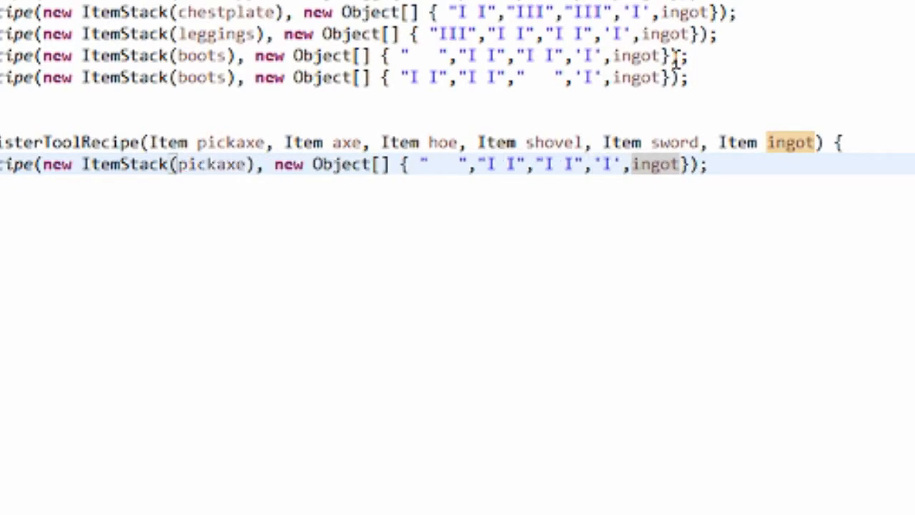
double_click(441, 164)
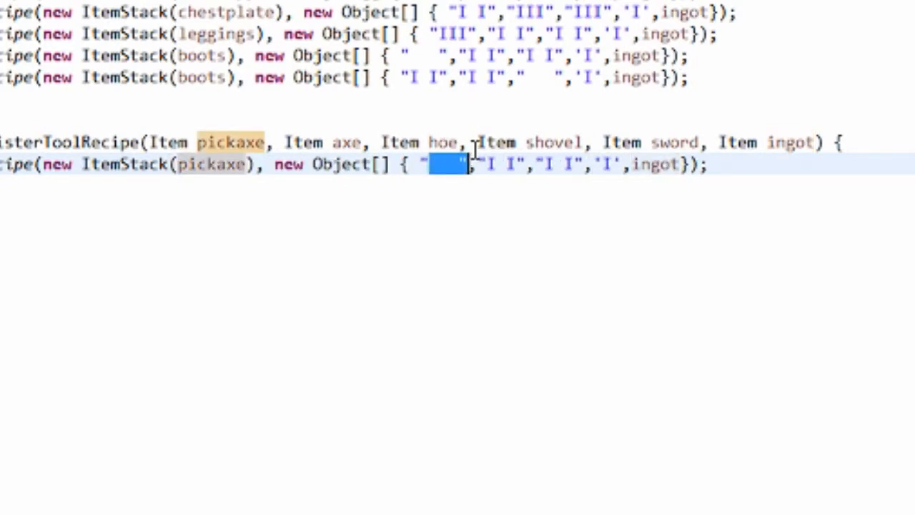
type("III")
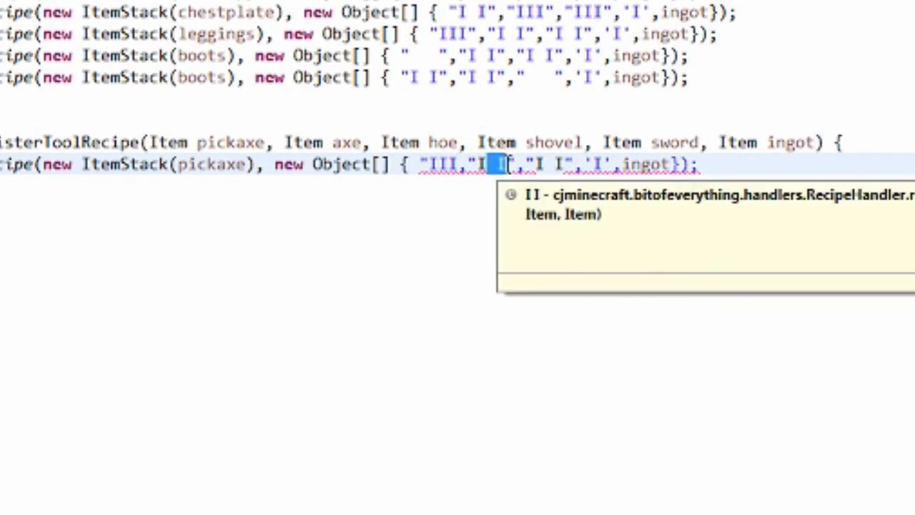
type("S")
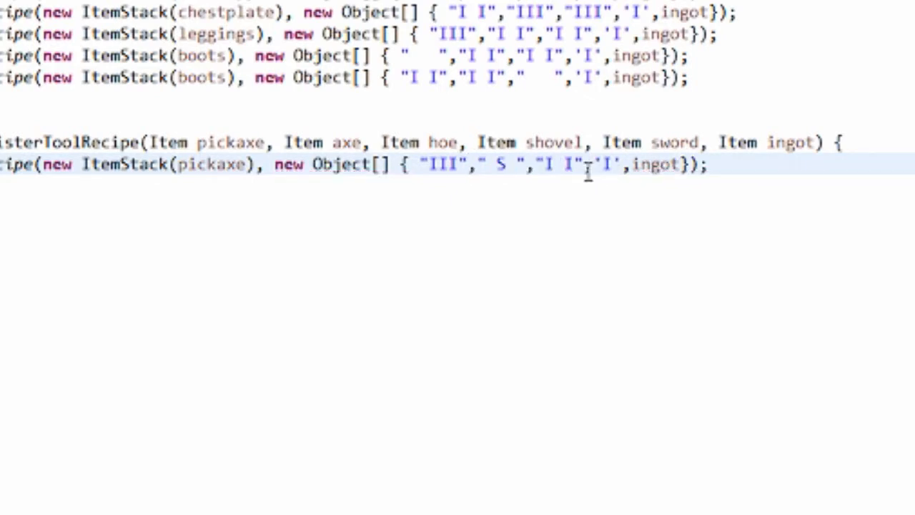
double_click(546, 163)
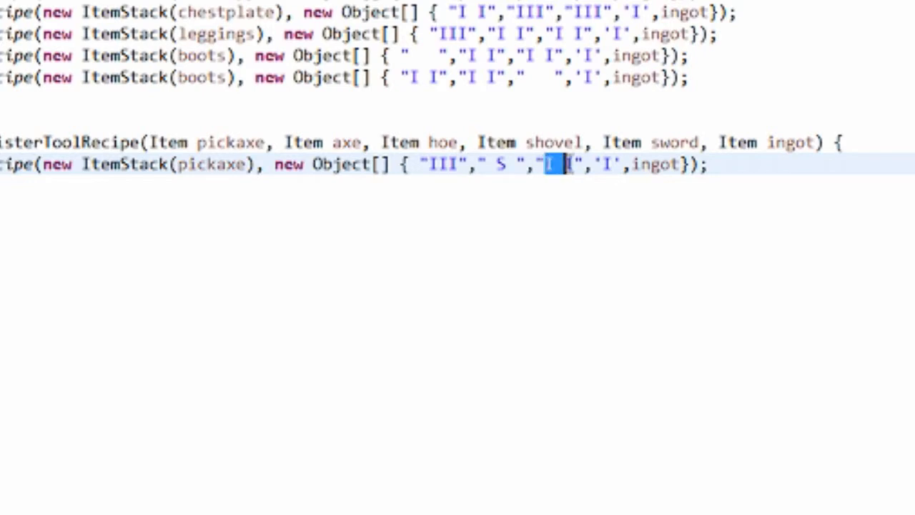
type("S")
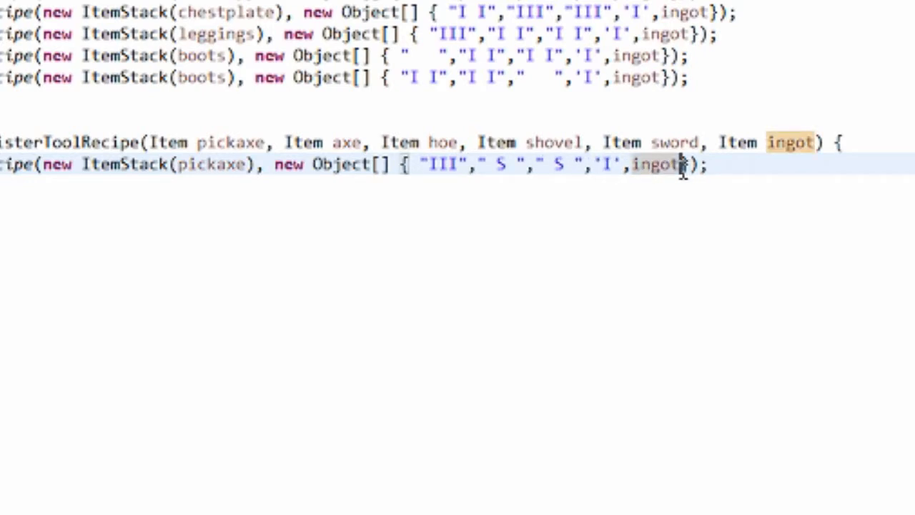
Map 'S' to Items.stick in the pickaxe recipe.
type(",'S")
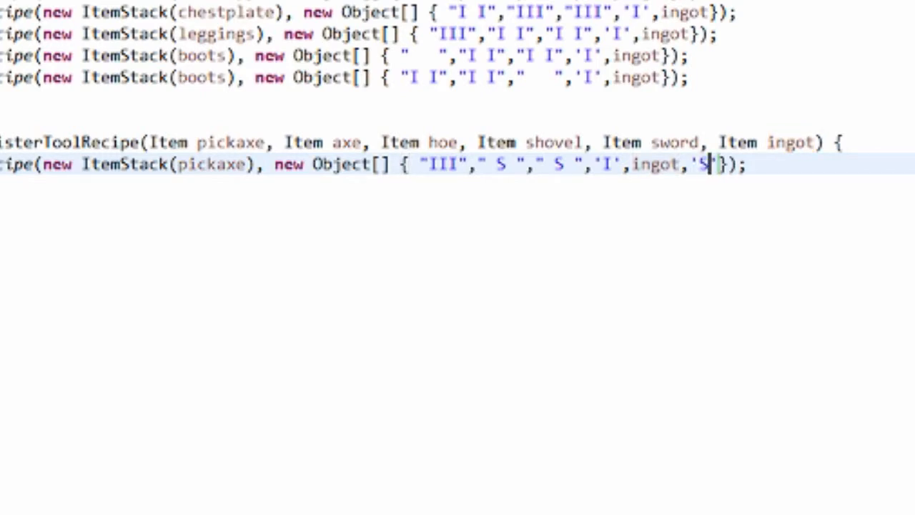
type(",")
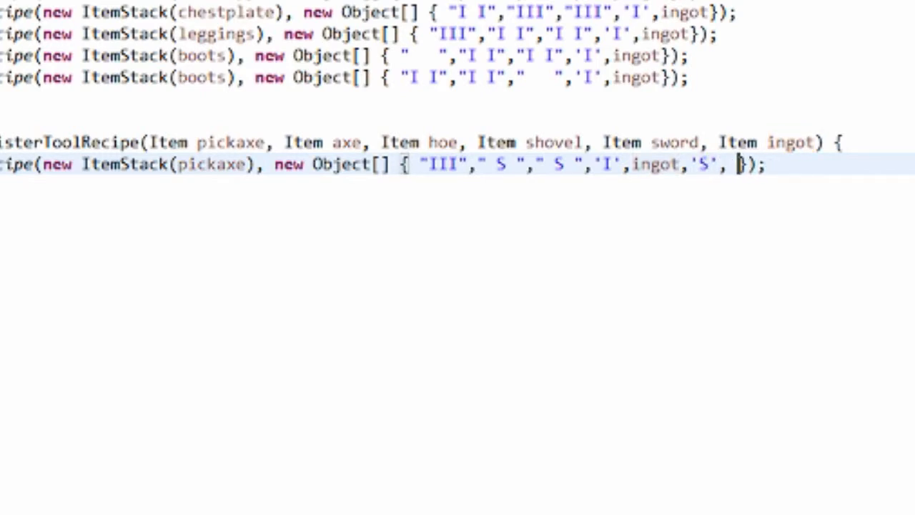
type("Items.")
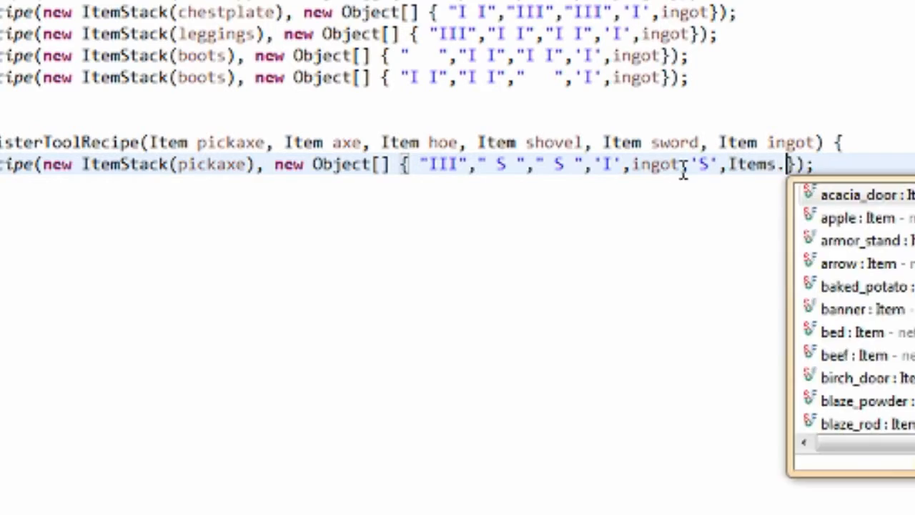
type("stick")
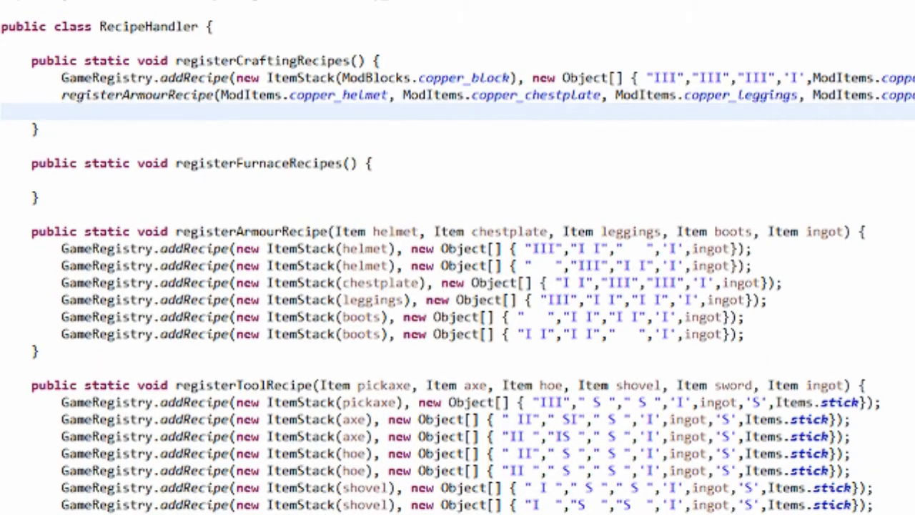
Call registerToolRecipe with ModItems copper_pick, axe, hoe, shovel, sword and ingot.
type("registerToolRecipe(ModItems, axe, hoe, shovel, sword, ingot);")
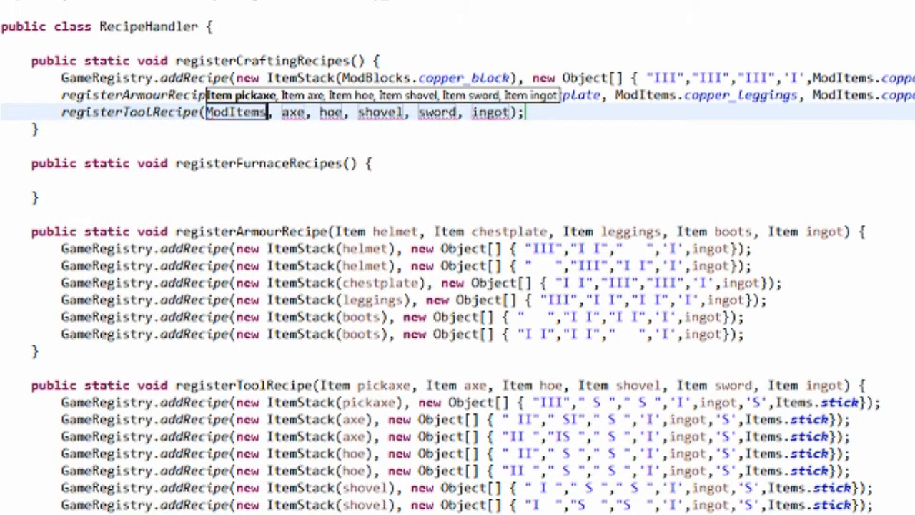
type(".copper_pick")
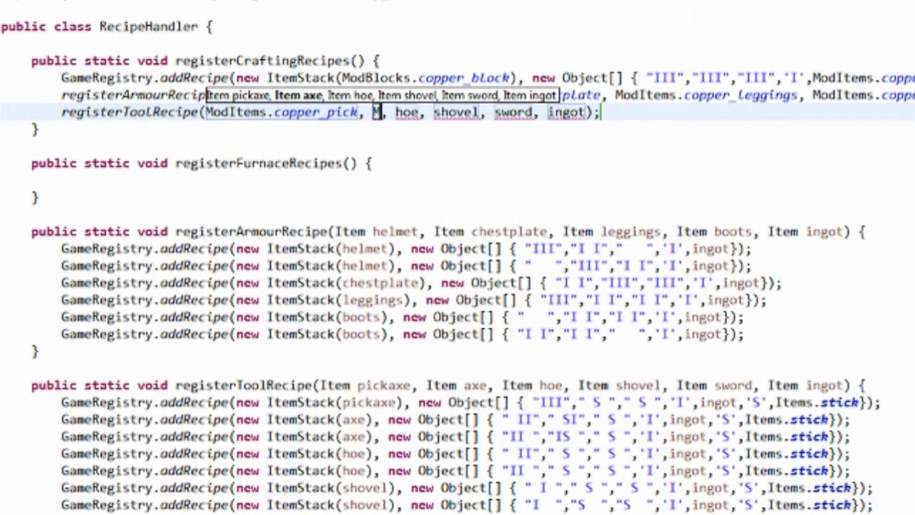
type("ModItems.")
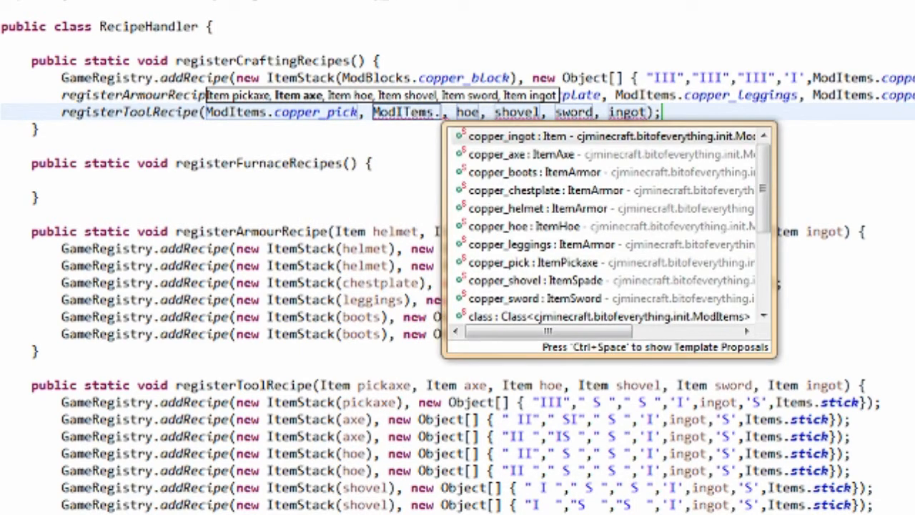
type("copper_axe")
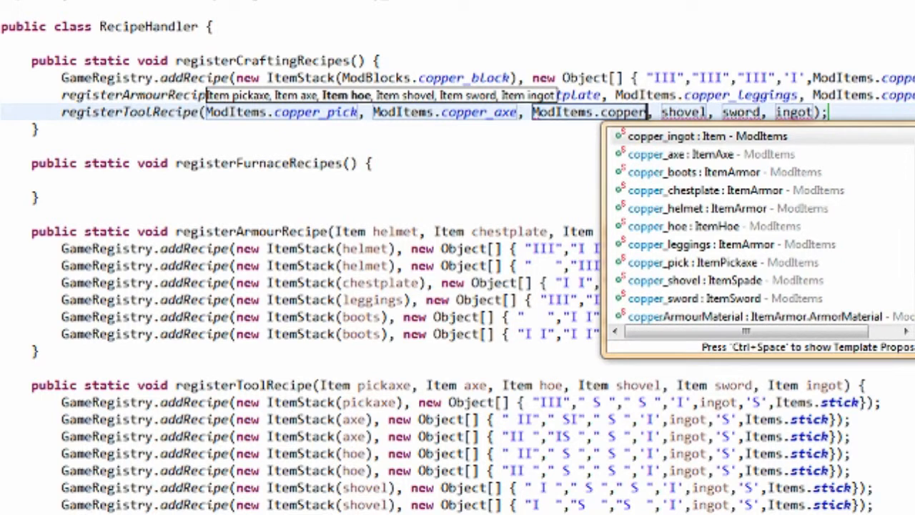
type("_hoe")
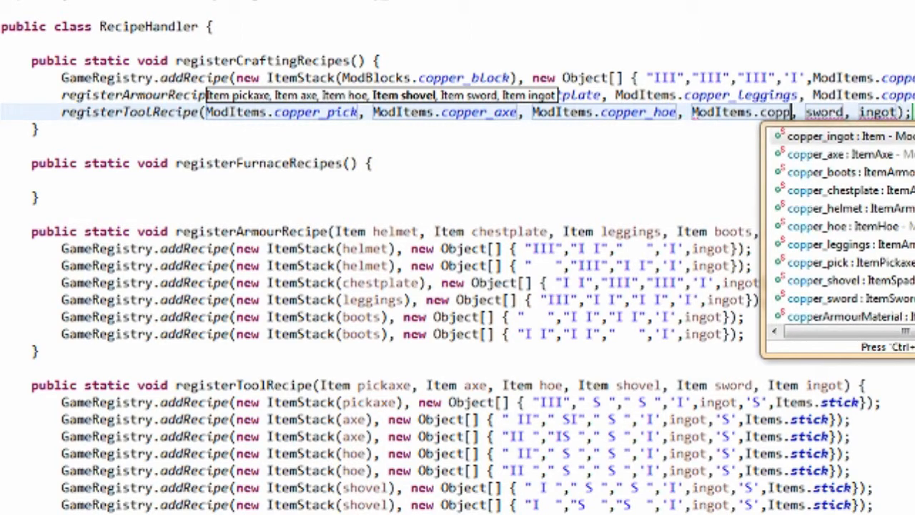
type("shovel")
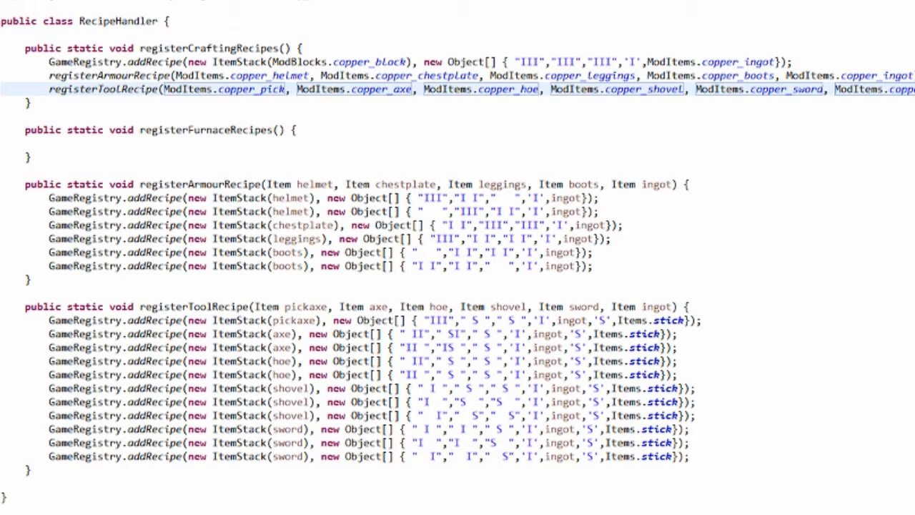
End registerCraftingRecipes with System.out.println("Registered Crafting Recipes!").
type("System.out.print(arg0);")
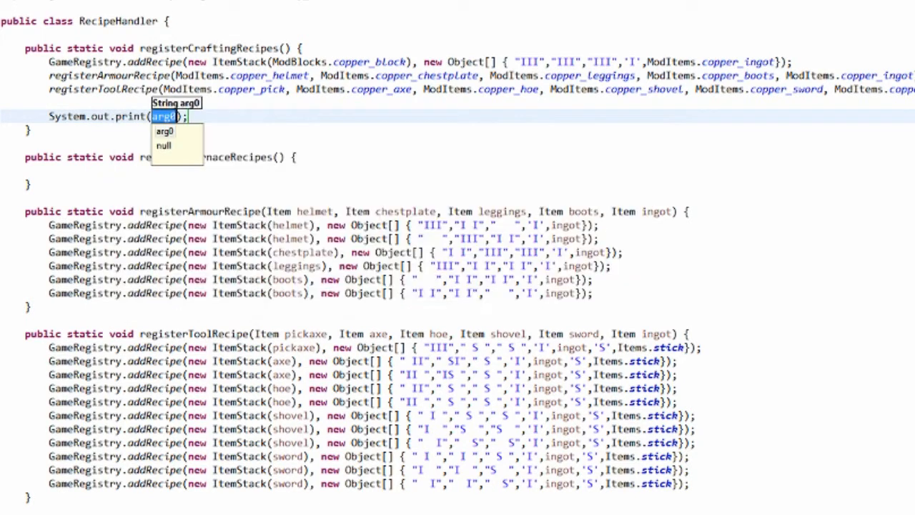
key("Escape")
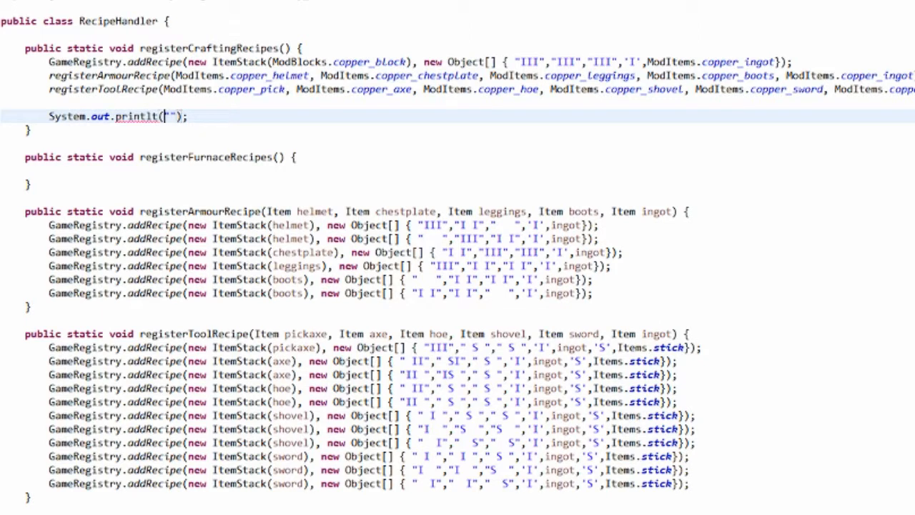
type("Reg")
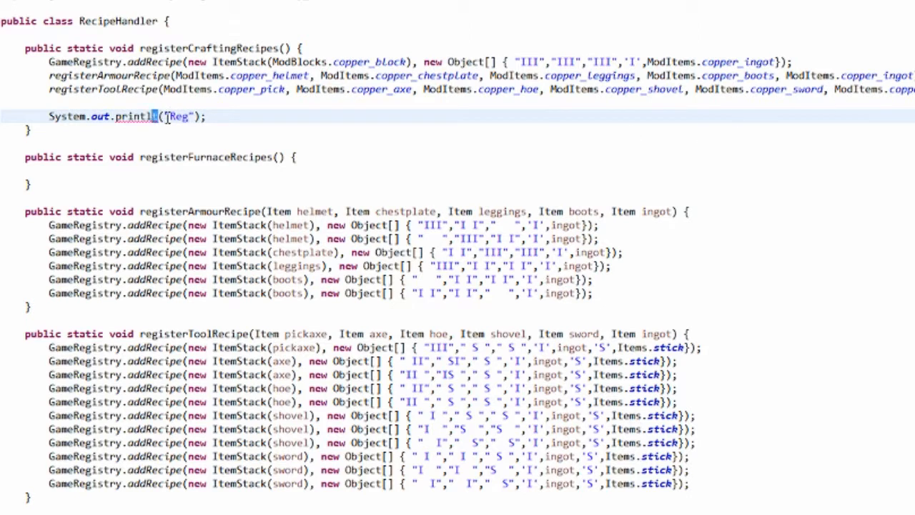
type("is")
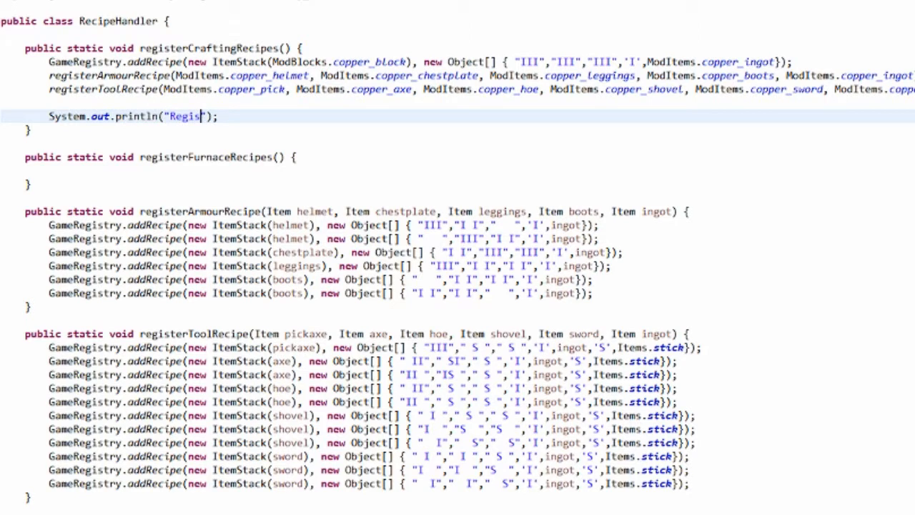
type("tered")
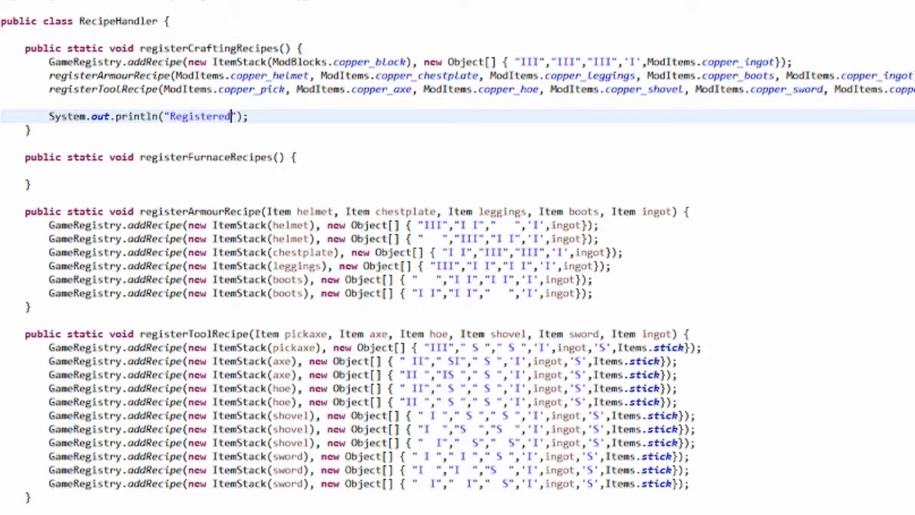
type("Crafting")
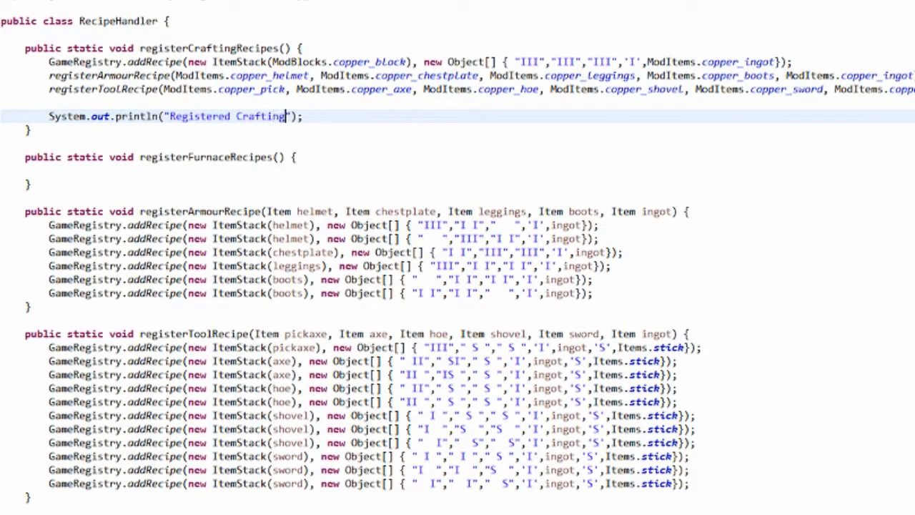
type("Recipes!")
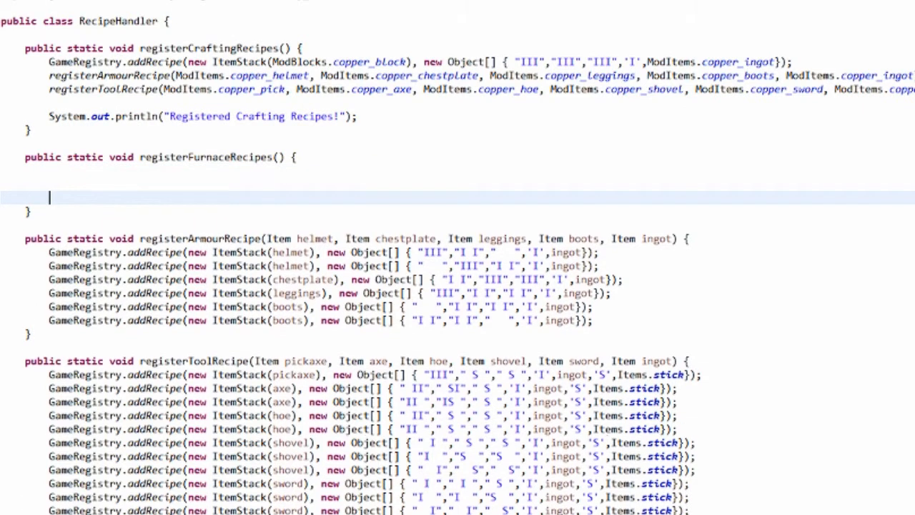
Paste the println into registerFurnaceRecipes and start GameRegistry.addShapelessRecipe with a ModItems ItemStack.
type("System.out.println(\"Registered Crafting Recipes!\");")
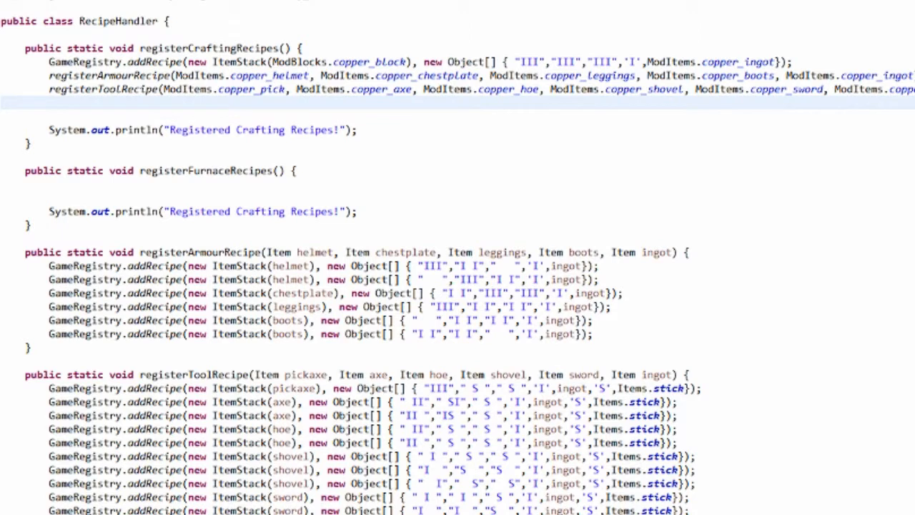
type("G")
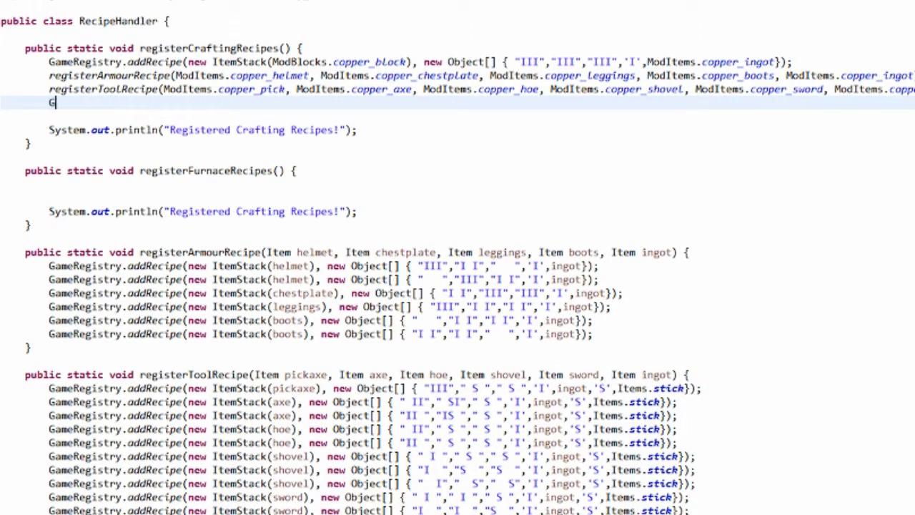
type("ameRe")
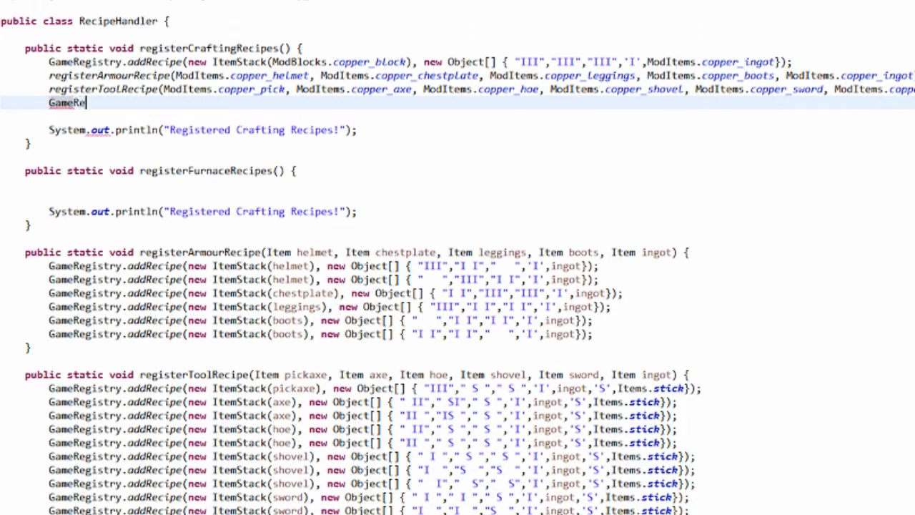
type("gistry")
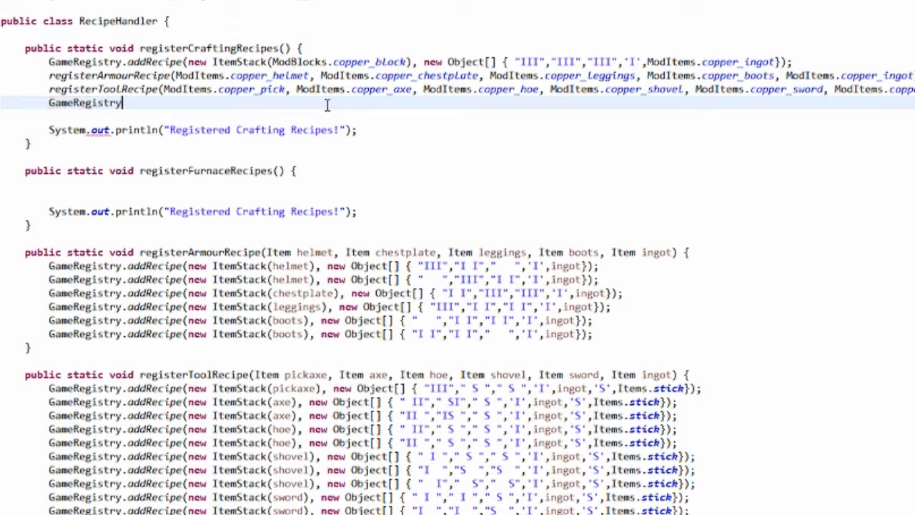
type(".addShapelessRecipe(new ItemStack, params);")
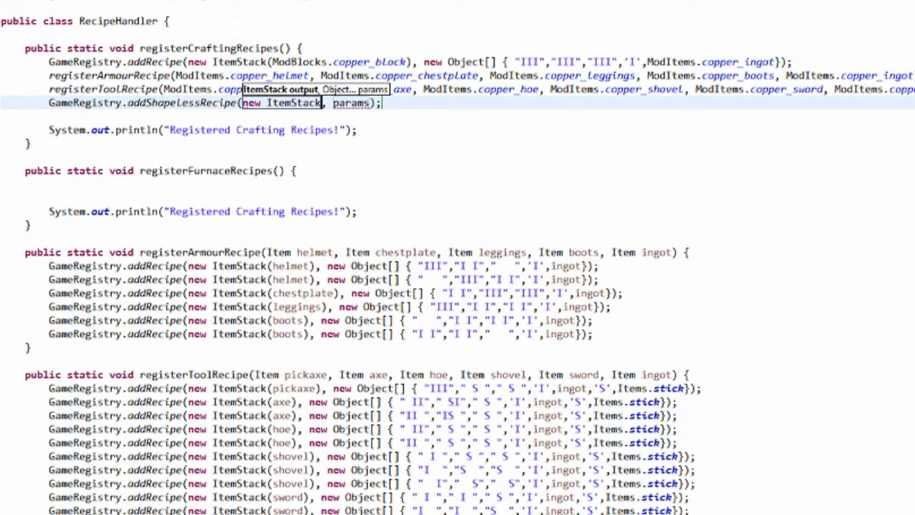
type("()")
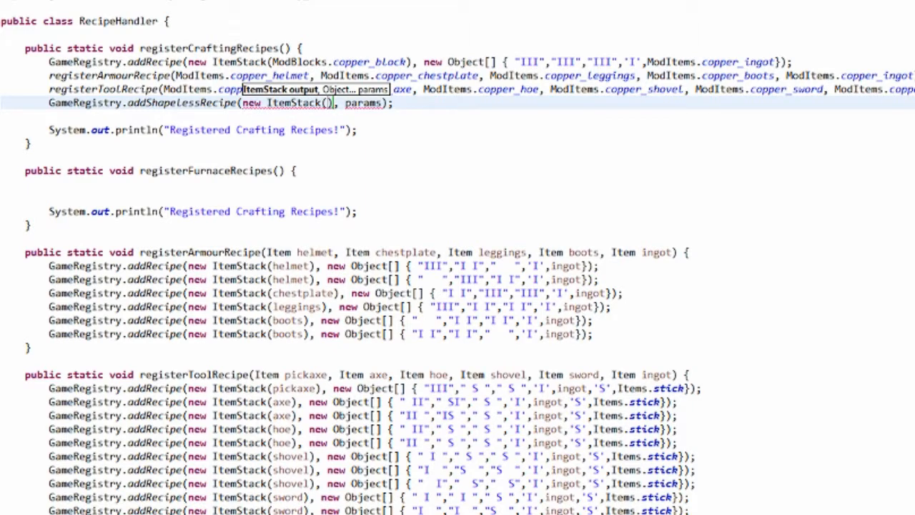
type("ModItems.copper_ingot")
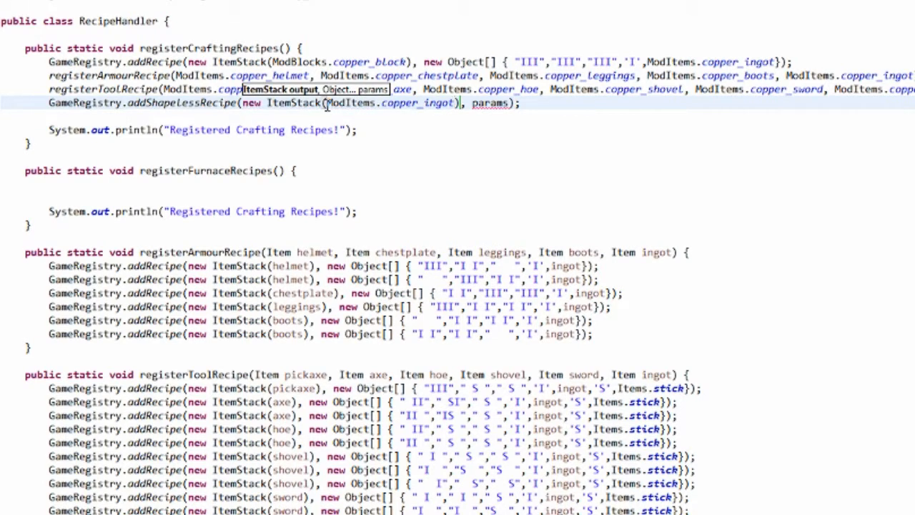
Reuse the copper name from the block recipe for the copper_ingot output and select the params placeholder.
double_click(369, 61)
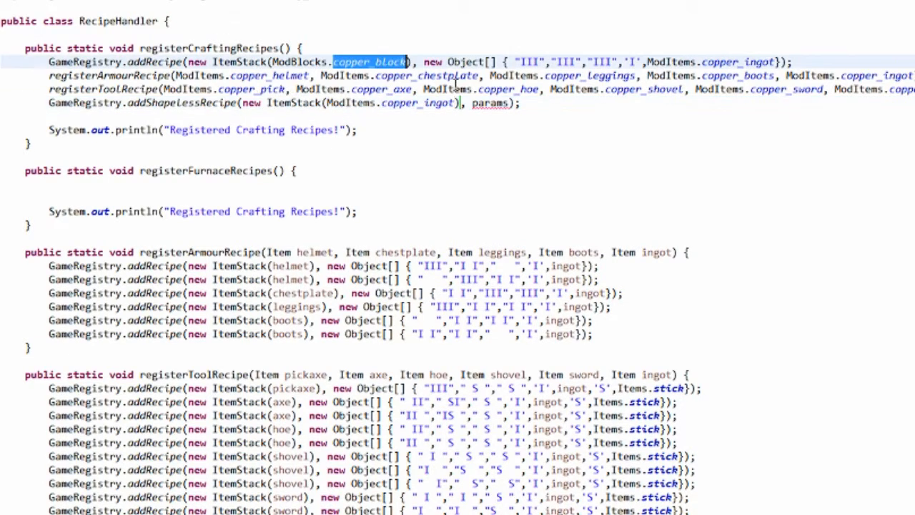
double_click(529, 62)
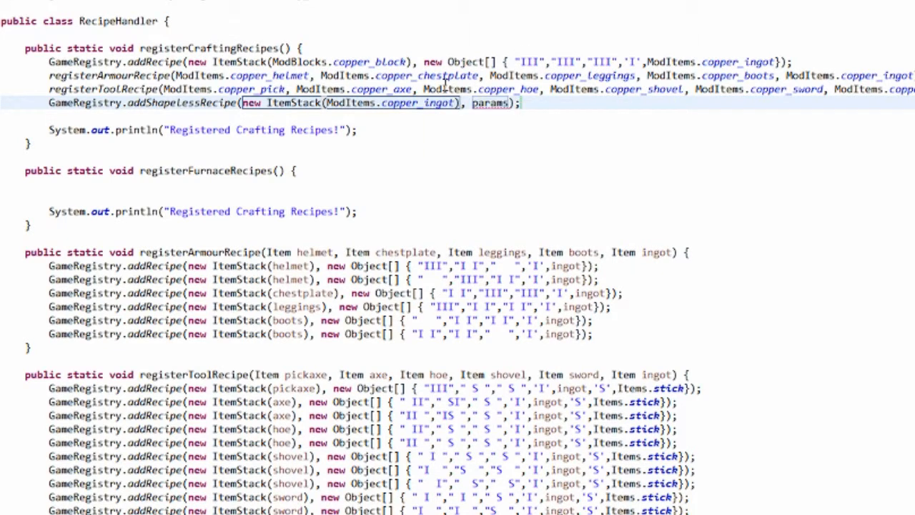
double_click(489, 103)
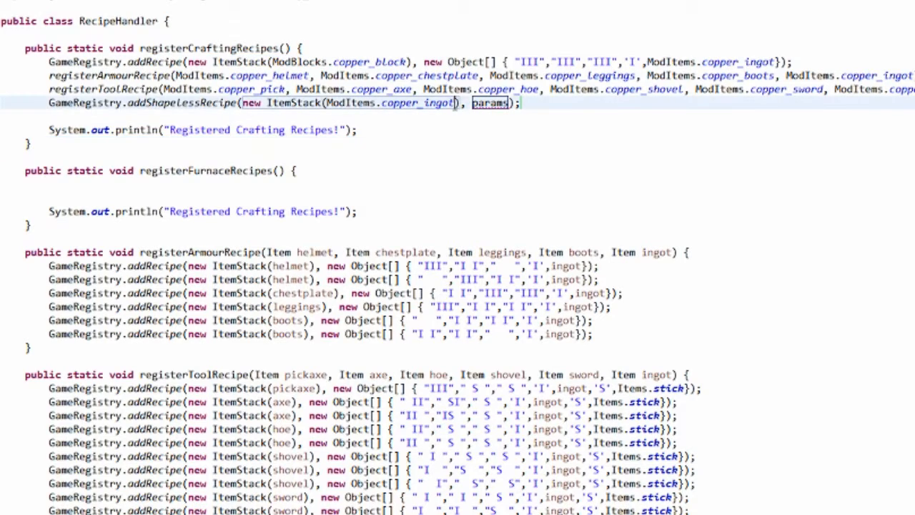
double_click(490, 103)
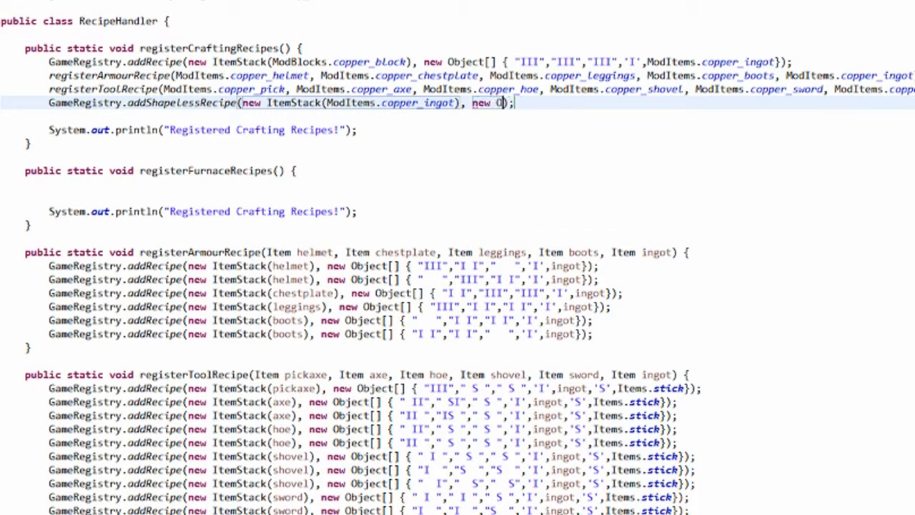
Give the shapeless recipe a new Object[] ingredient list holding ModBlocks.copper_block.
type("bject[]")
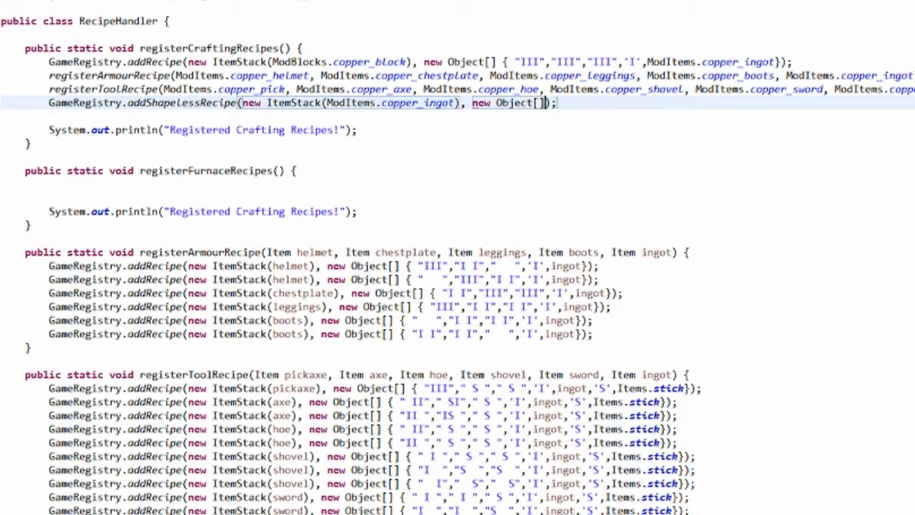
type("{}")
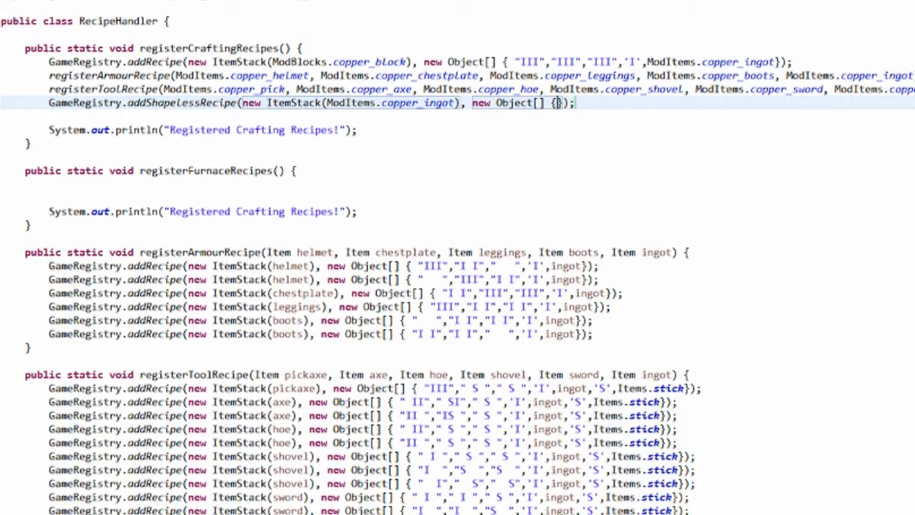
left_click(558, 103)
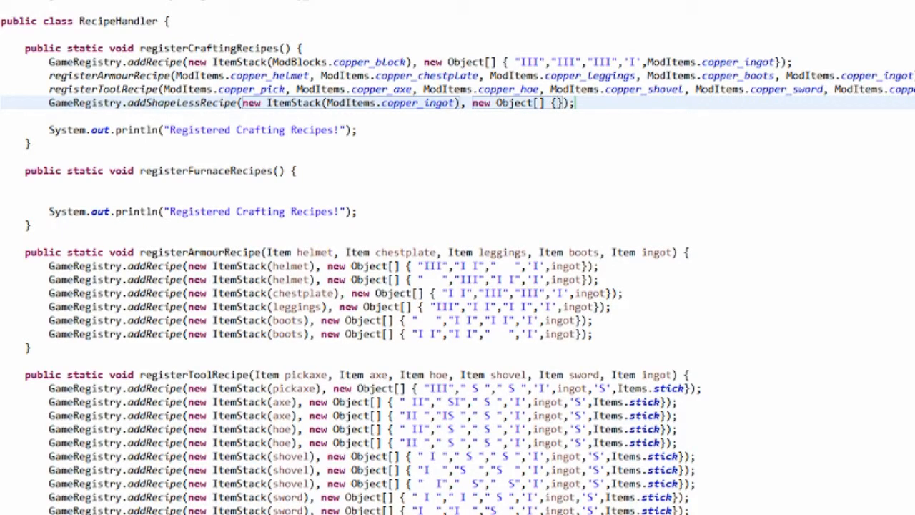
type("ModBlocks.copper_block")
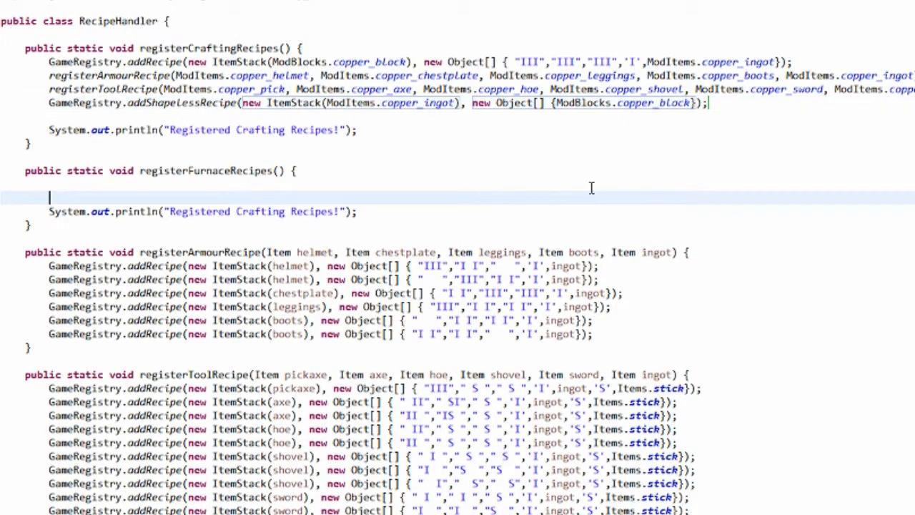
double_click(427, 75)
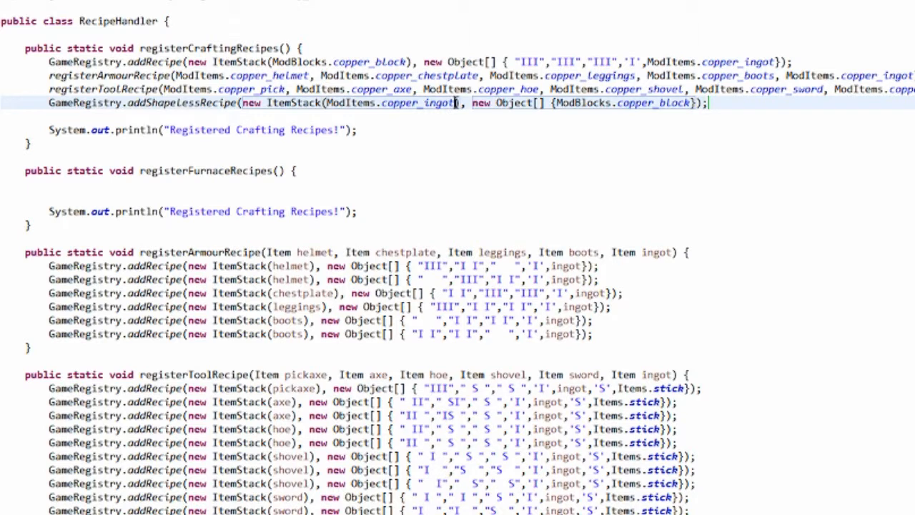
mouse_move(426, 103)
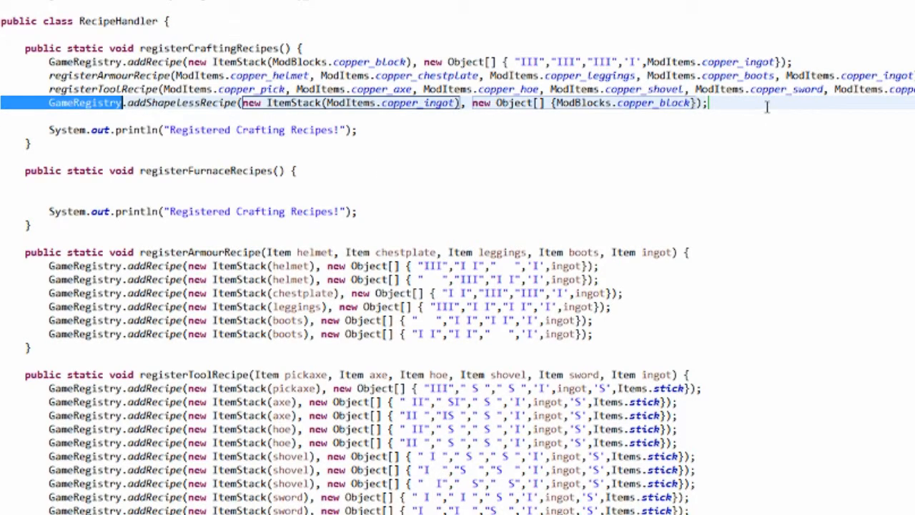
Wrap the ingredient in Item.getItemFromBlock(ModBlocks.copper_block) and make the output nine copper ingots.
double_click(584, 103)
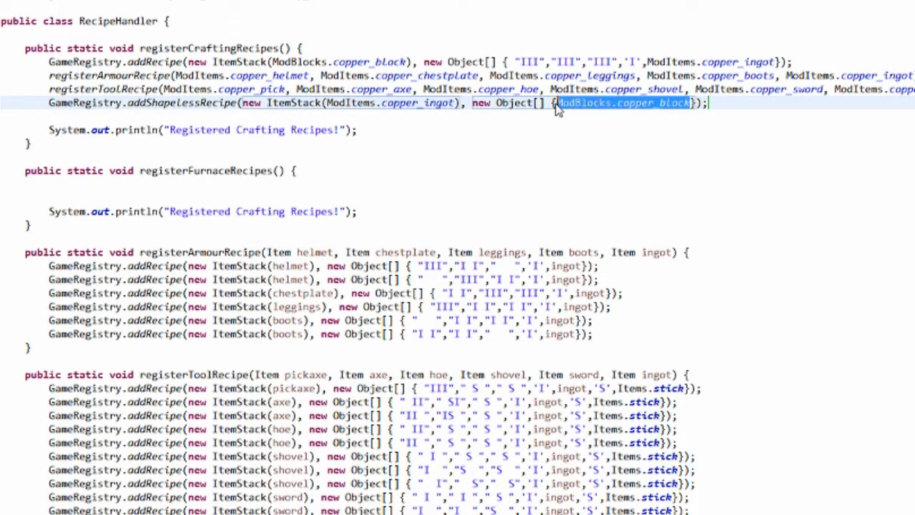
type("Item")
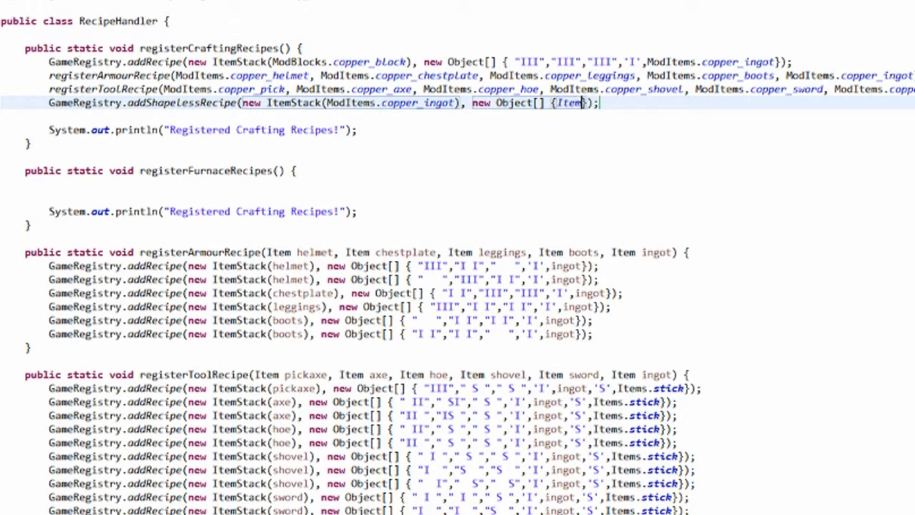
type(".geti")
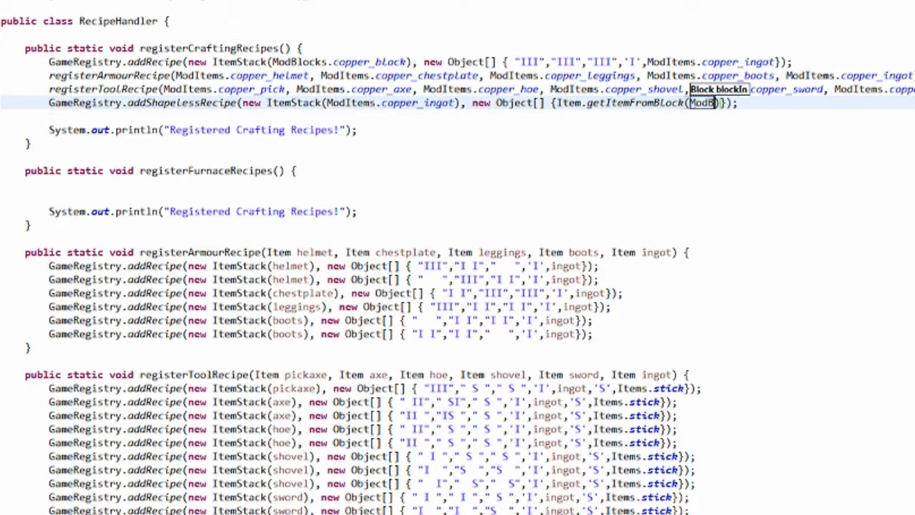
type("ModBlocks.copper_block")
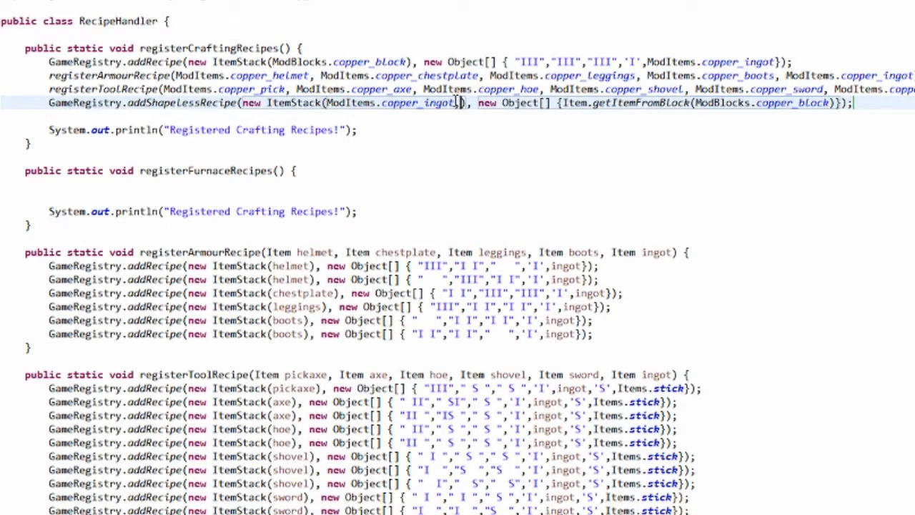
type(",9,0")
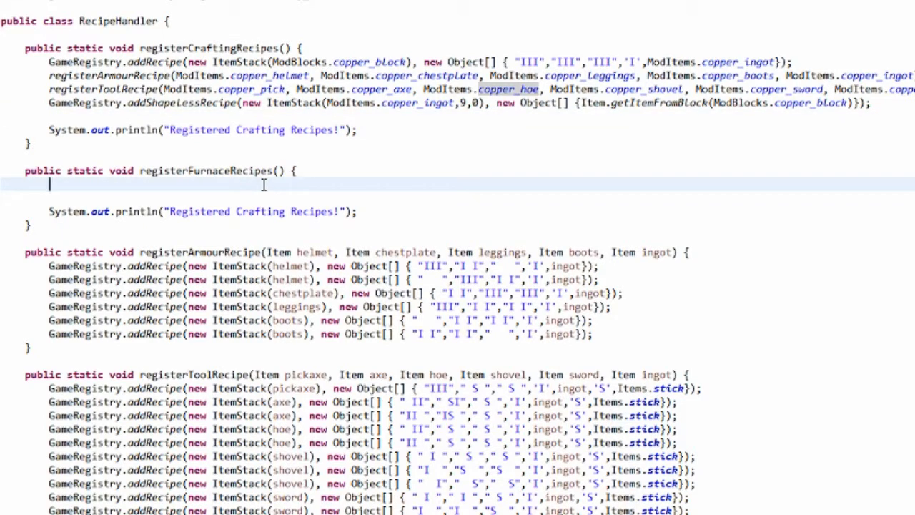
Add GameRegistry.addSmelting turning ModBlocks.copper_ore into a copper ingot ItemStack with 0.7f experience.
type("Game")
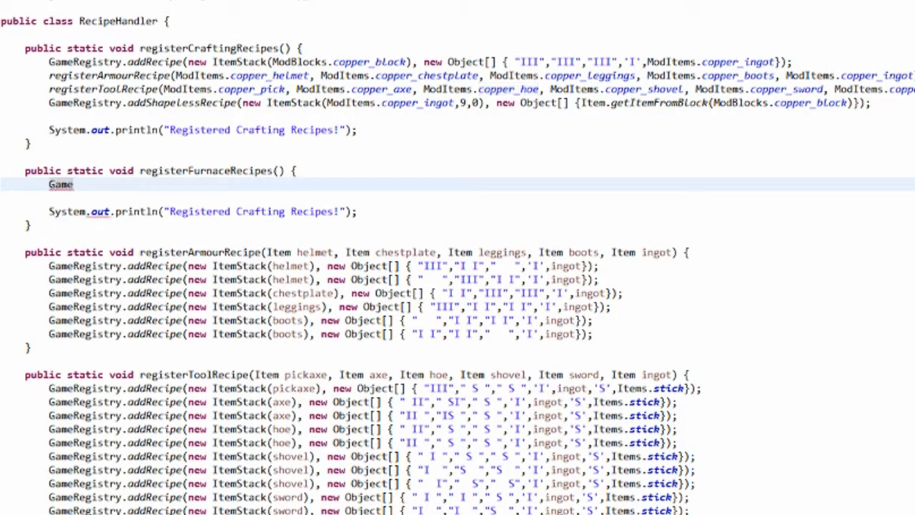
type("Registry")
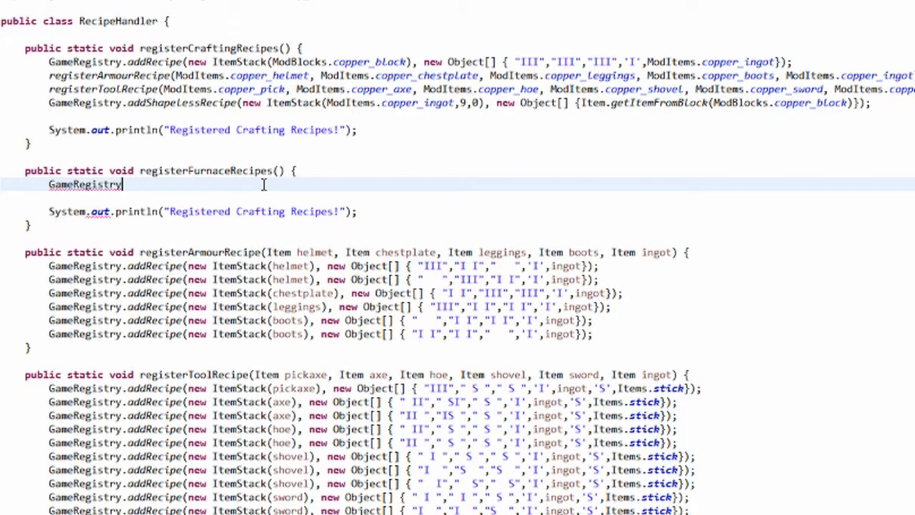
type(".addsm")
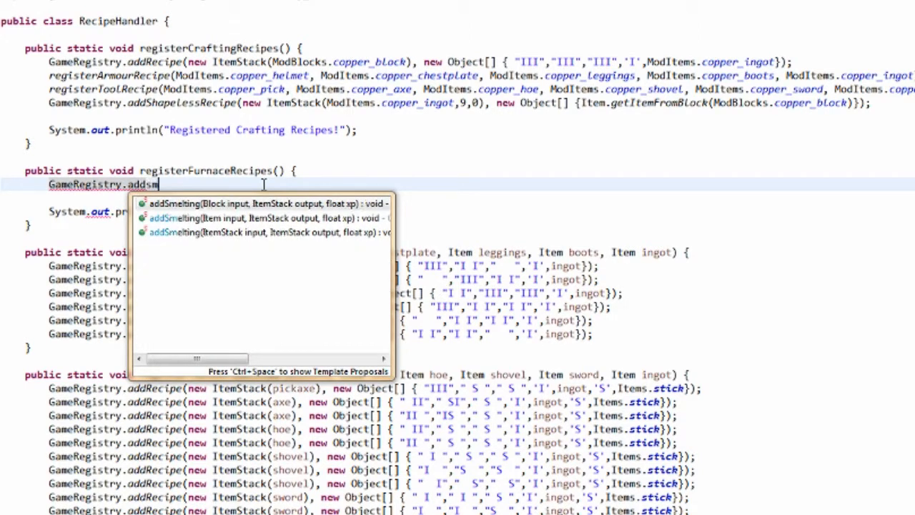
left_click(260, 203)
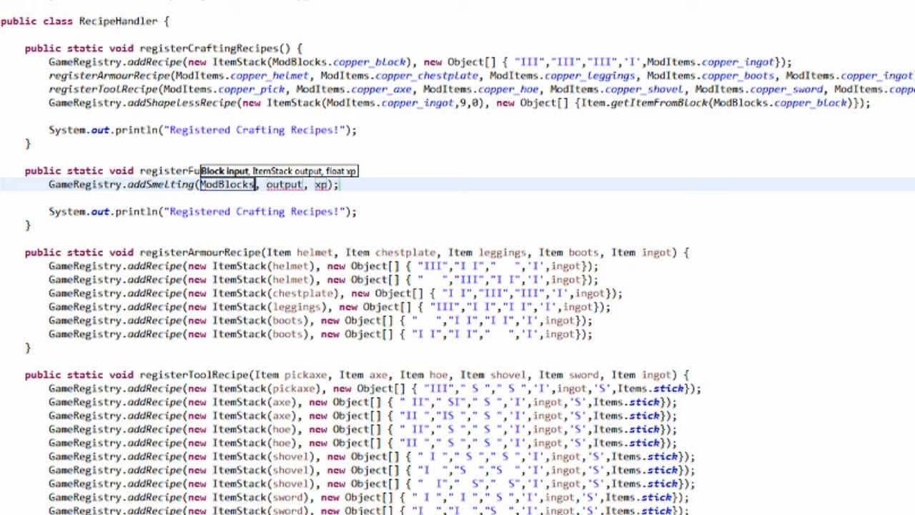
type(".copper_ore")
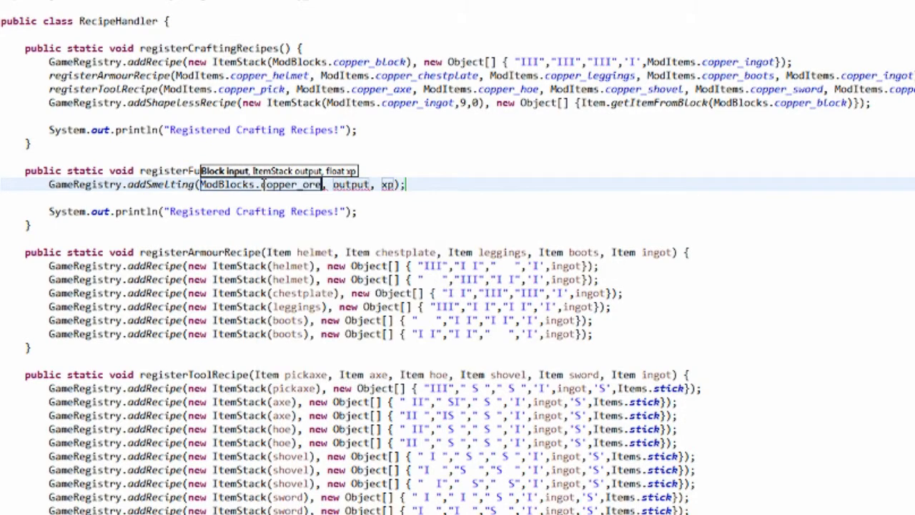
type("MoD1")
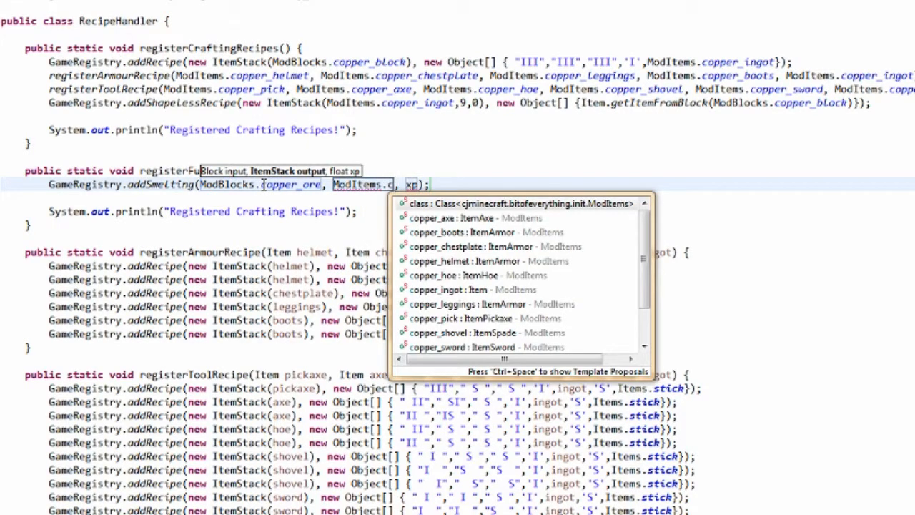
type("copper_ingot")
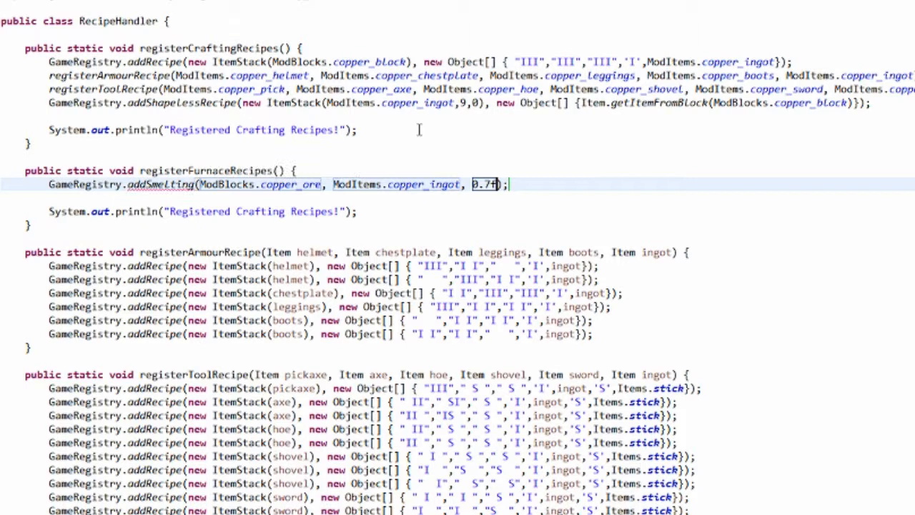
mouse_move(166, 183)
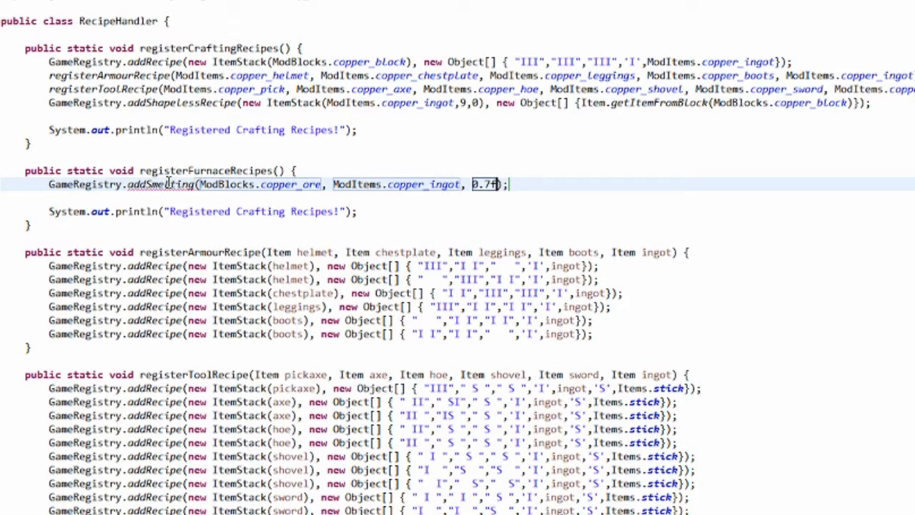
mouse_move(360, 187)
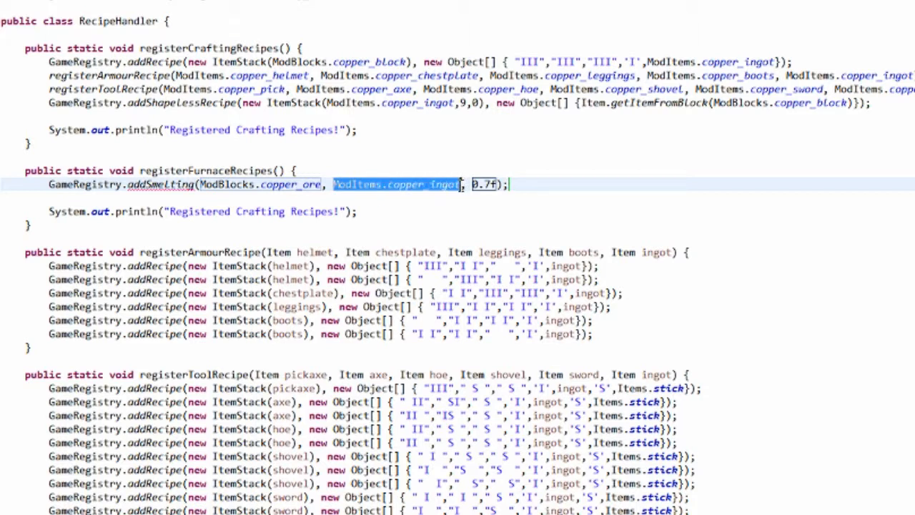
type("new ItemStack(")
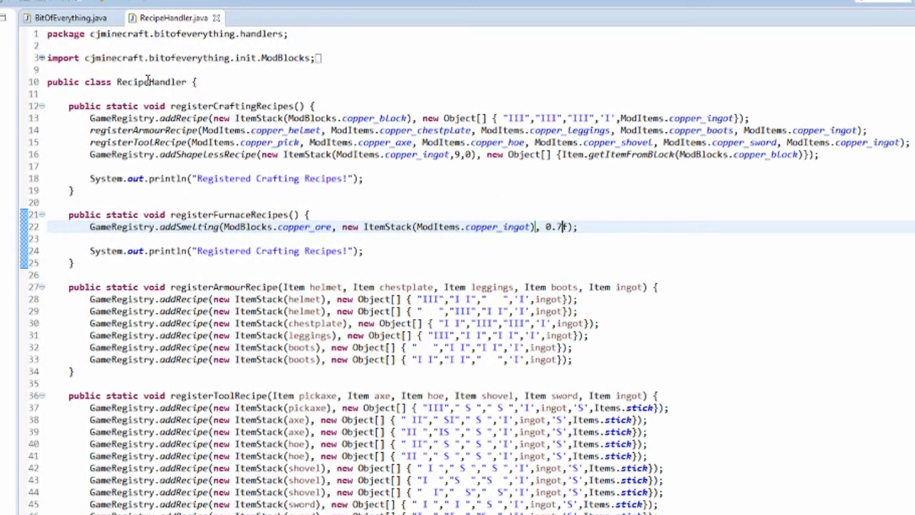
In BitOfEverything's init() call RecipeHandler.registerCraftingRecipes and registerFurnaceRecipes, importing RecipeHandler.
left_click(65, 17)
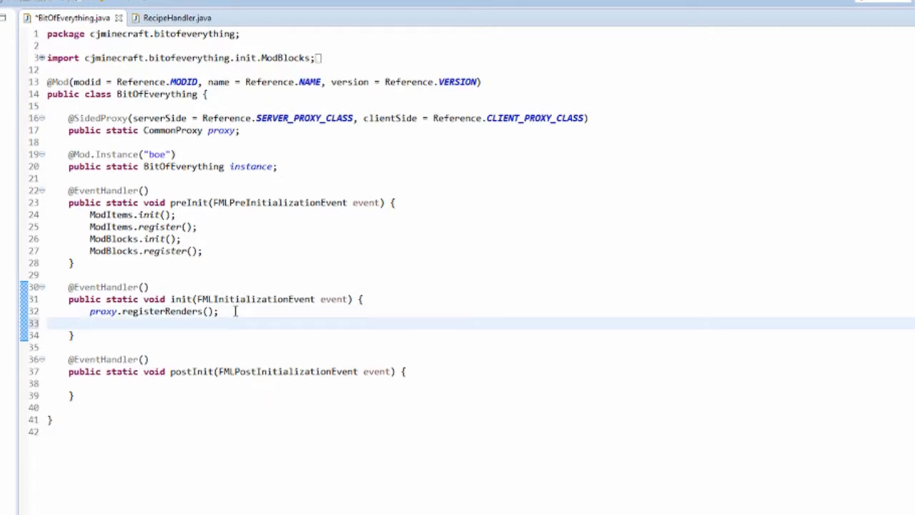
type("RecipeHandler")
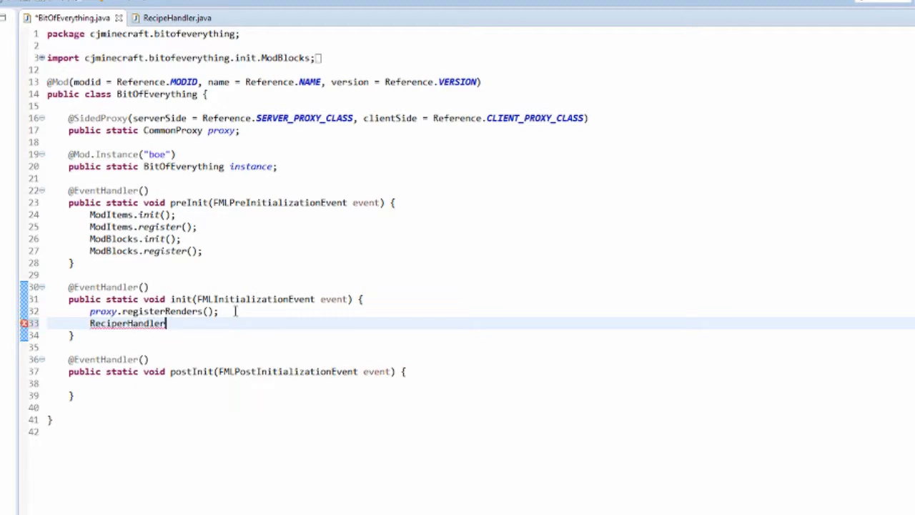
key("ctrl+space")
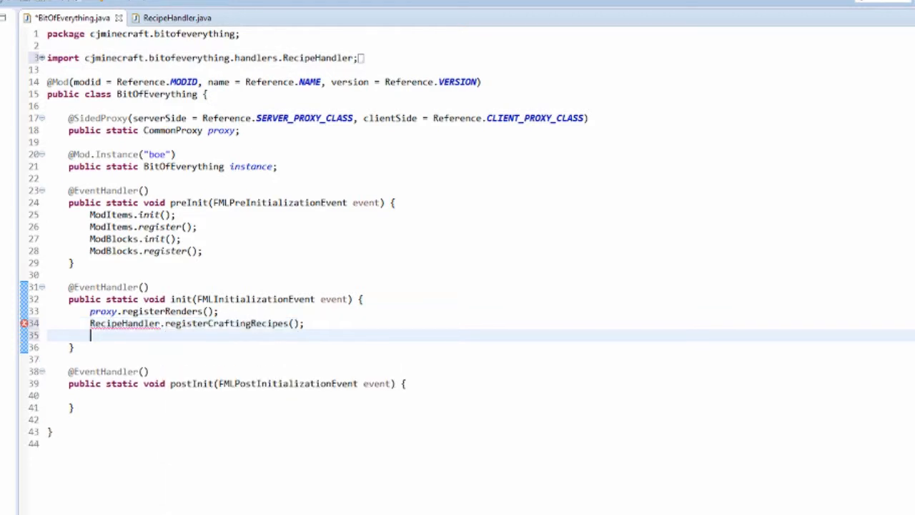
type("RecipeHandler.registerFurnaceRecipes();")
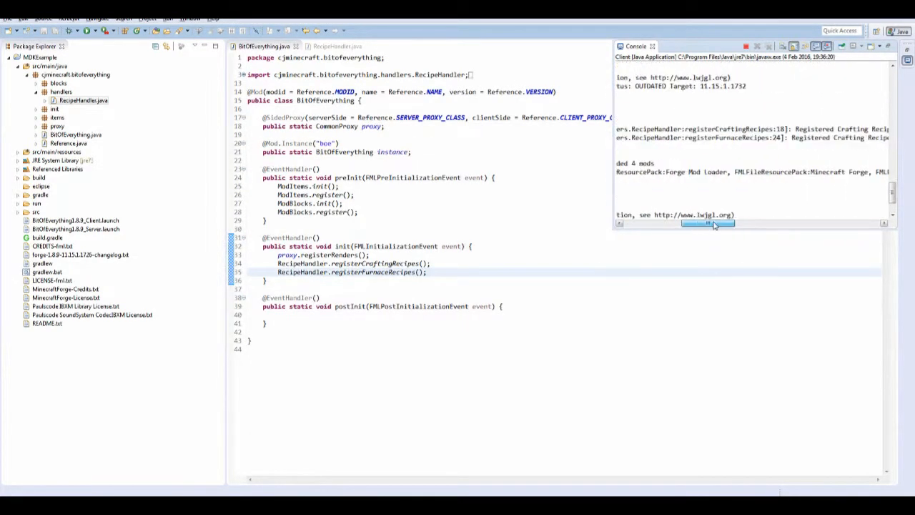
Back in RecipeHandler, change the furnace method's println to say "Registered Furnace Recipes!".
left_click_drag(708, 223, 730, 223)
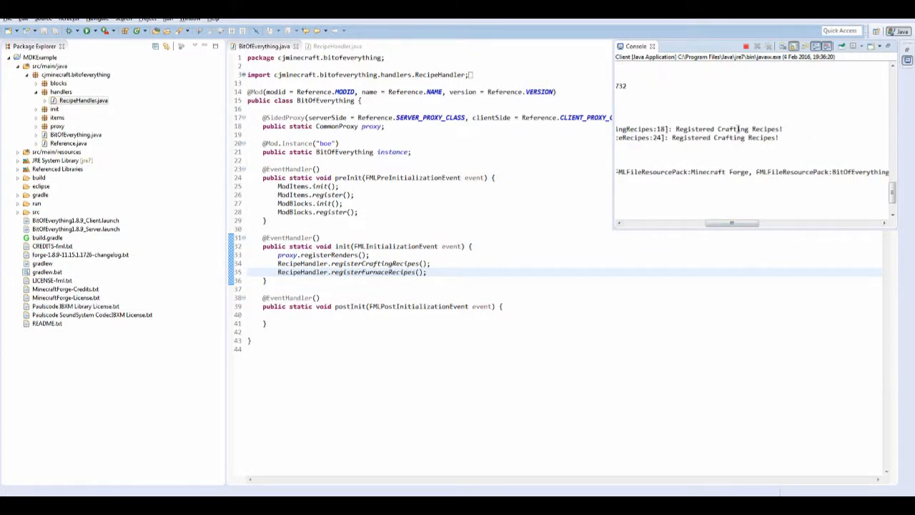
left_click(336, 46)
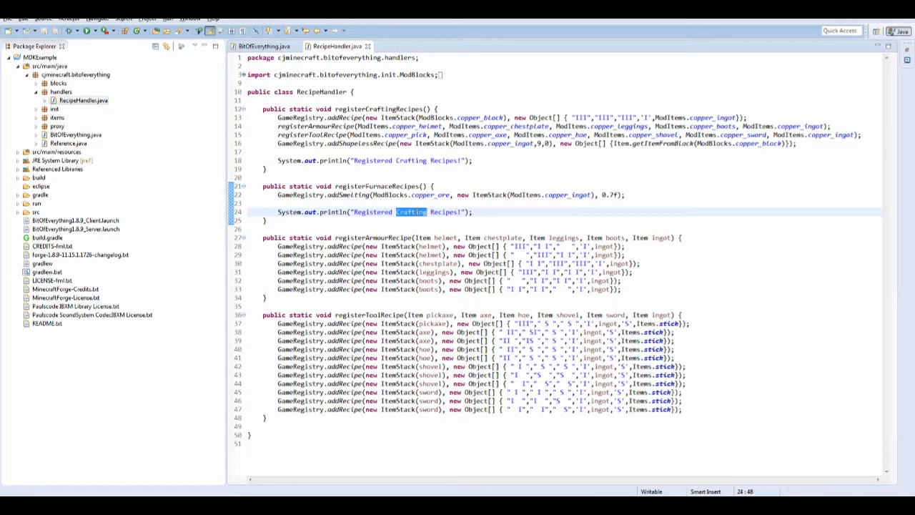
type("S")
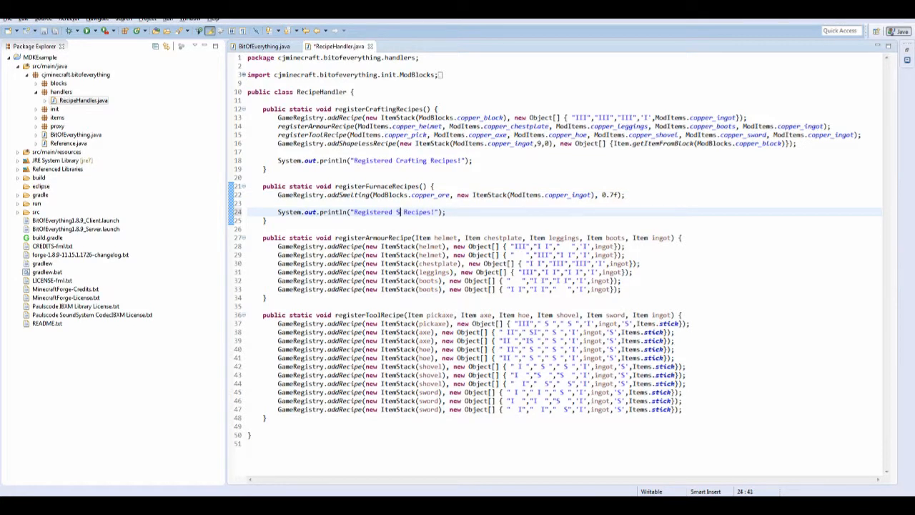
type("Fur")
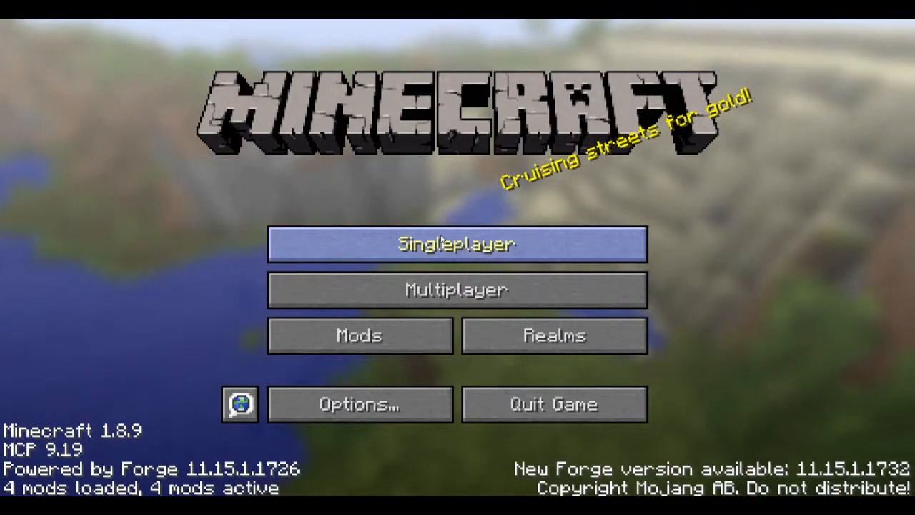
Enter the singleplayer world and run /give @p boe:copper_ore in chat.
left_click(458, 243)
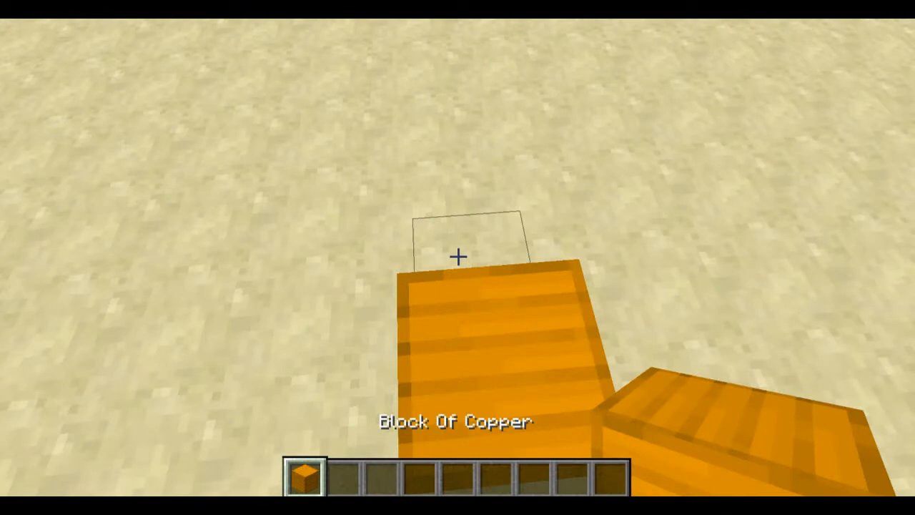
left_click(457, 286)
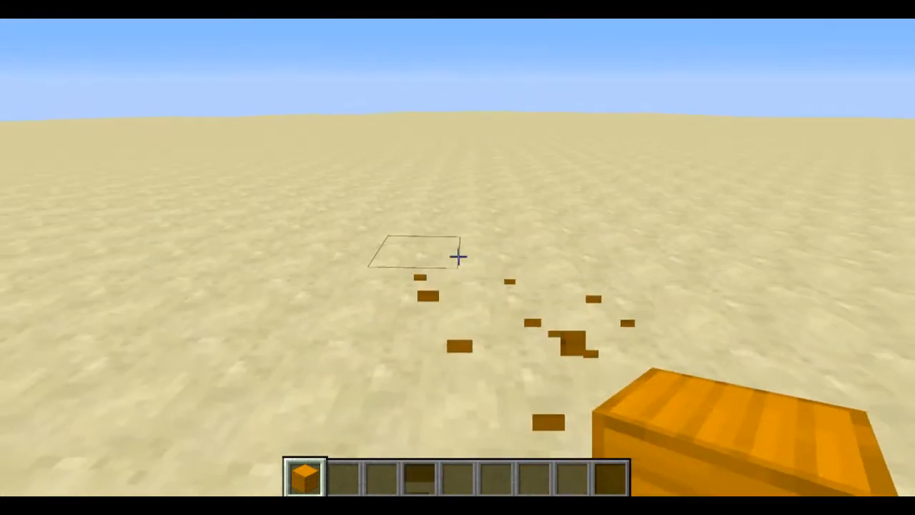
key("e")
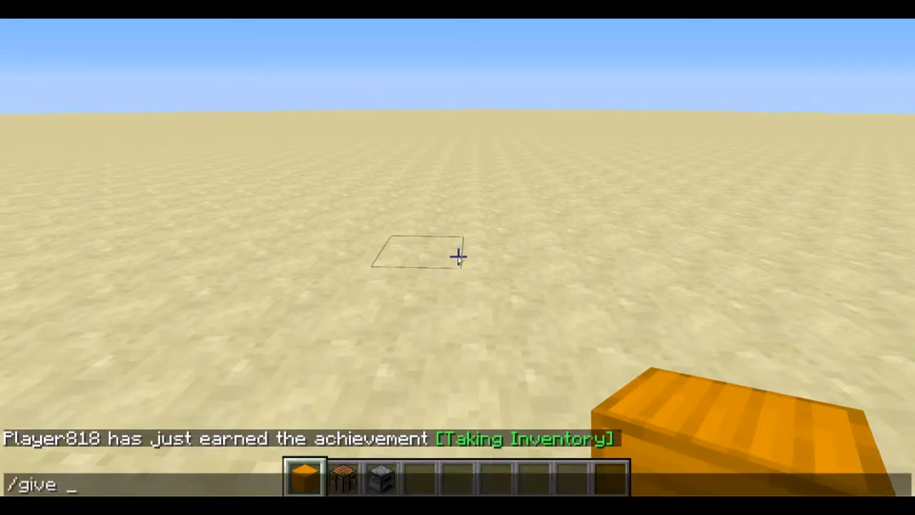
type("@p boe")
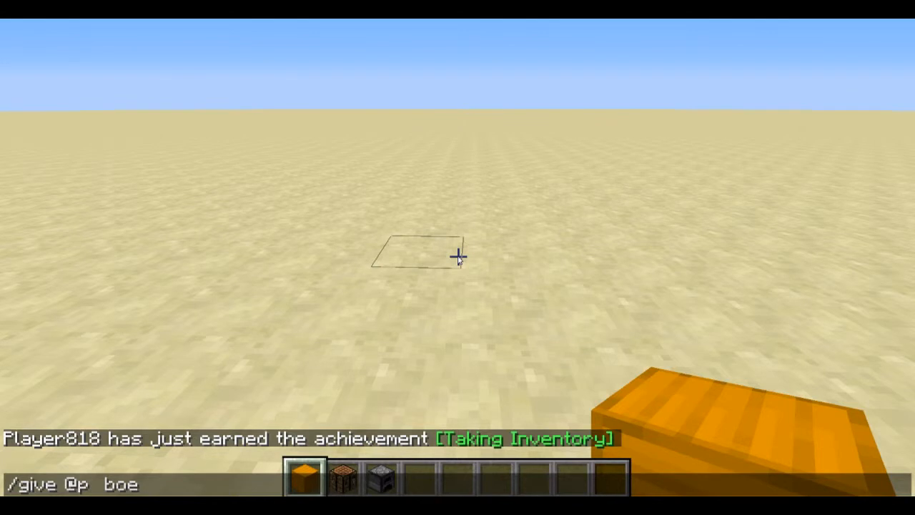
type(":")
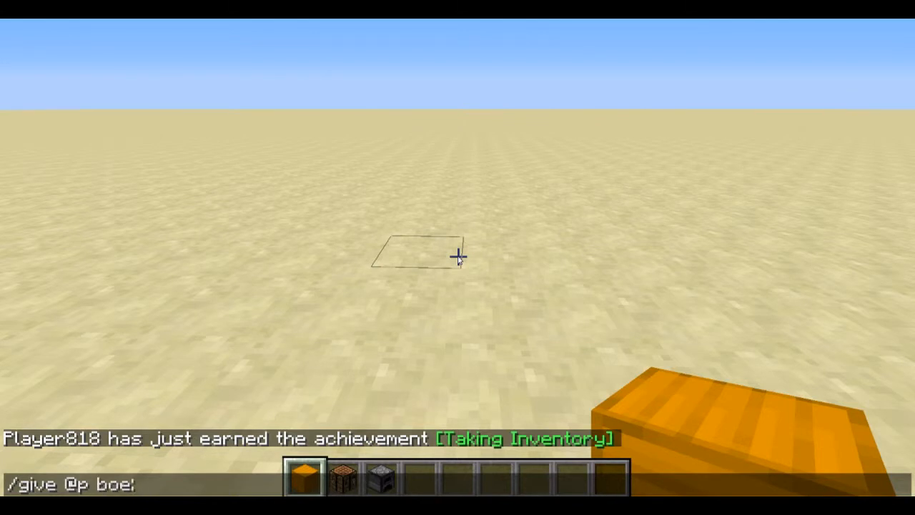
type("copper_")
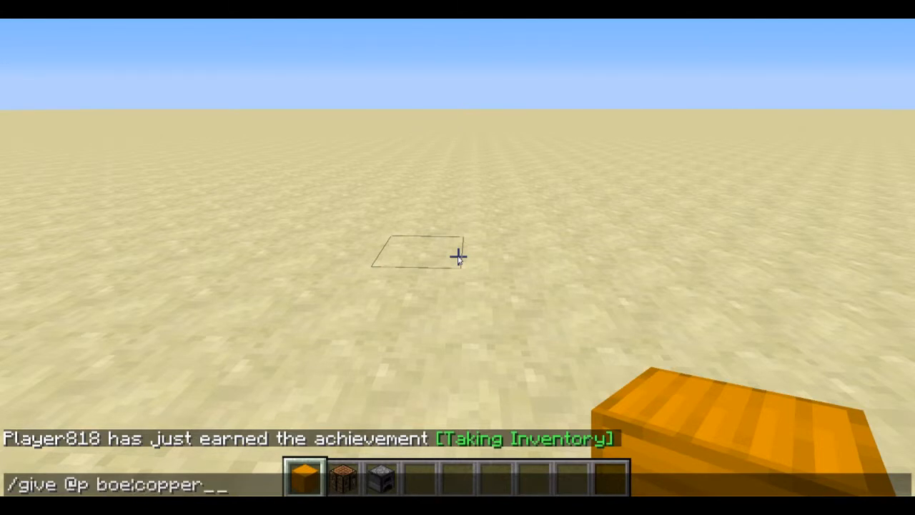
key("e")
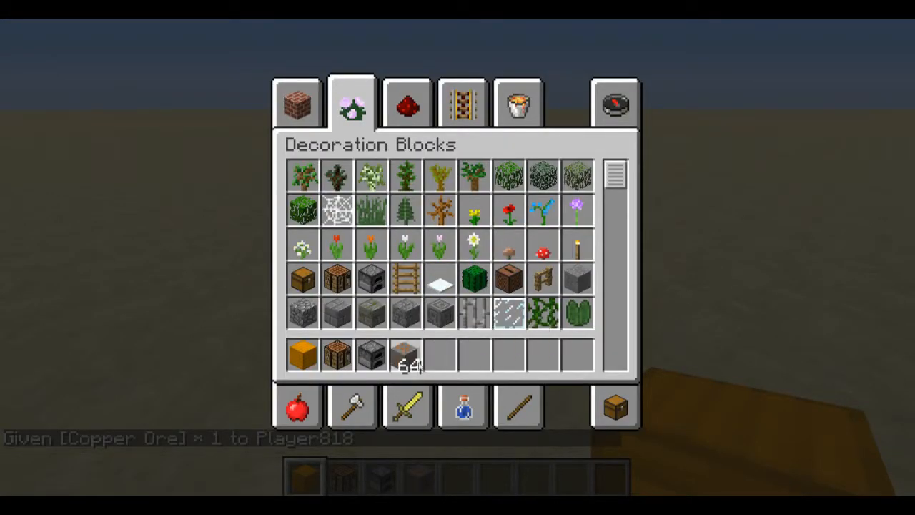
mouse_move(518, 408)
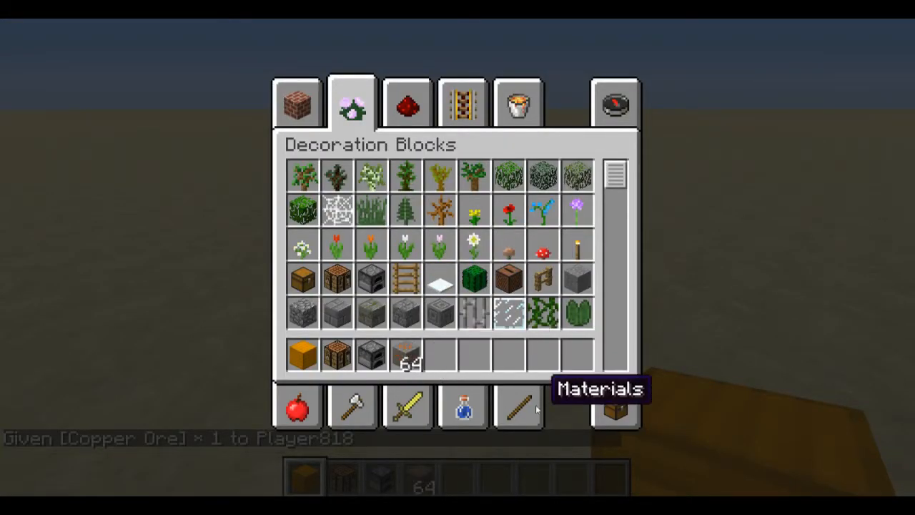
Place the furnace and crafting table on the sand and try the copper block in the crafting grid.
left_click(518, 409)
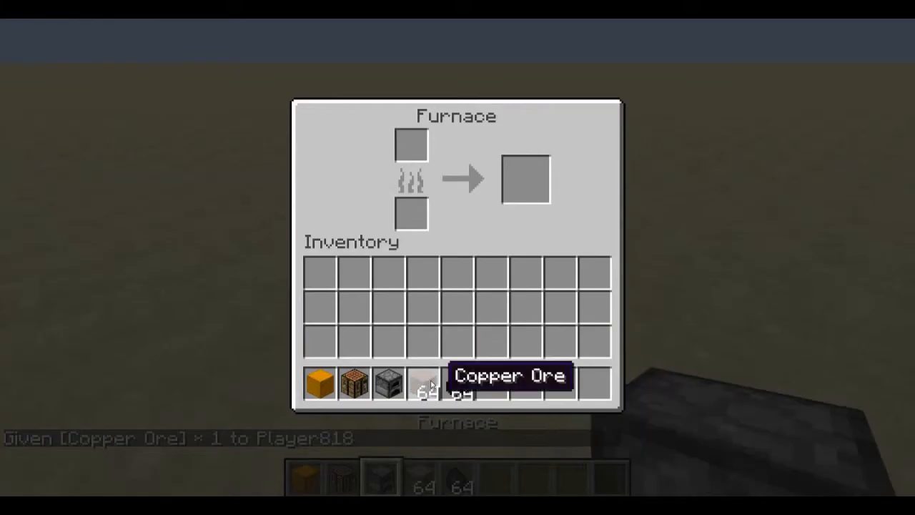
key("Escape")
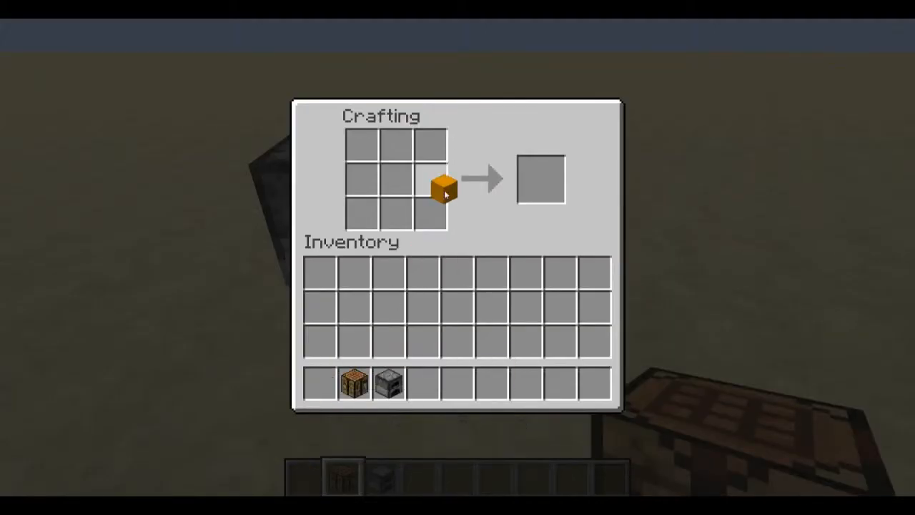
left_click_drag(440, 189, 429, 218)
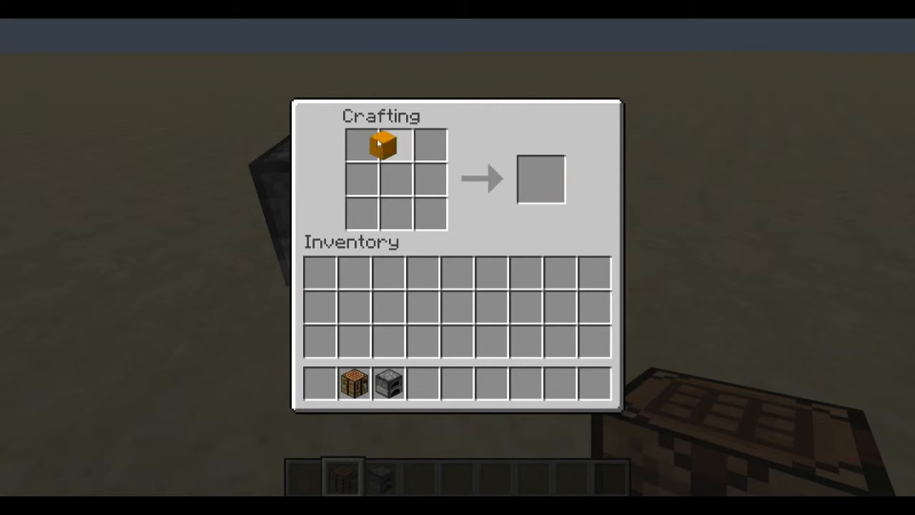
left_click_drag(383, 143, 435, 151)
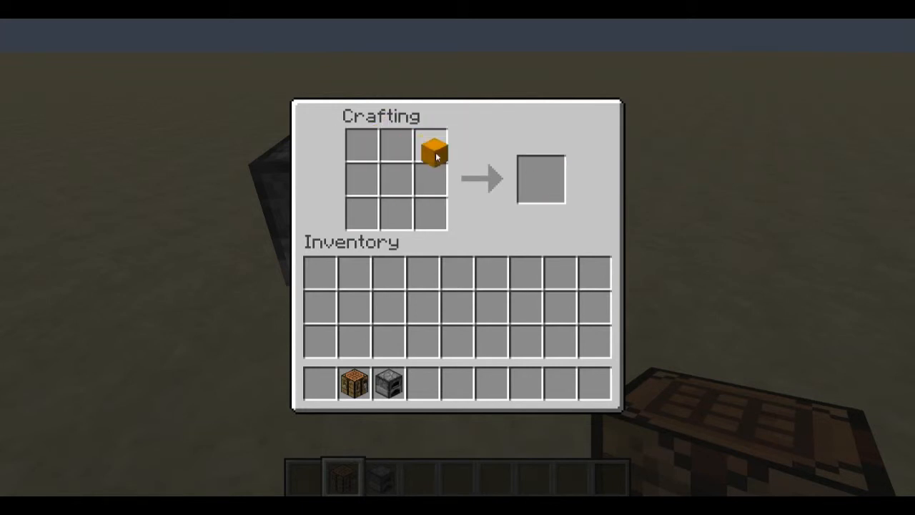
key("Escape")
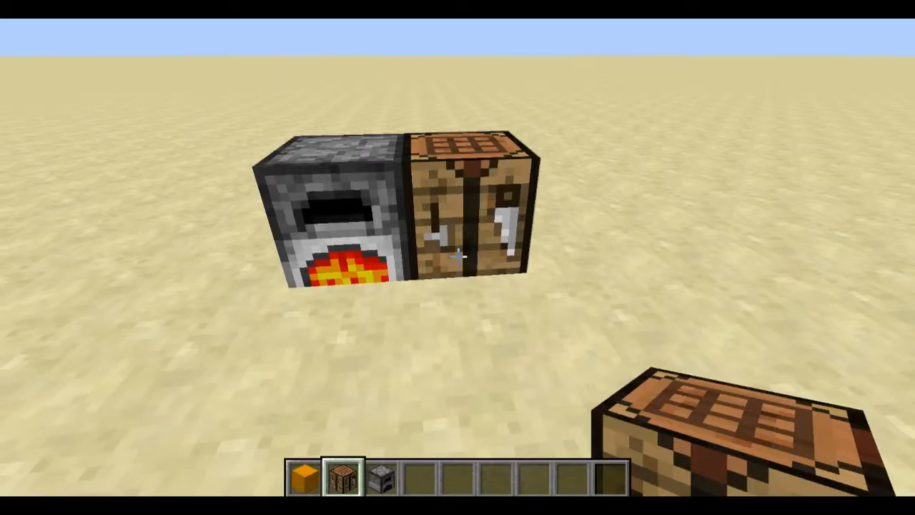
Take a stack of 64 sticks from the creative inventory's Materials tab.
key("e")
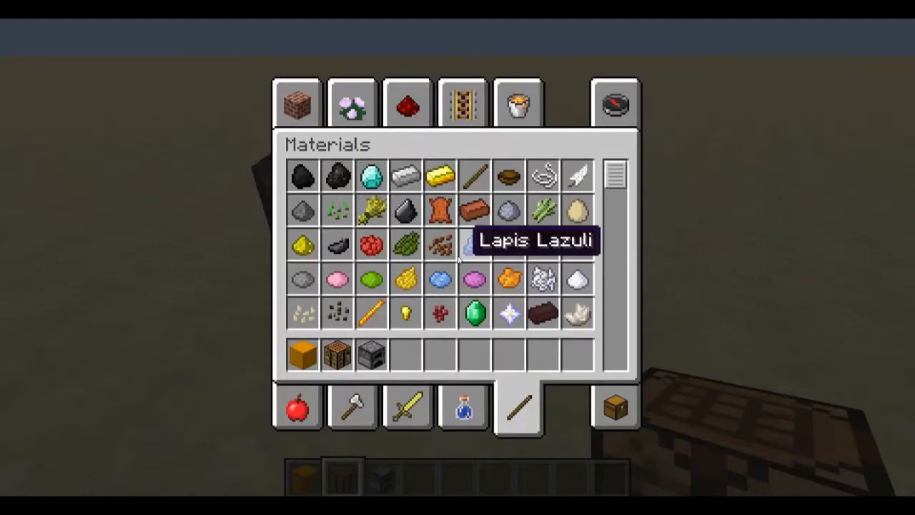
scroll("down", 3)
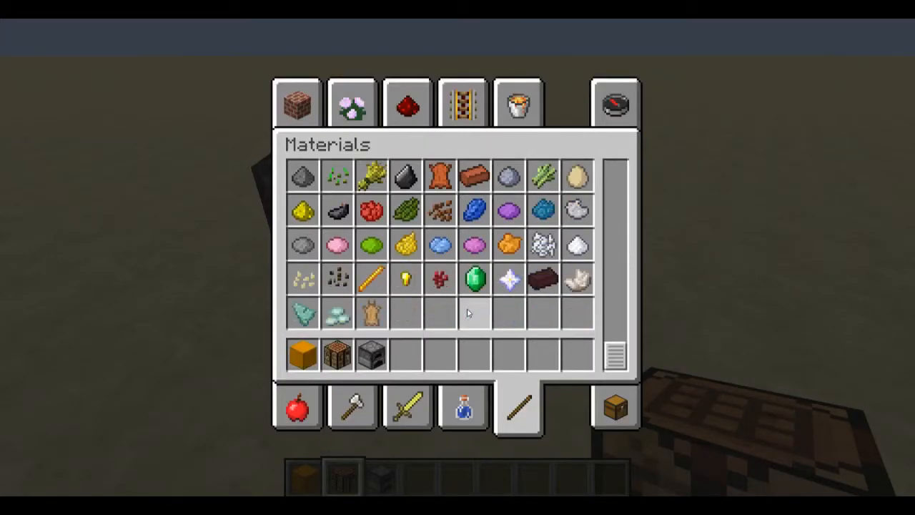
key("Escape")
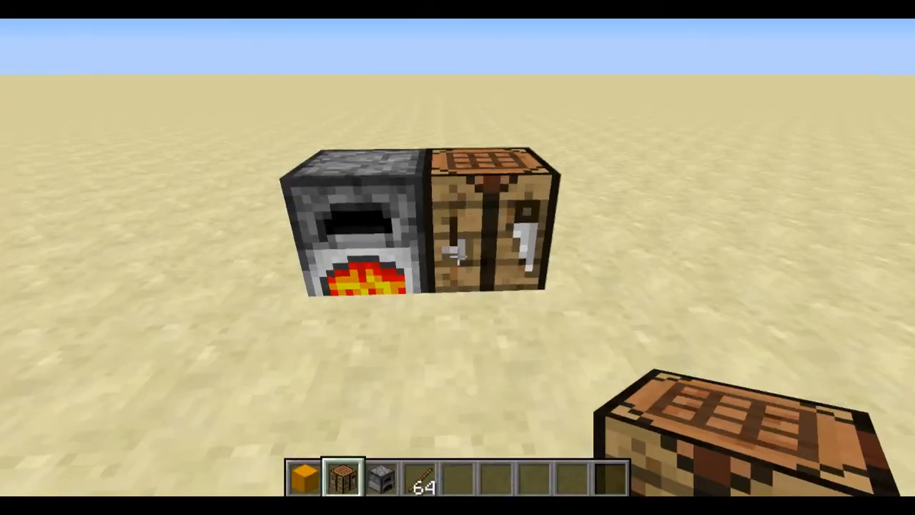
At the crafting table turn the copper block into nine ingots and craft the copper pickaxe, shovel, axe and remaining gear.
right_click(486, 214)
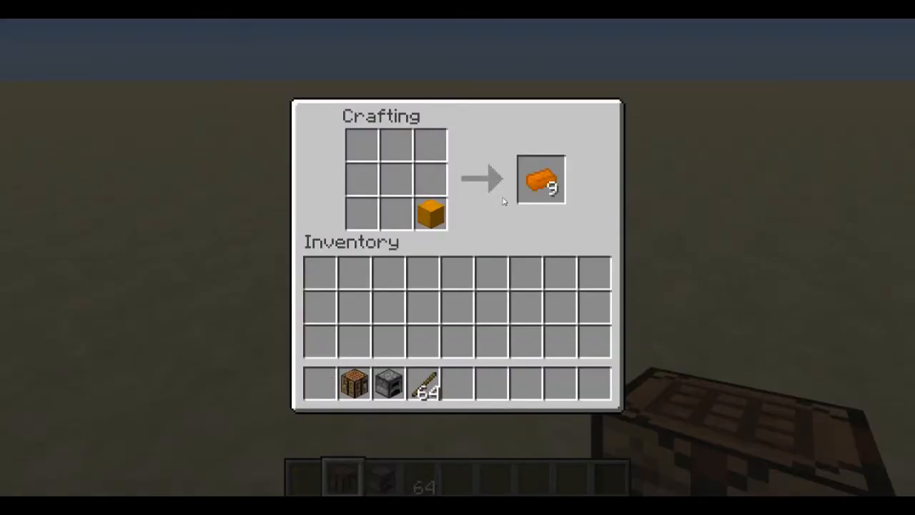
left_click(541, 180)
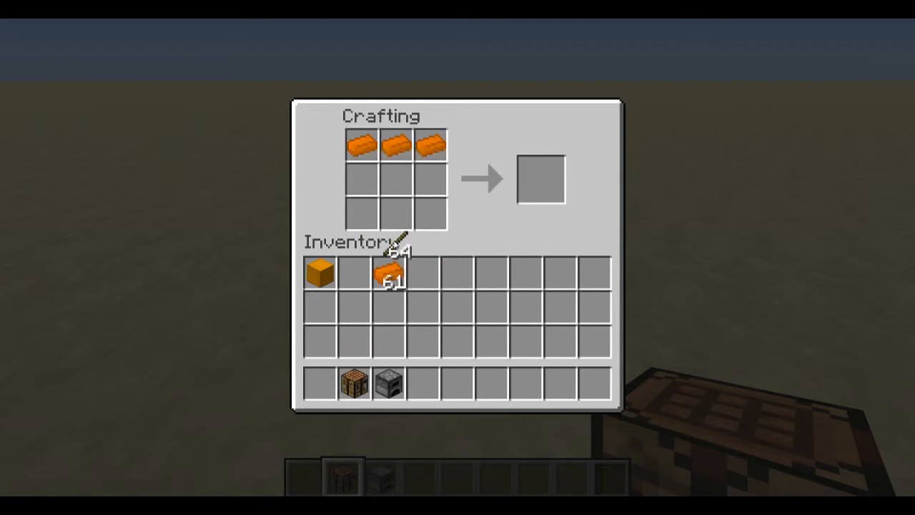
left_click(541, 178)
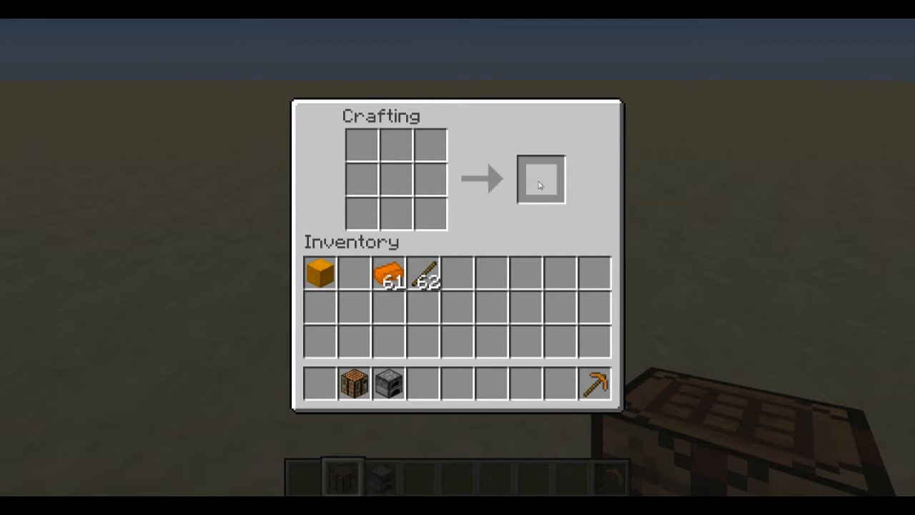
left_click(389, 275)
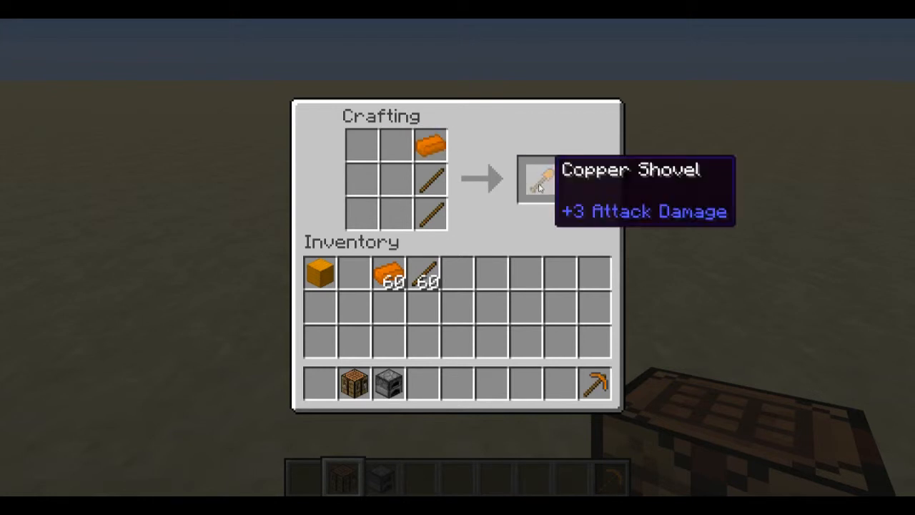
left_click(541, 180)
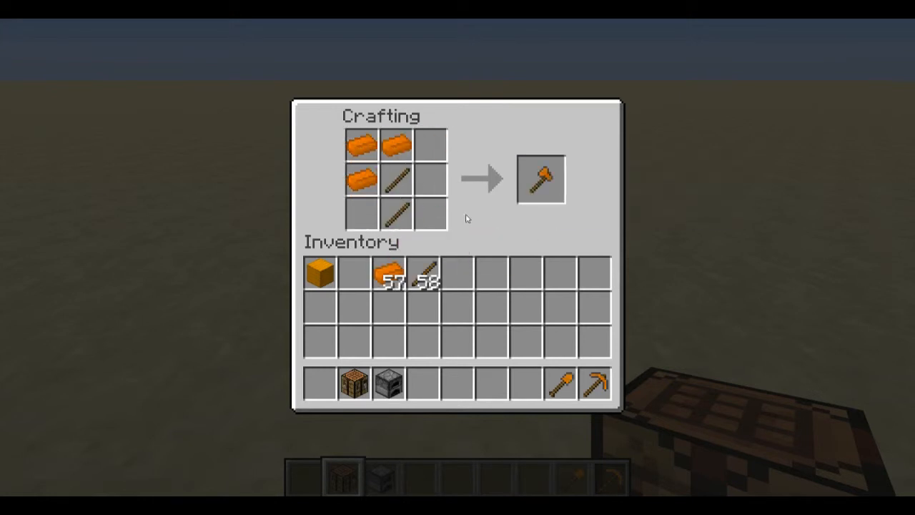
left_click(541, 178)
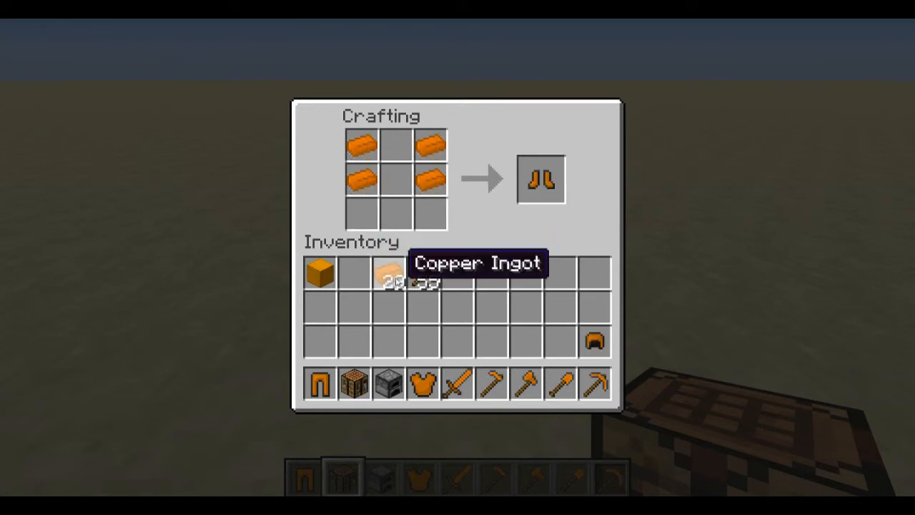
key("Escape")
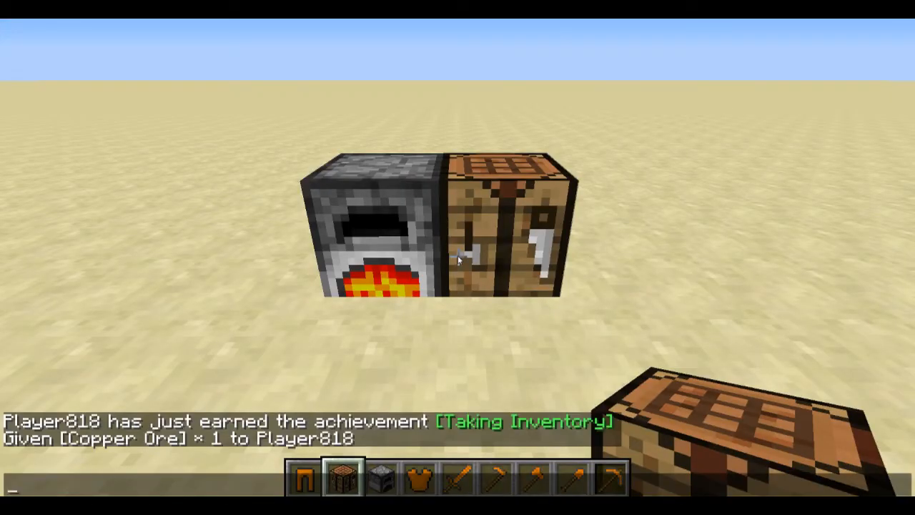
Switch to /gamemode survival, check the worn copper armour, and collect the smelted copper ingots from the furnace.
type("/gamem")
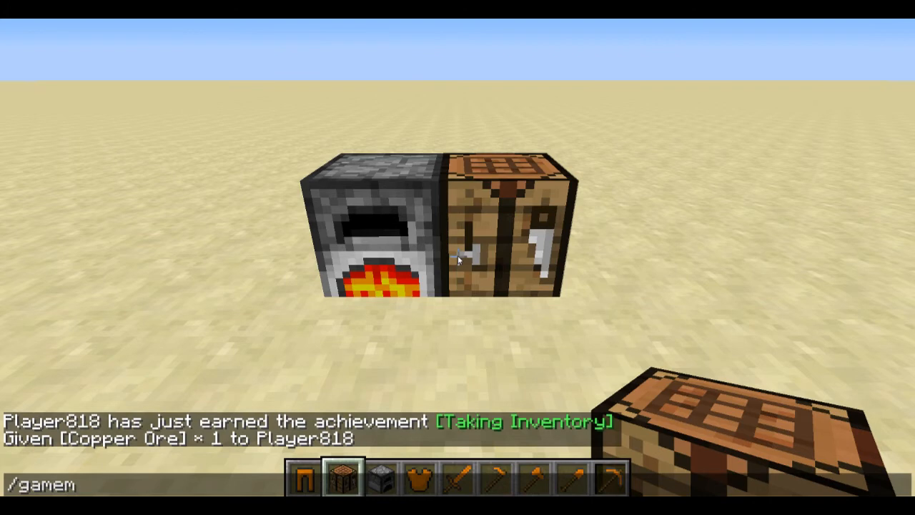
key("e")
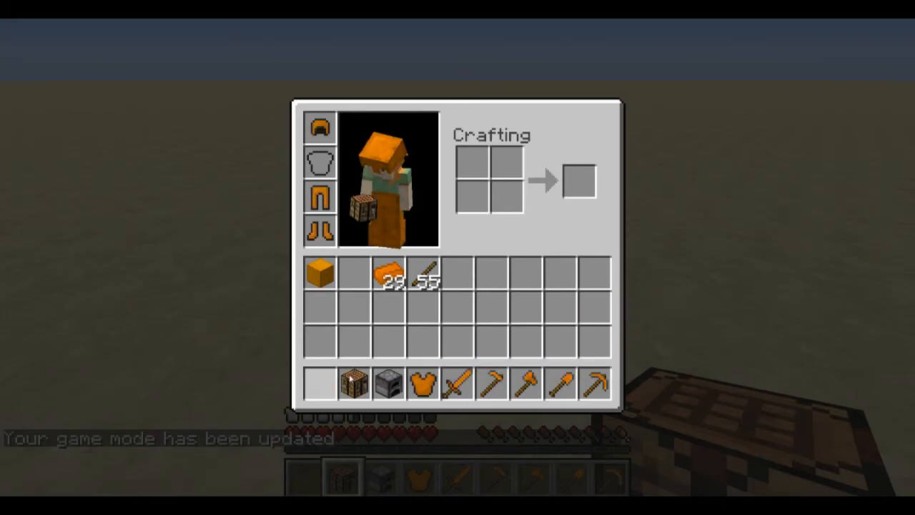
key("Escape")
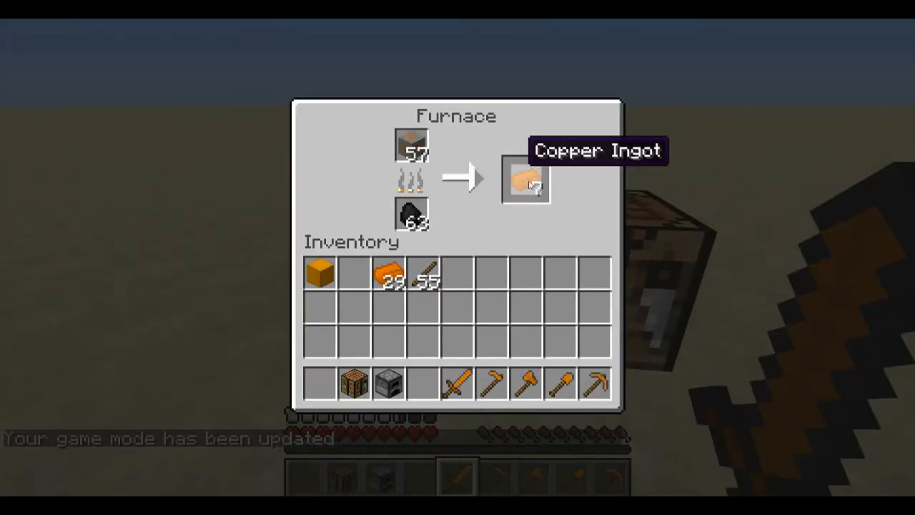
left_click(526, 177)
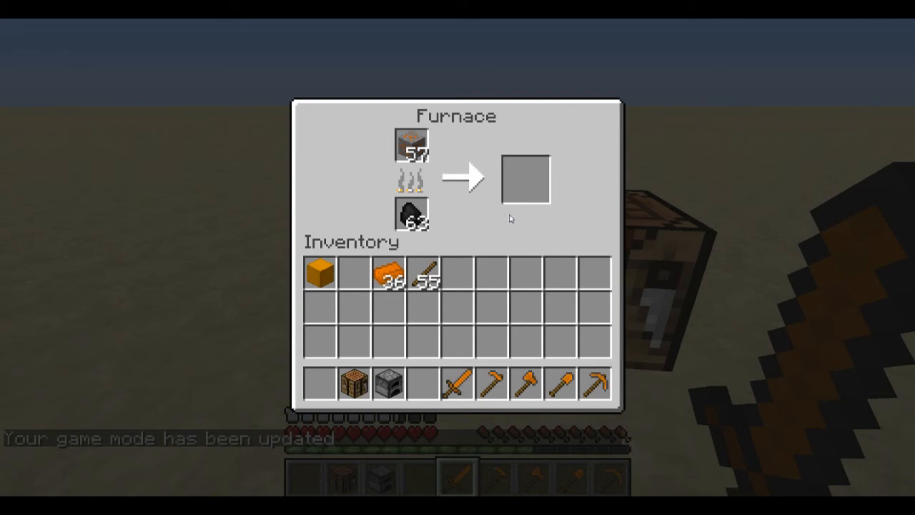
key("Escape")
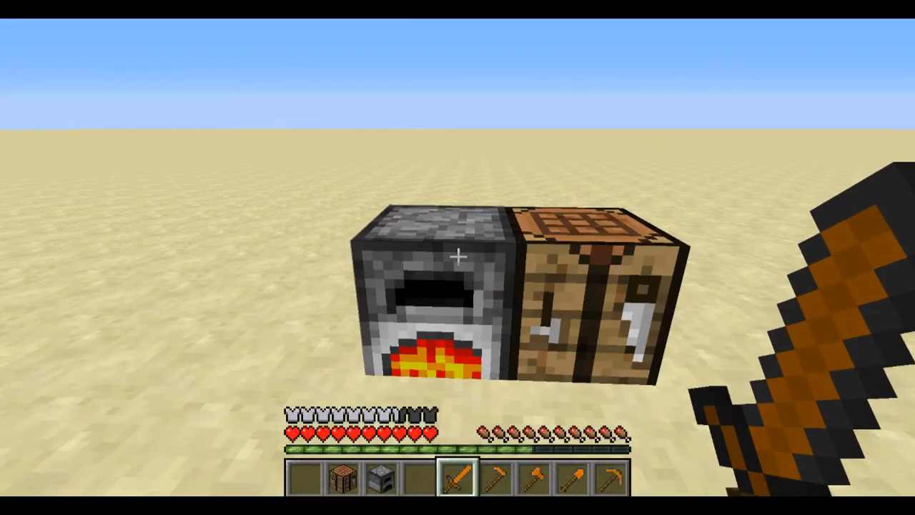